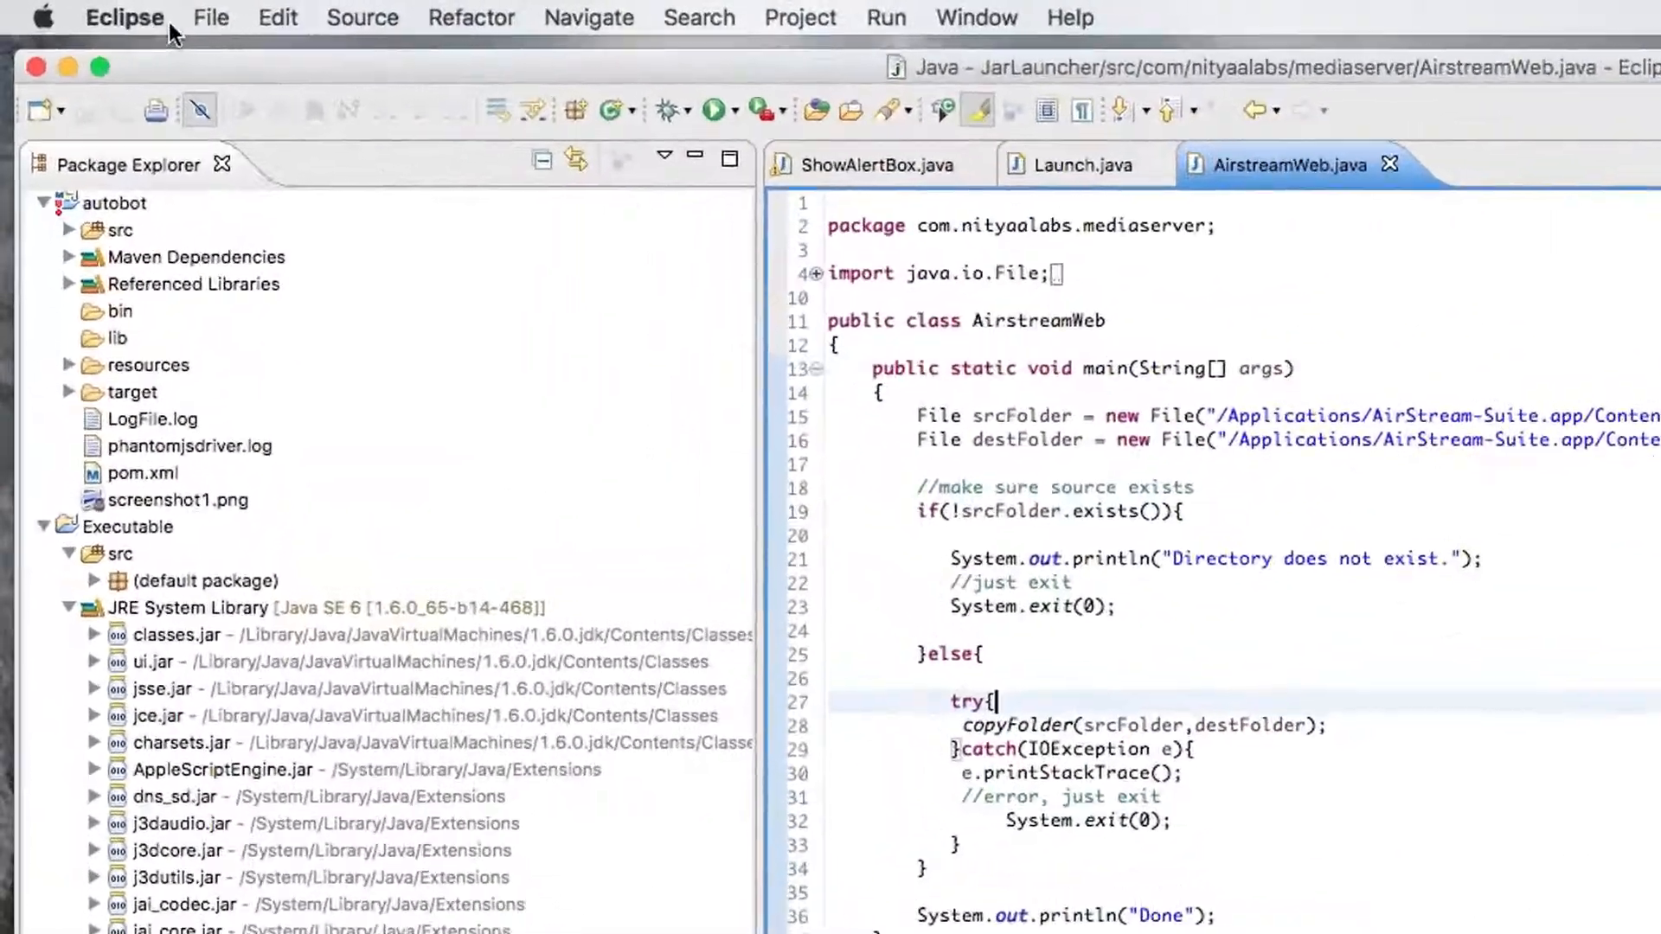
Step: Bring up Preferences and filter its page list by "appear"
left_click(123, 17)
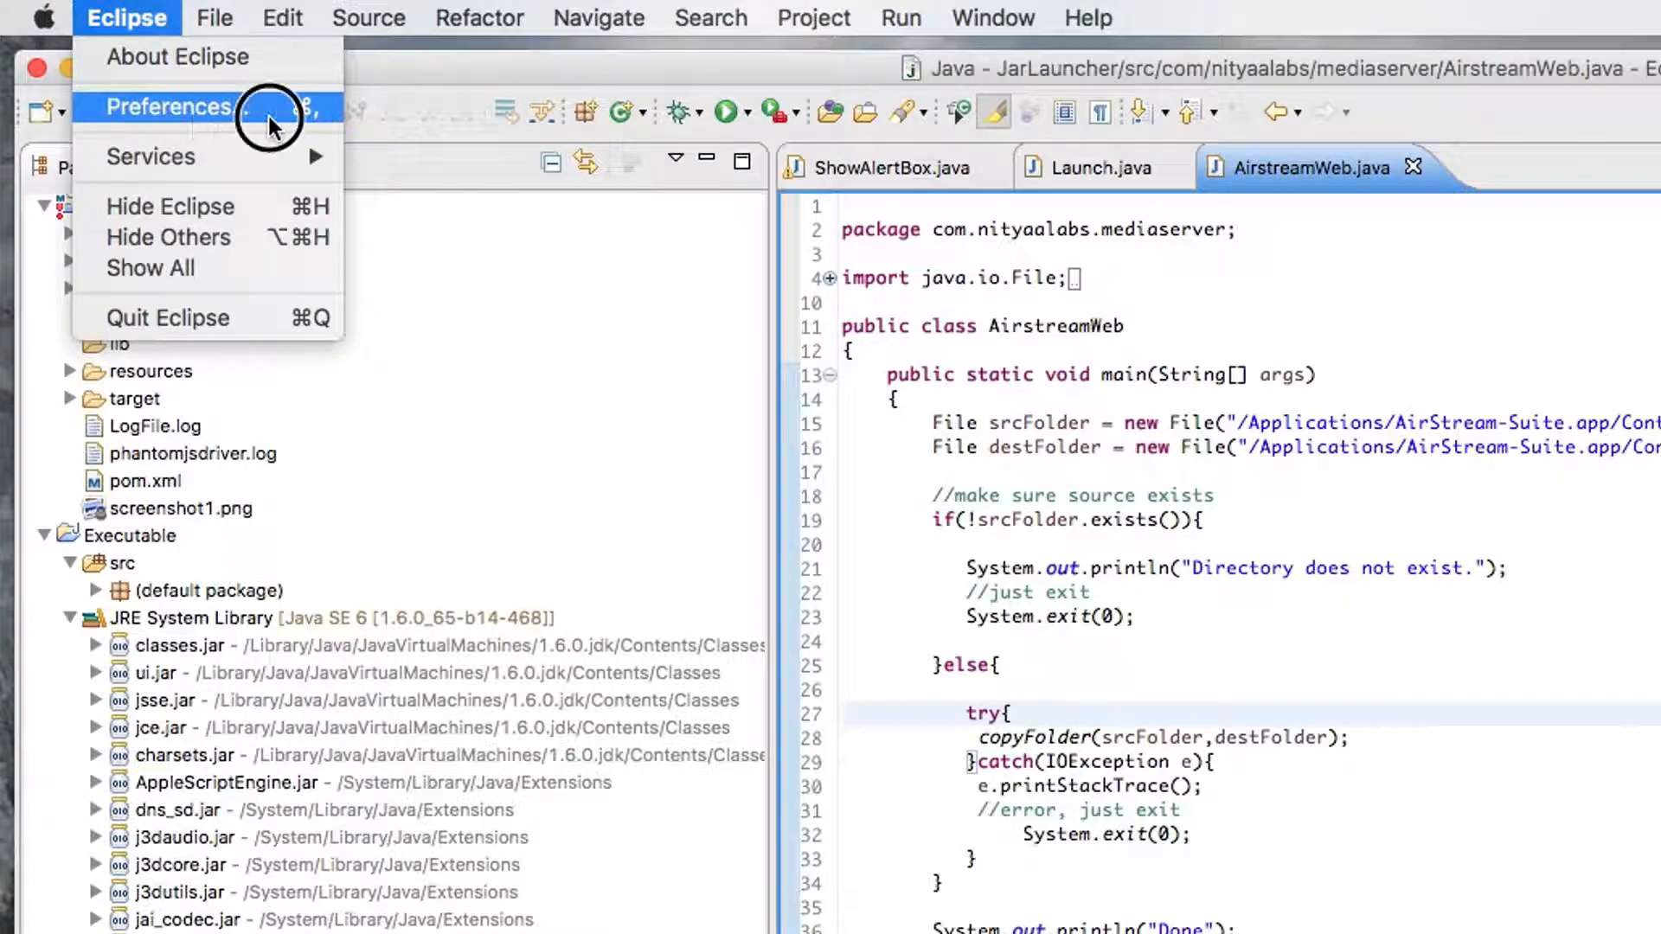
left_click(170, 106)
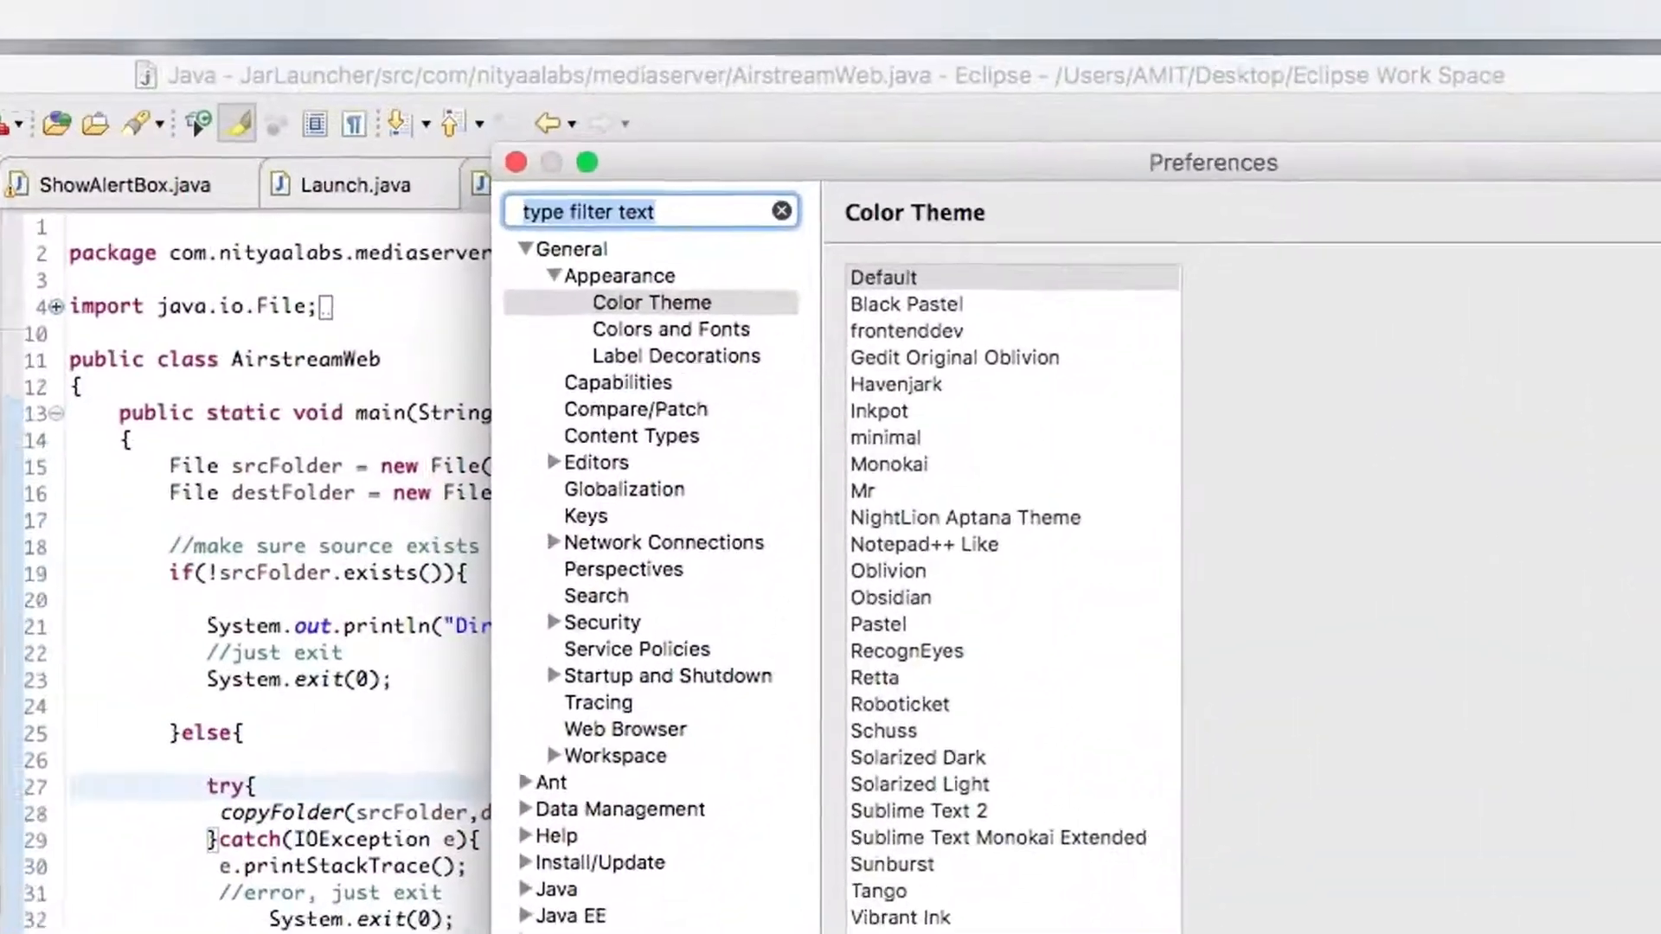
left_click(520, 249)
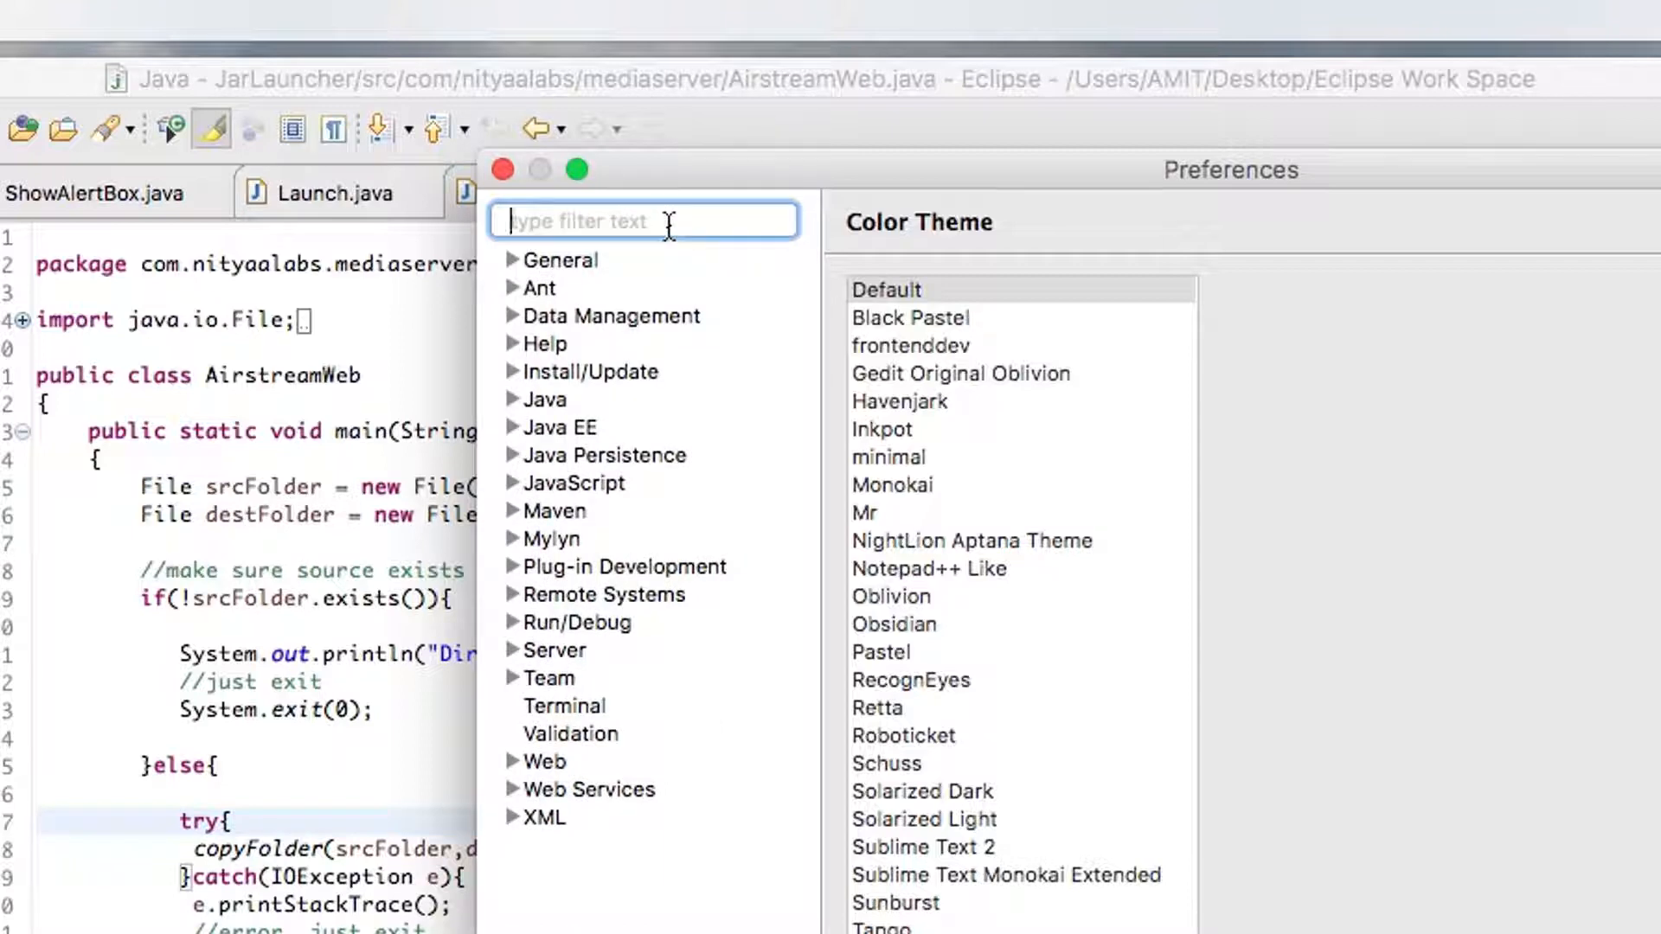
type("appear")
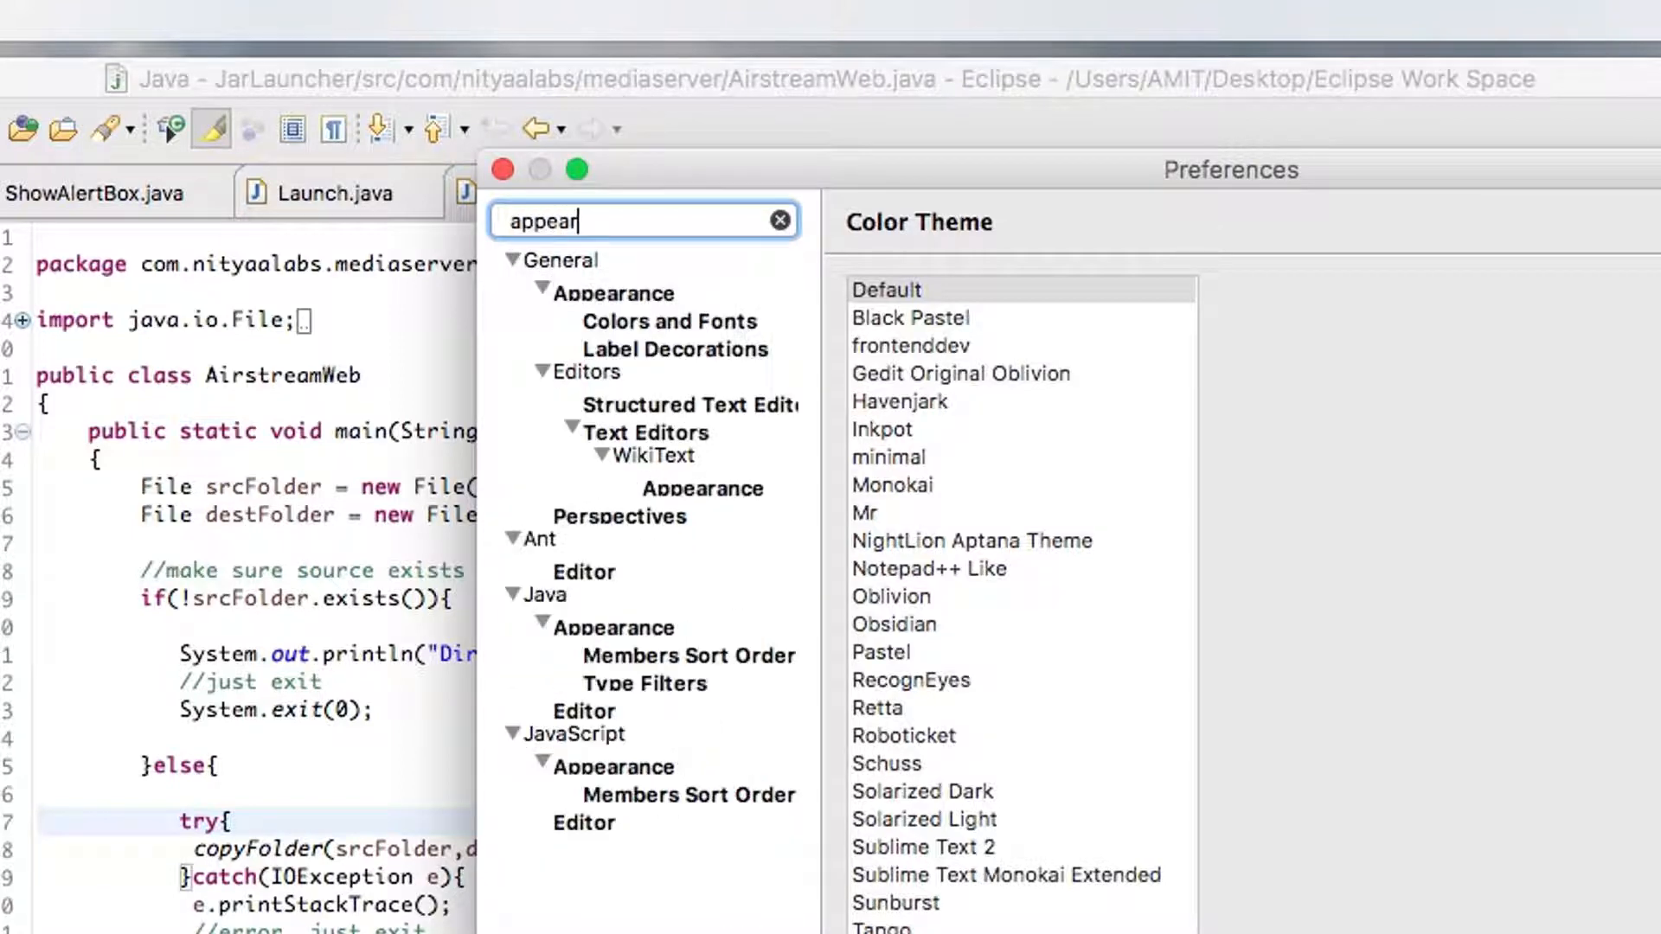
mouse_move(631, 307)
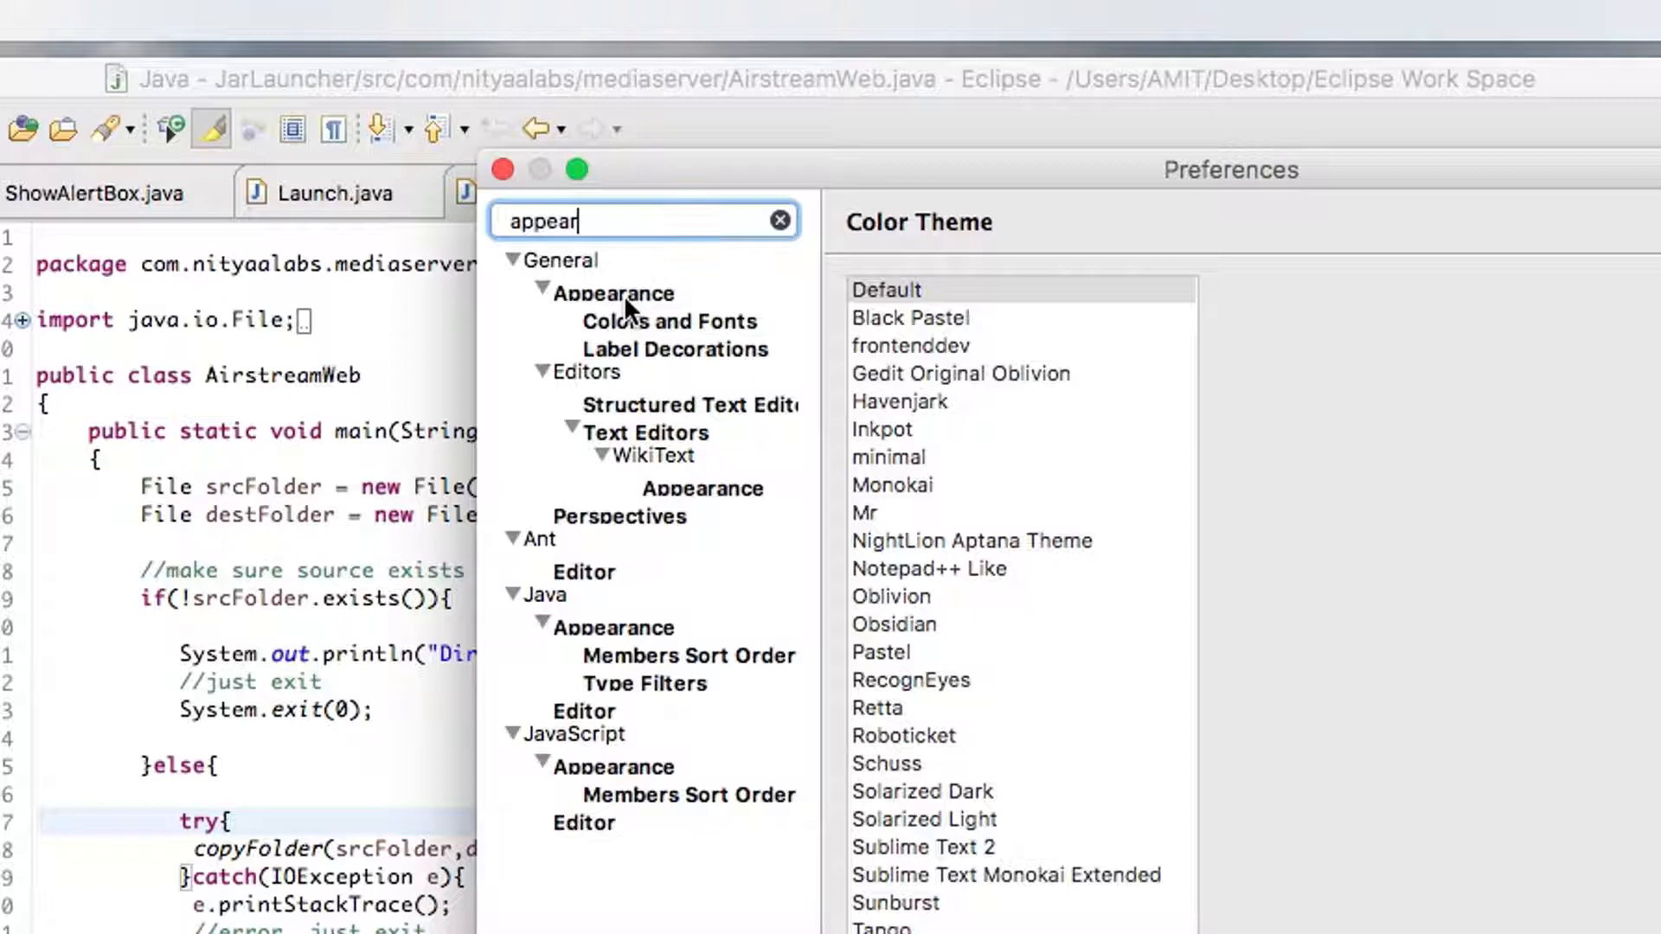
Step: On General > Appearance, change the workbench theme from Classic to Dark
left_click(612, 293)
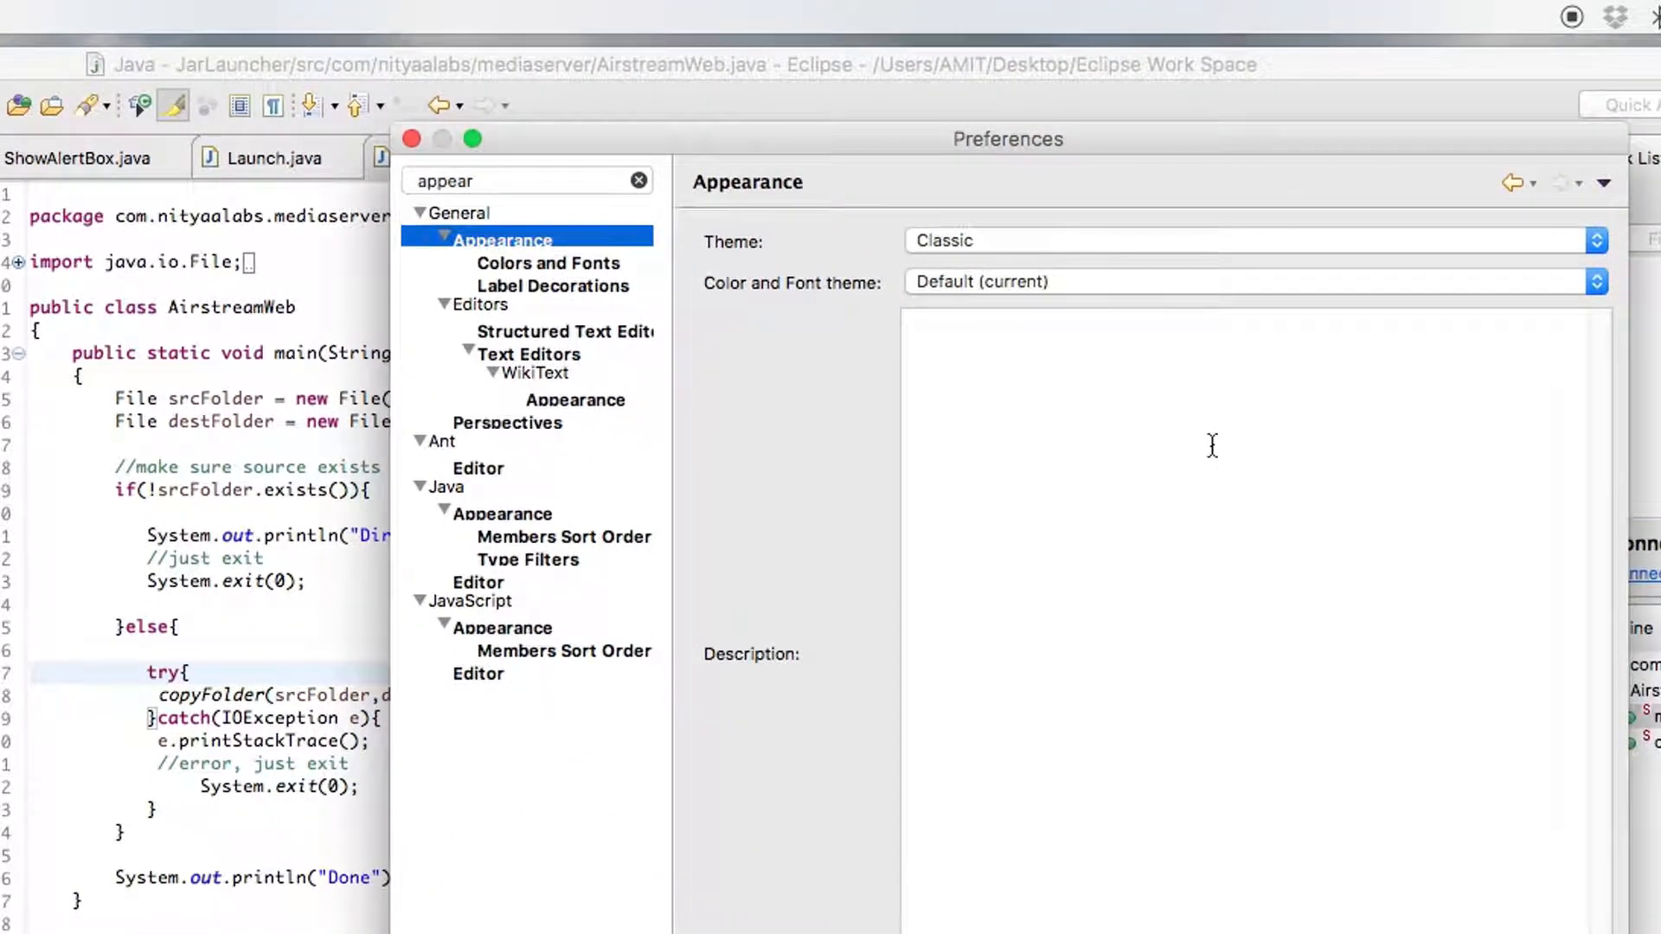
mouse_move(715, 254)
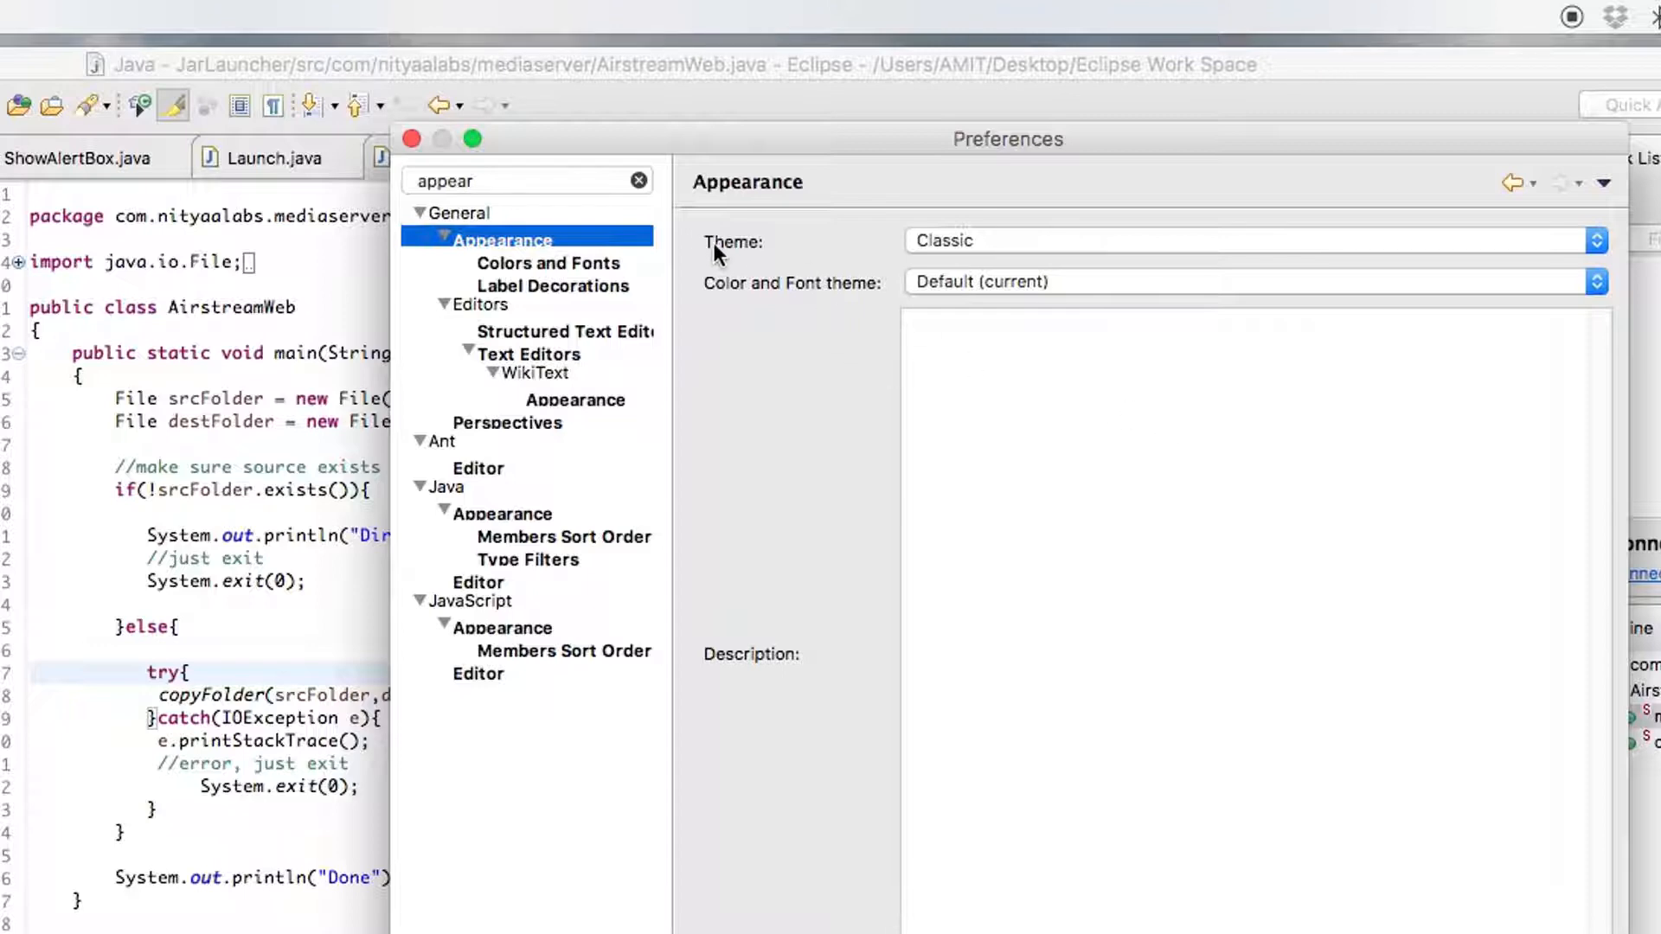
mouse_move(975, 263)
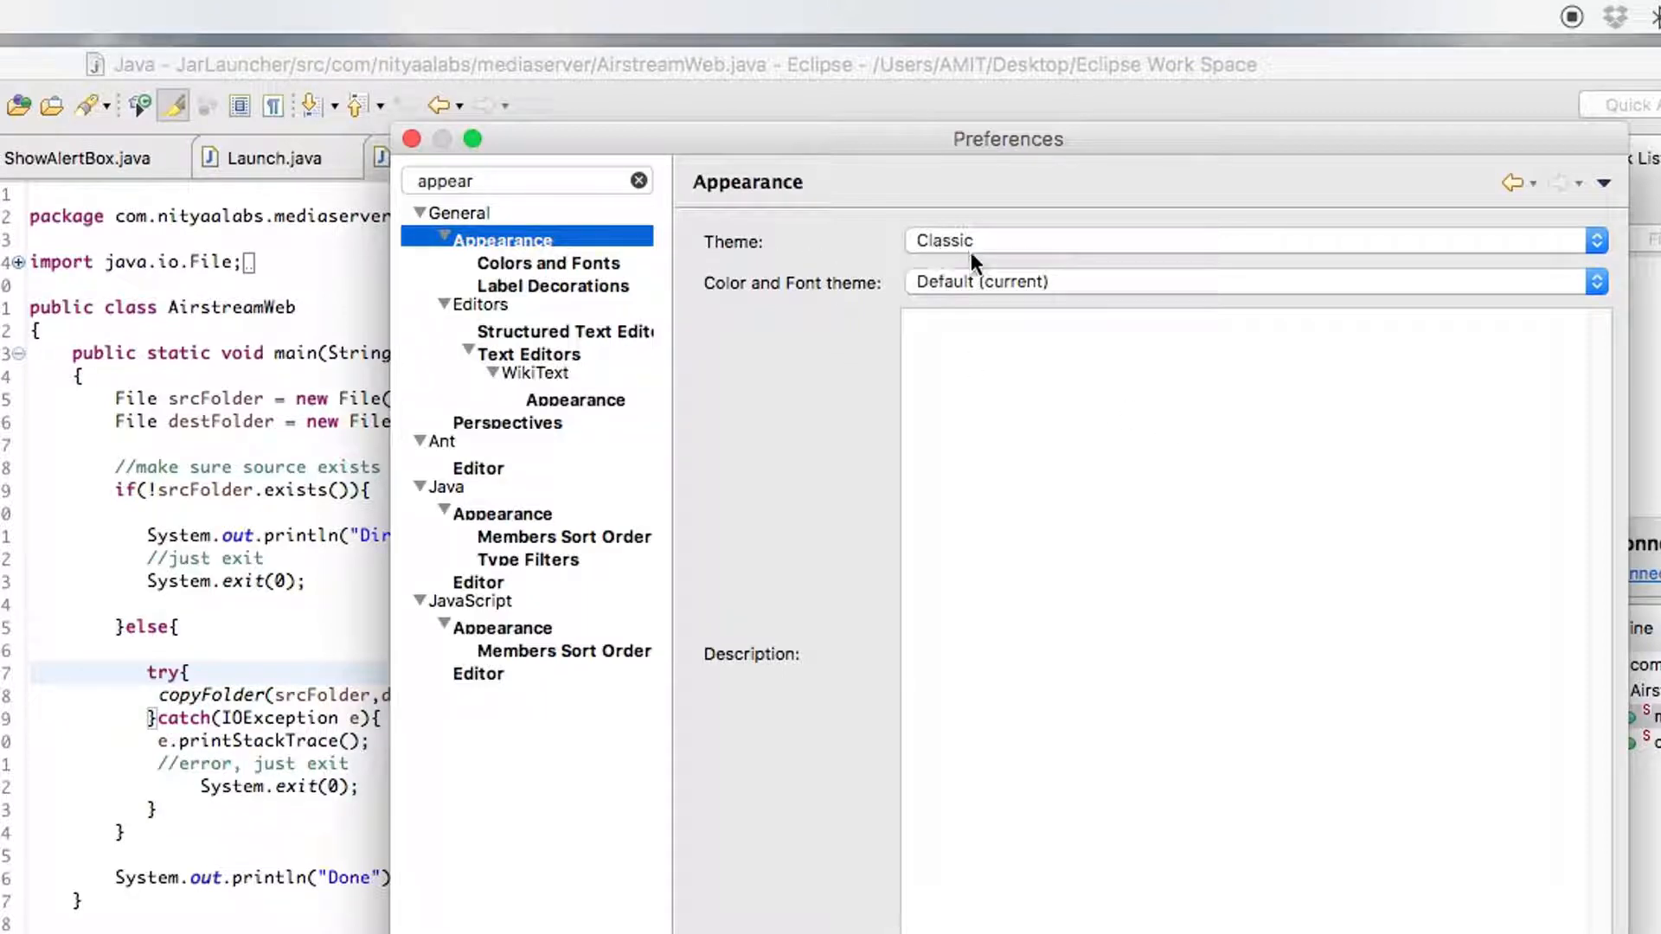
mouse_move(1107, 301)
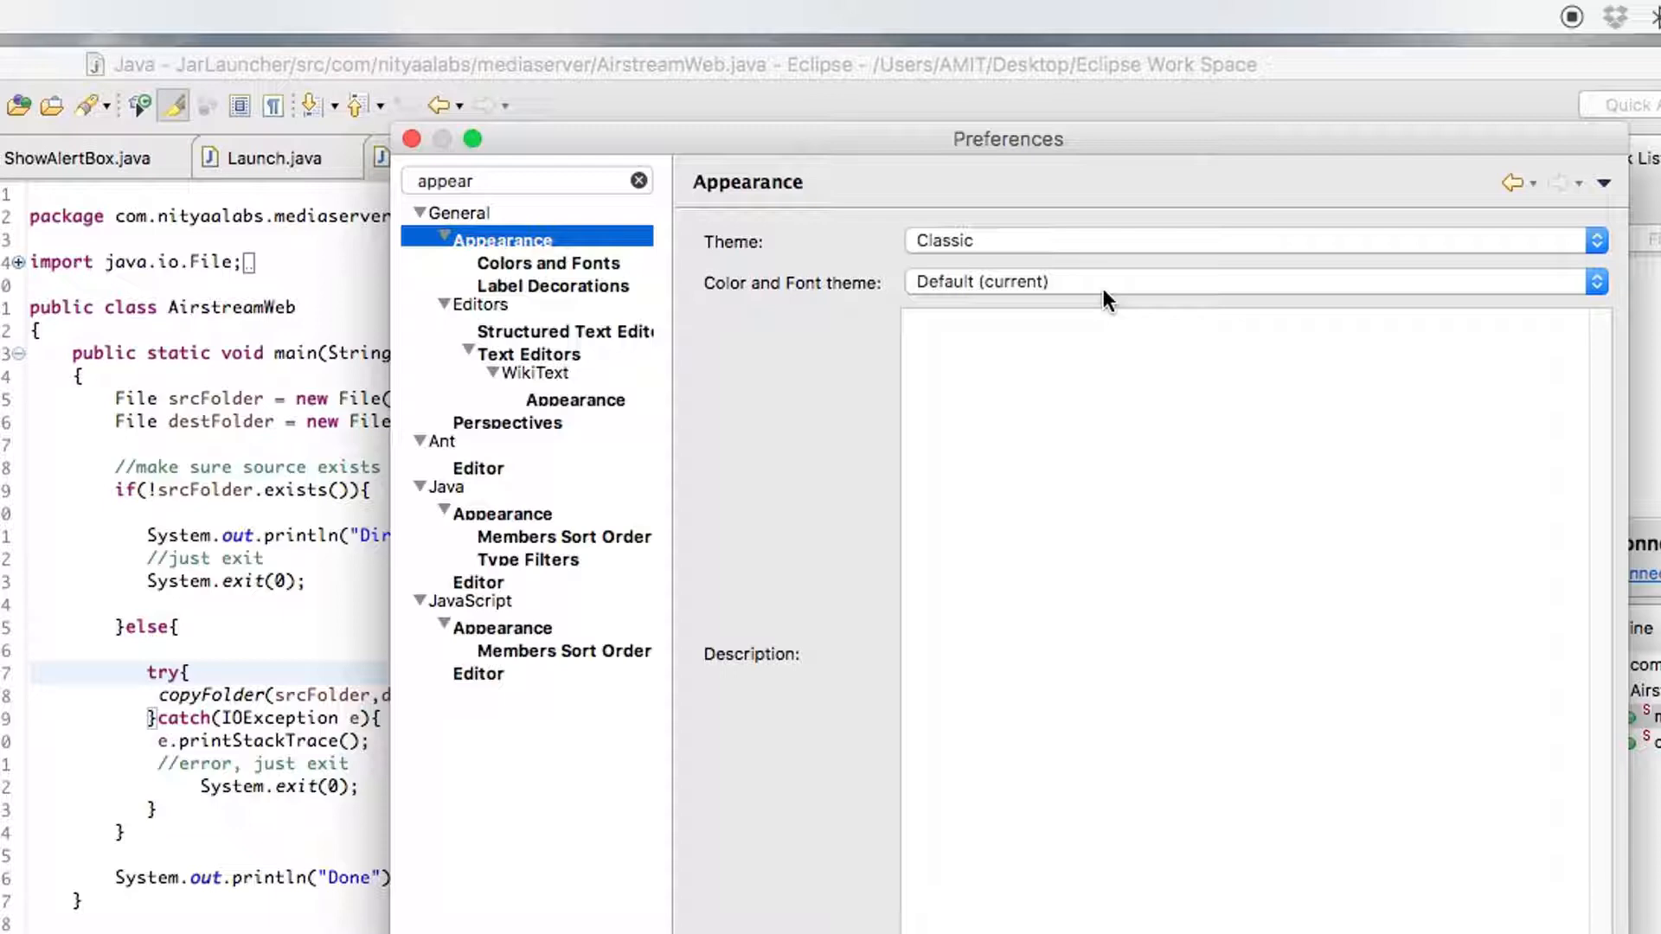
left_click(1597, 241)
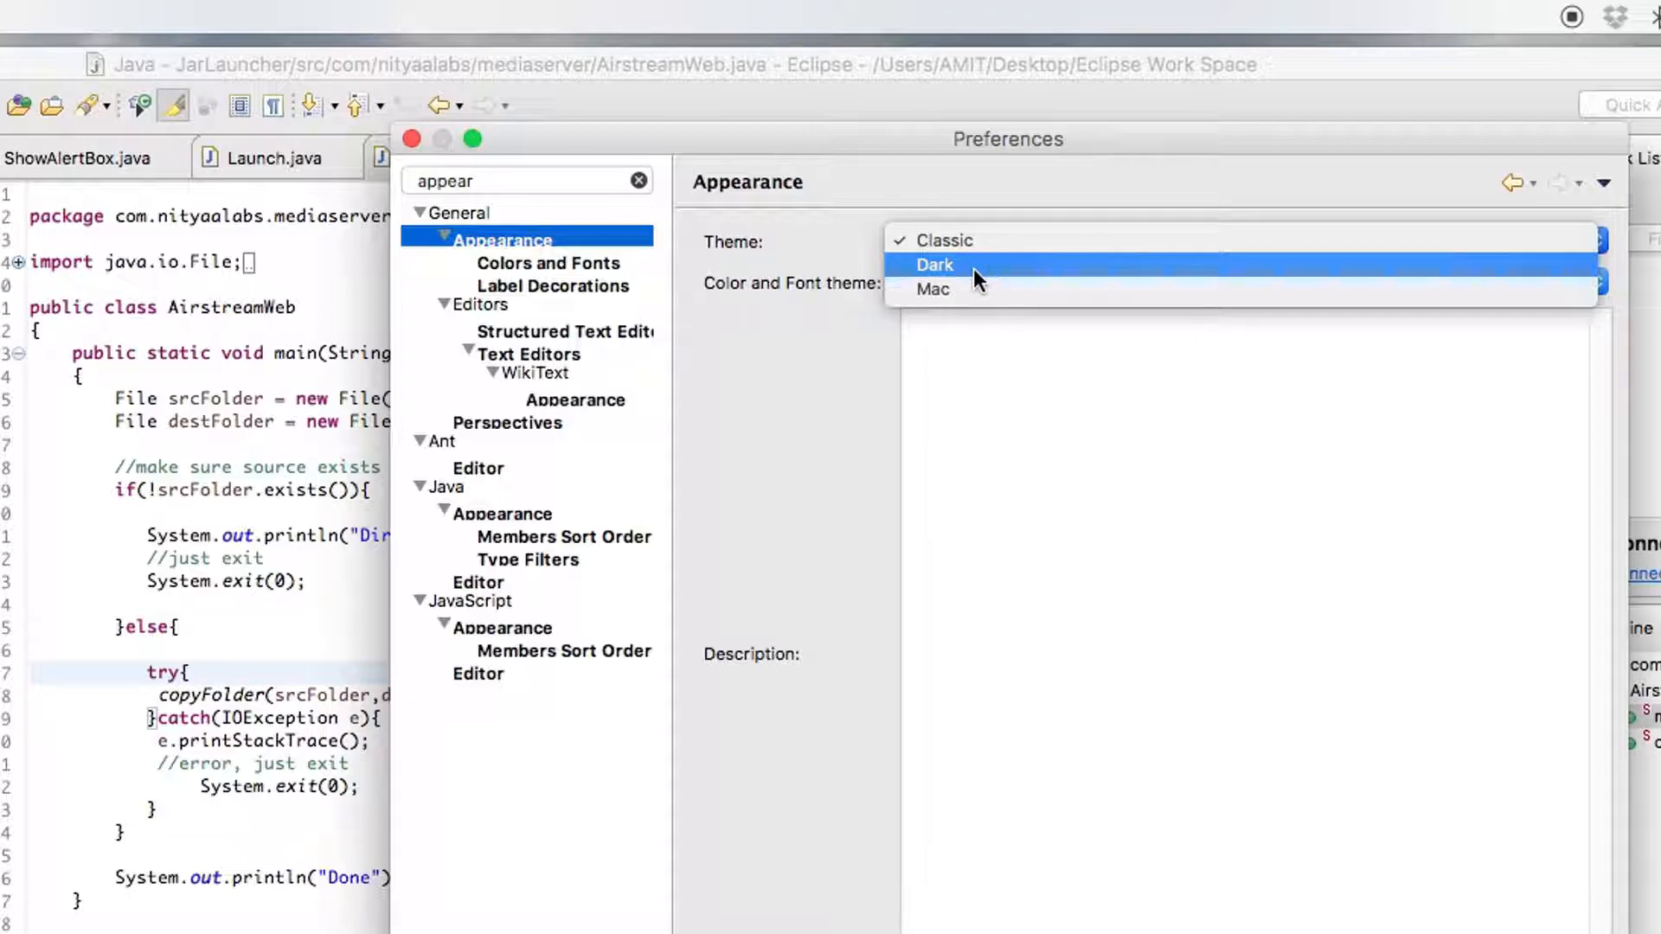
left_click(935, 265)
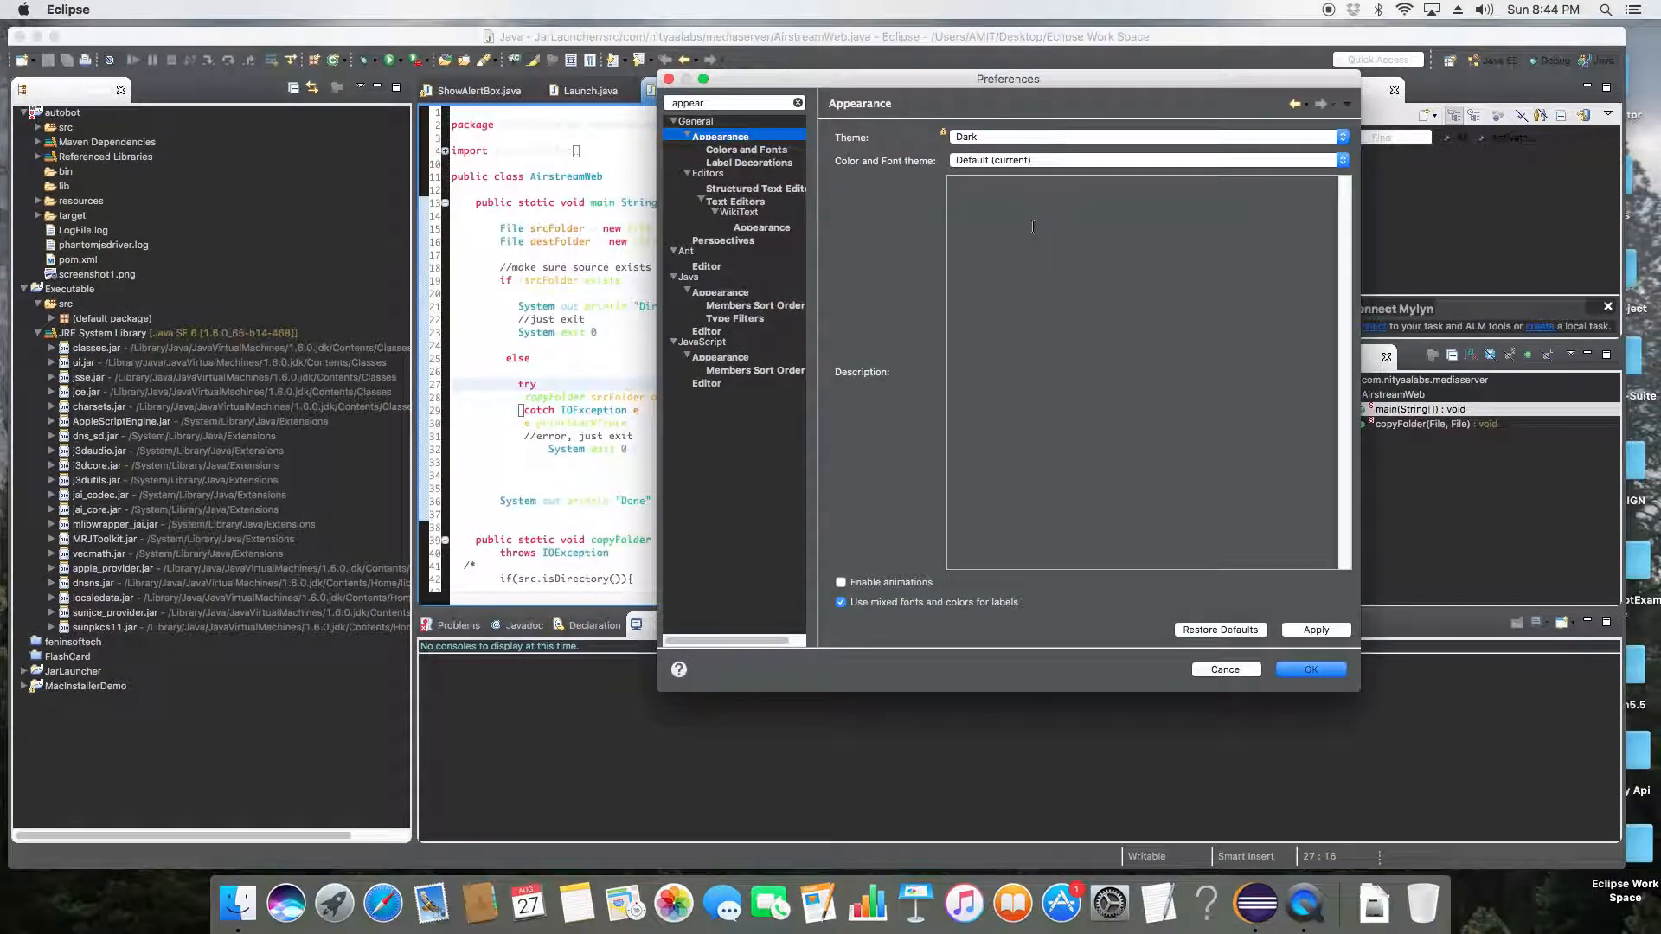
mouse_move(911, 173)
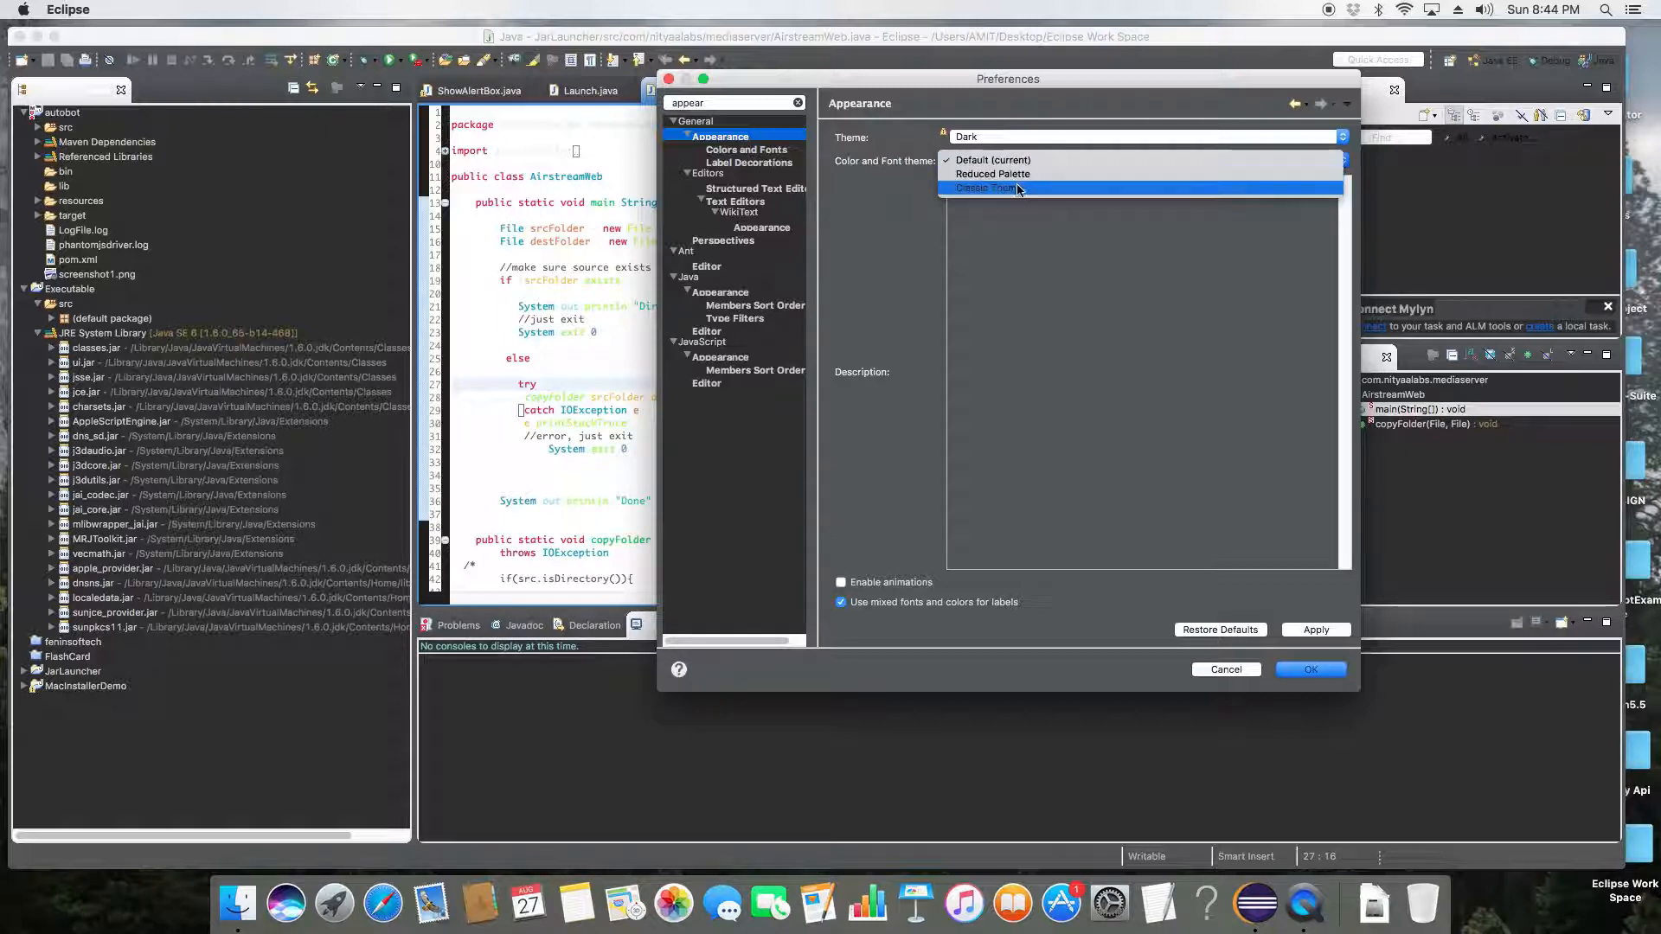
Step: Choose Classic Theme for colors and fonts and apply it alongside the Dark workbench
left_click(1015, 188)
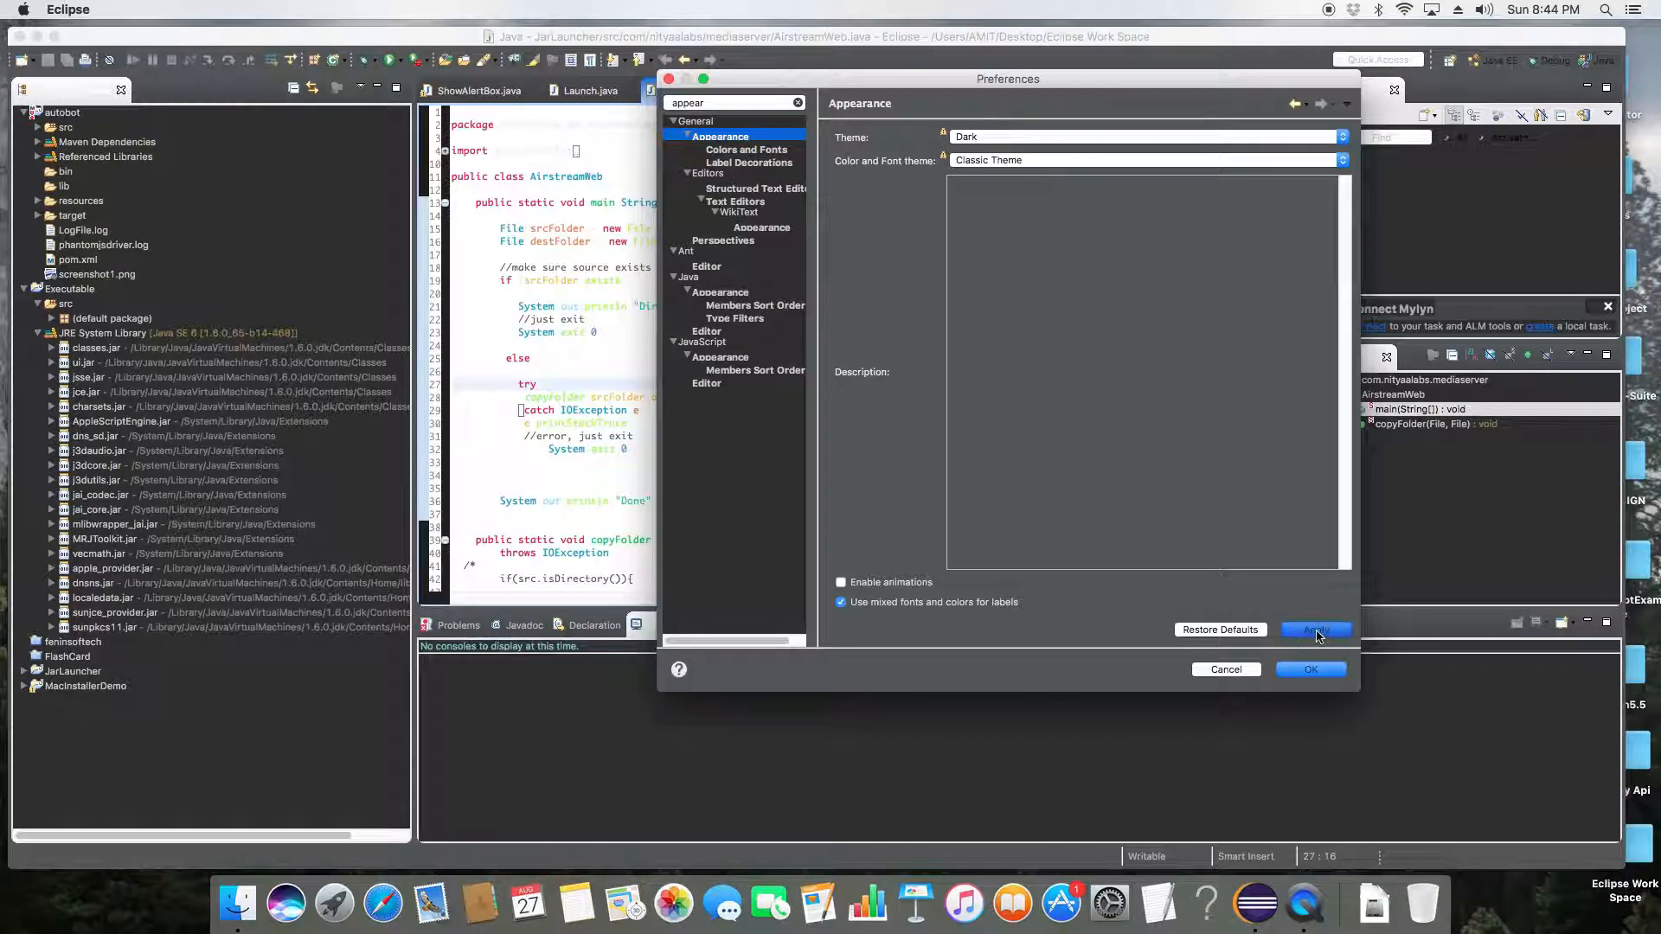
left_click(1316, 629)
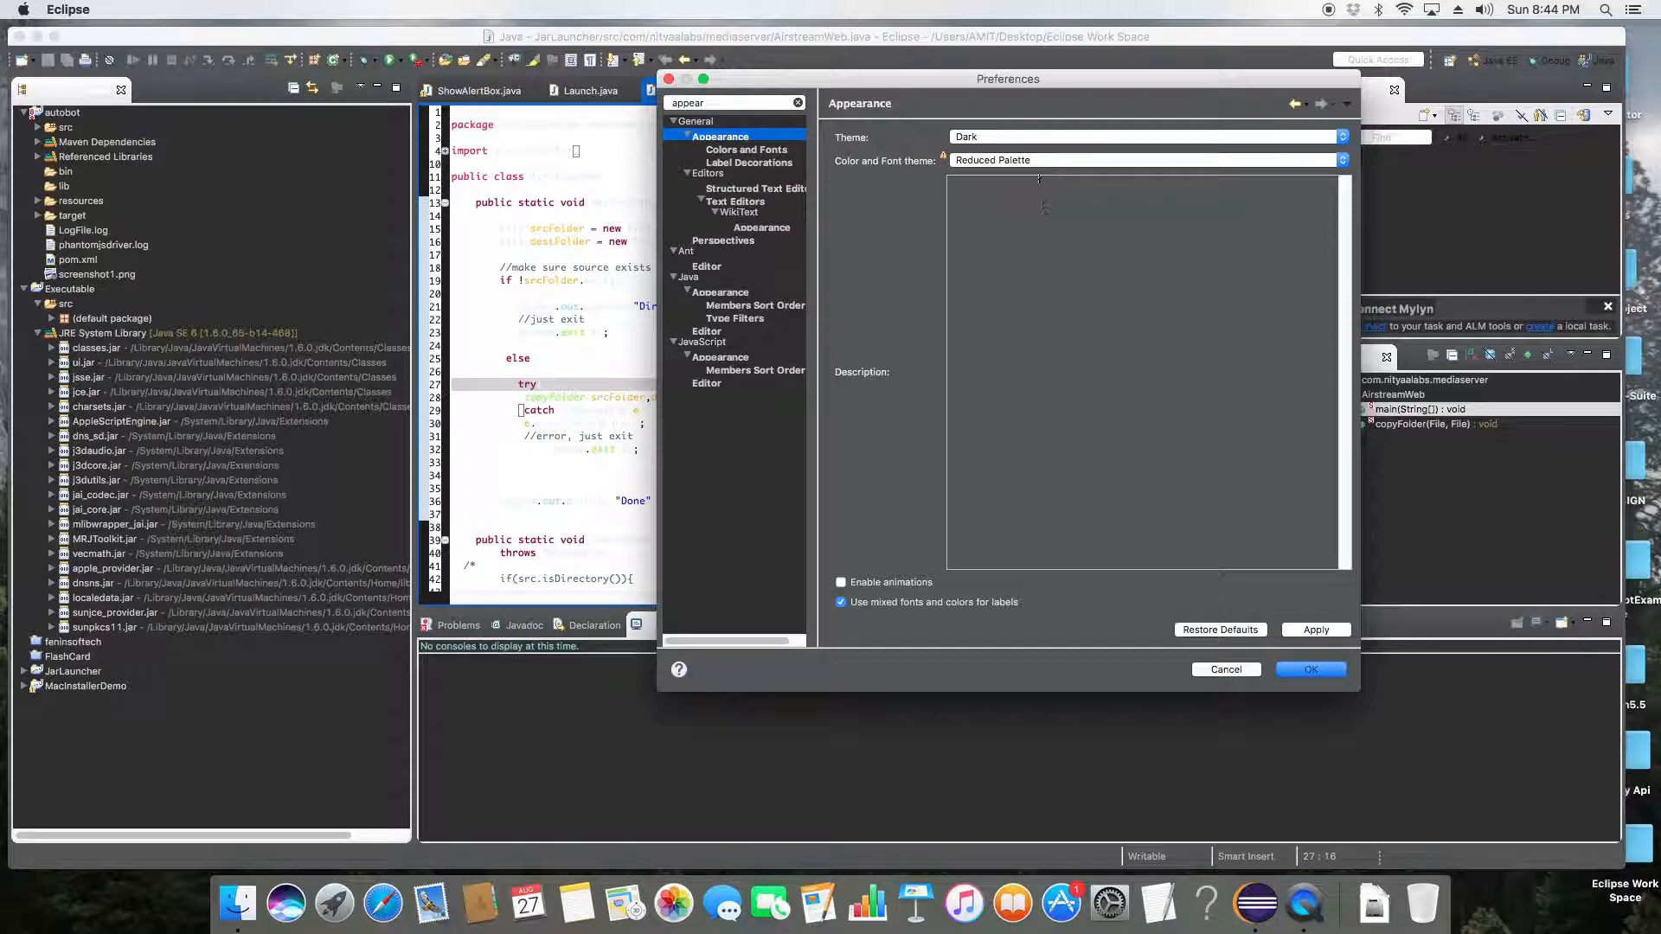
left_click(1340, 160)
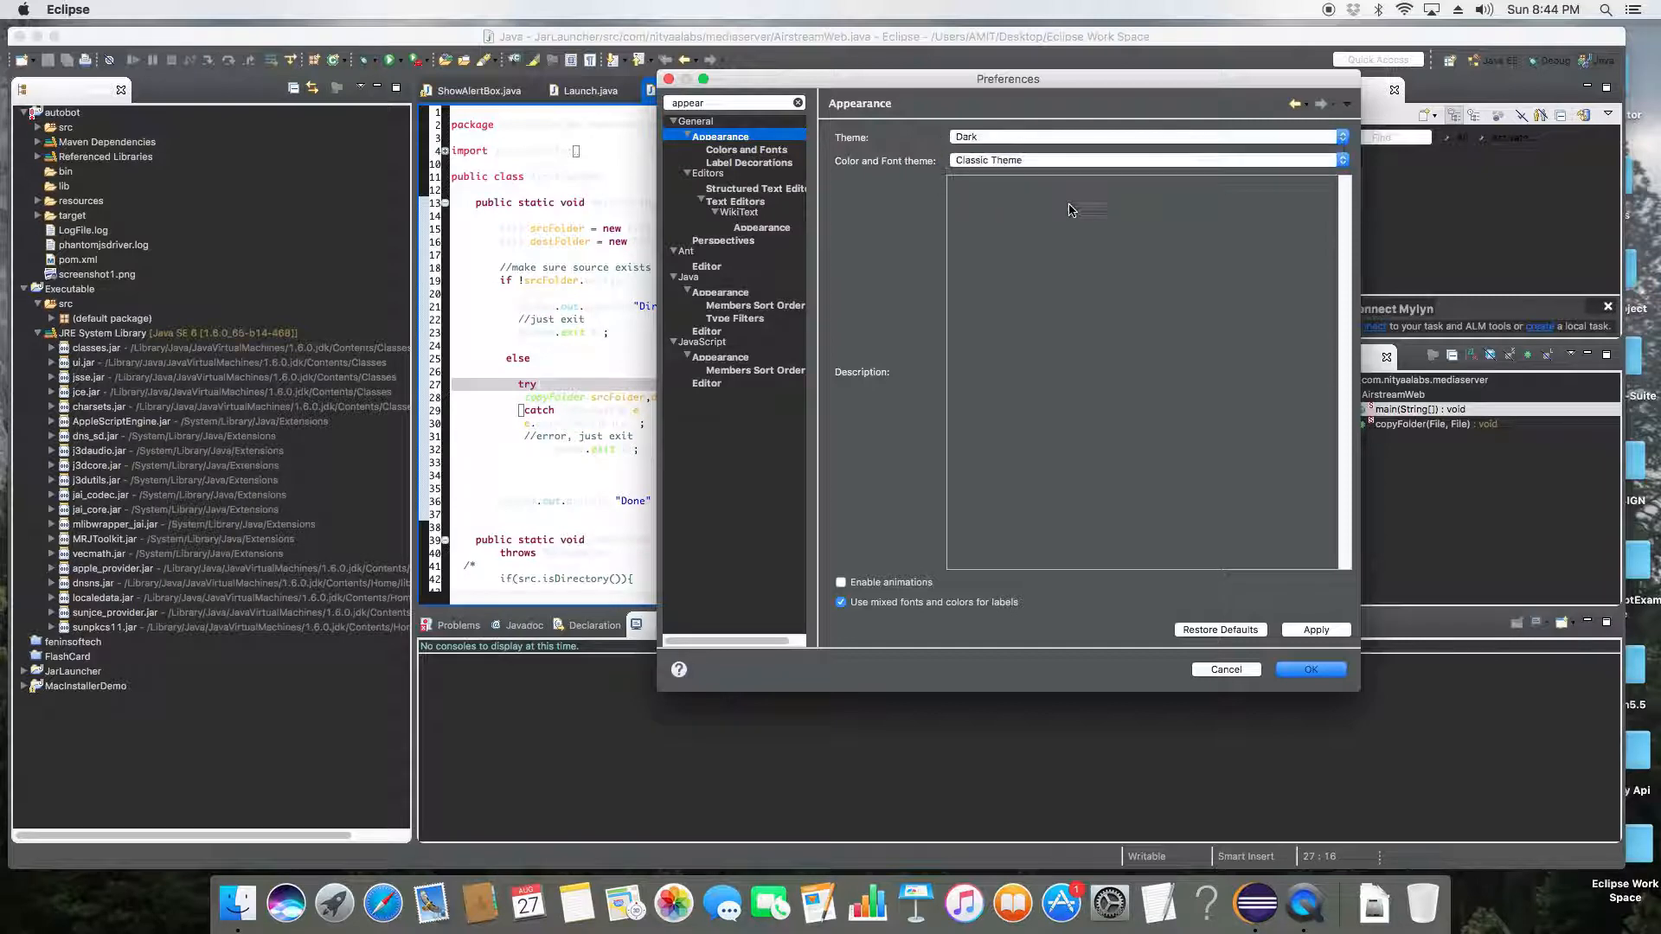
mouse_move(1253, 522)
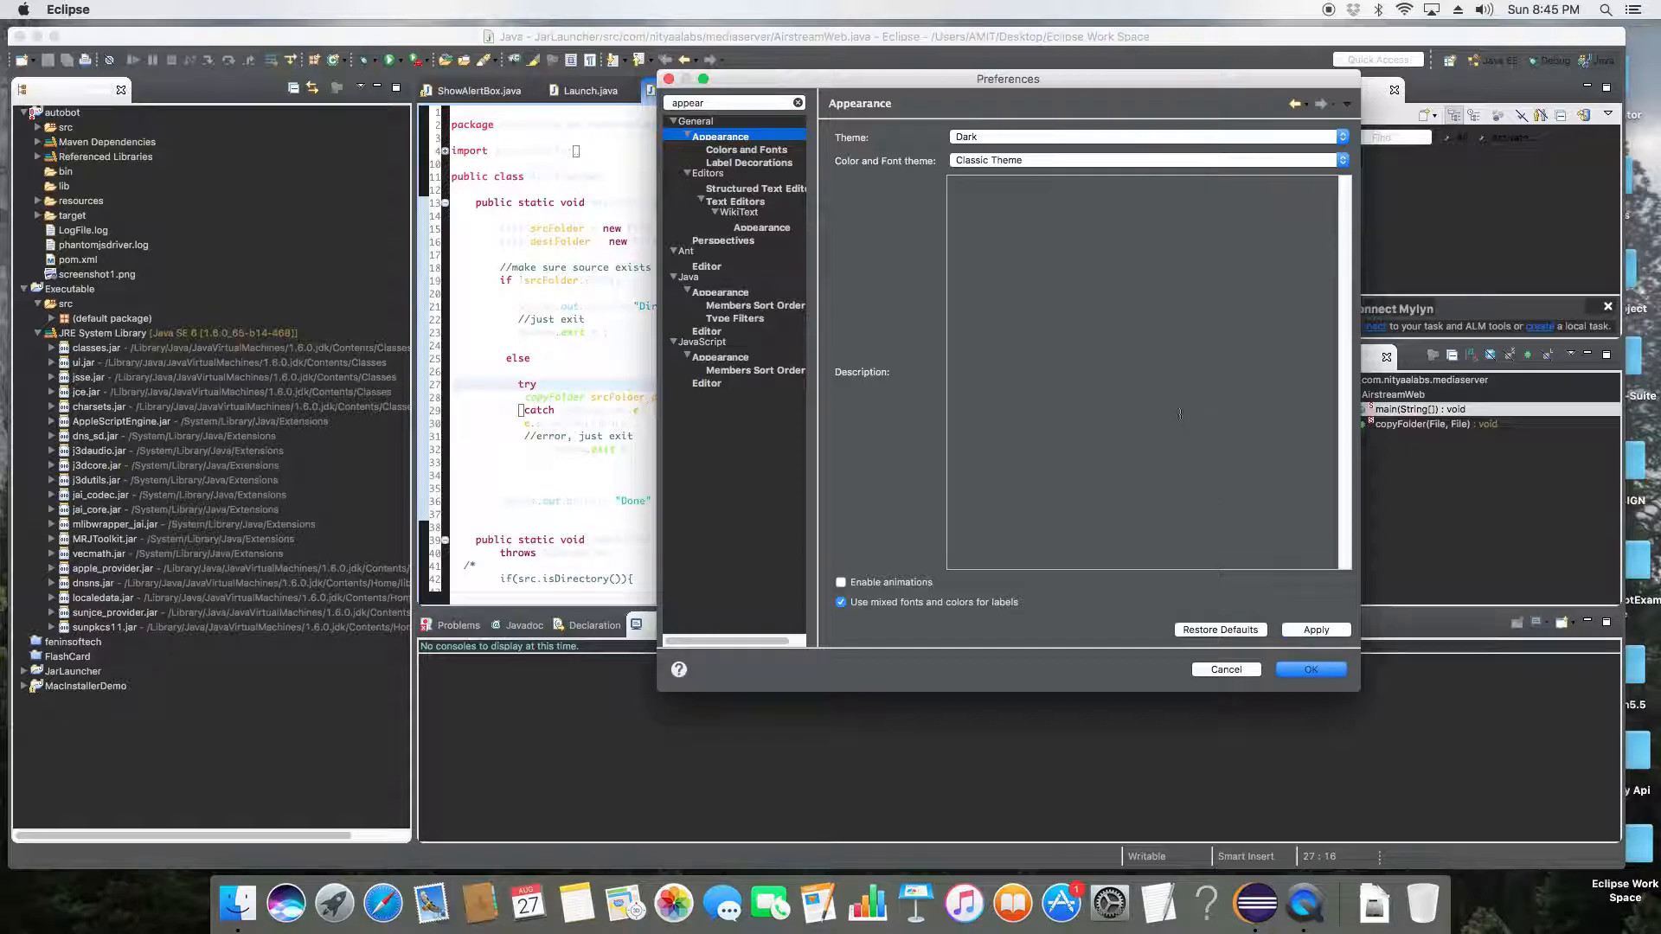
left_click(745, 149)
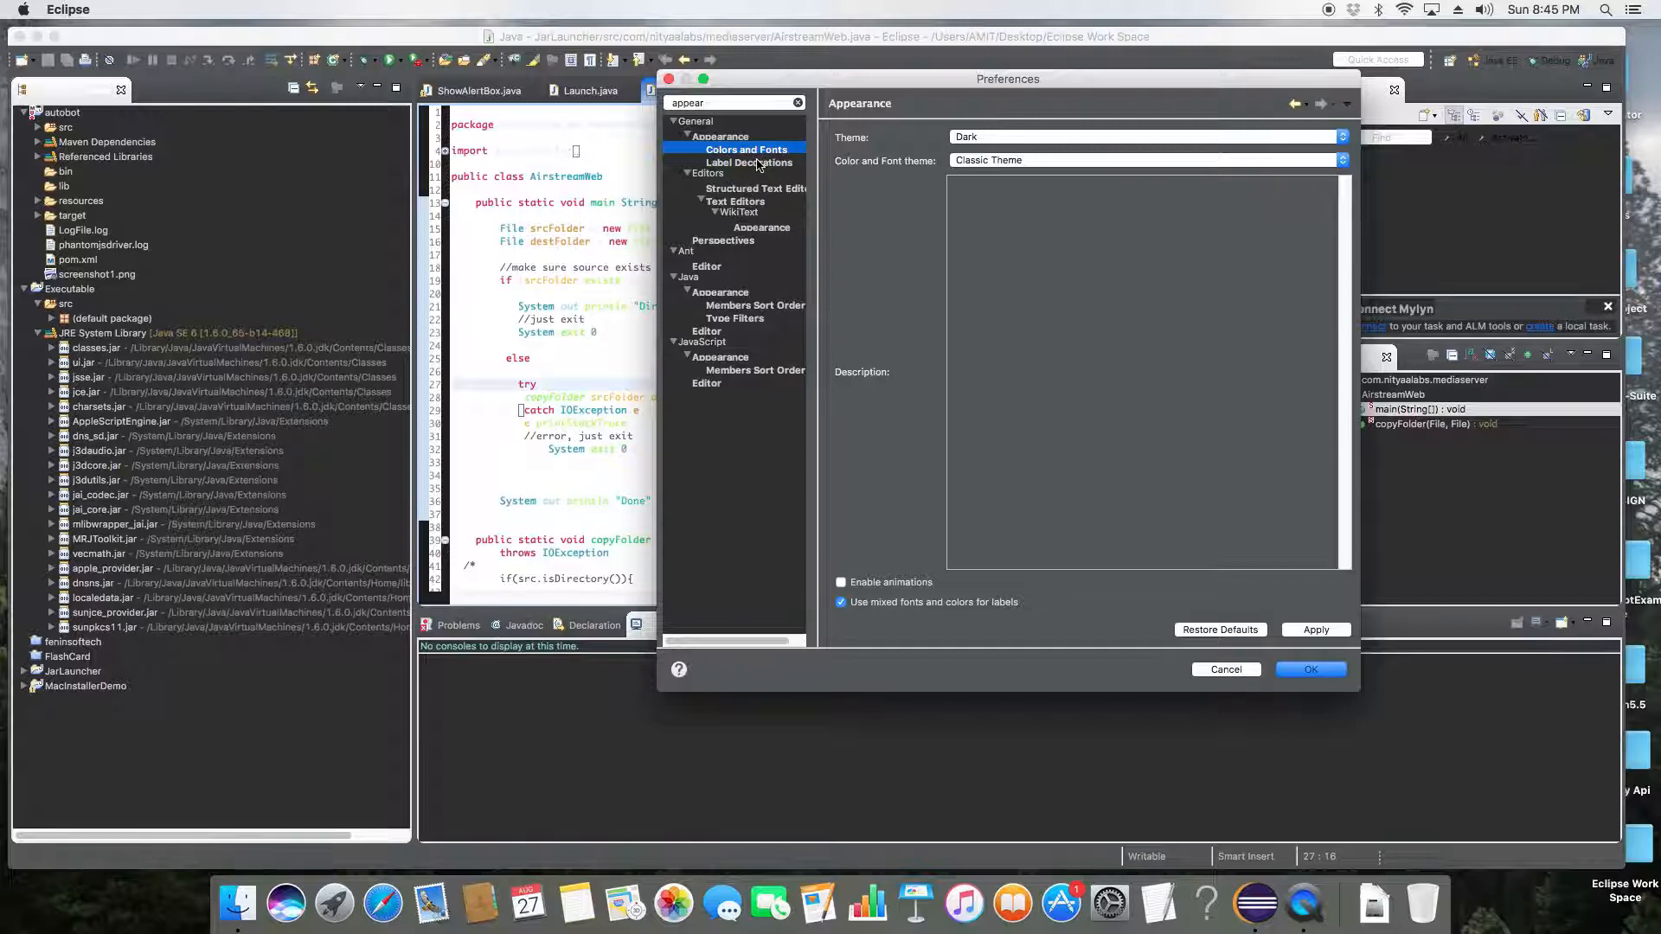
Step: Save the theme settings with OK and confirm reopening the editors
left_click(736, 150)
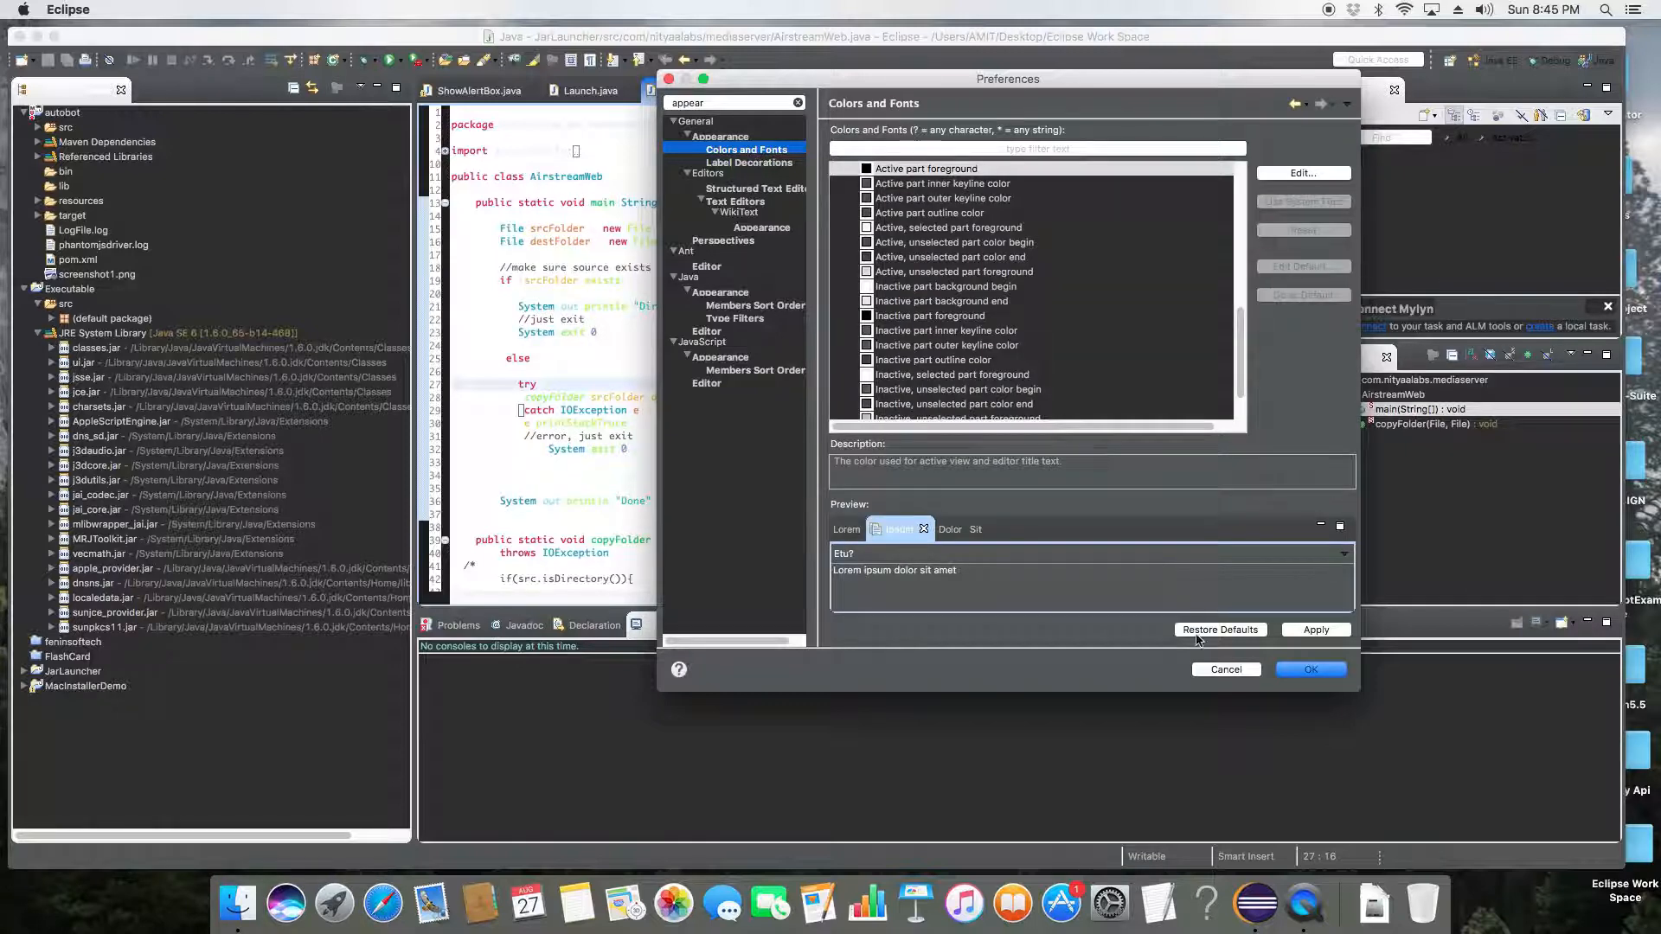
left_click(1310, 670)
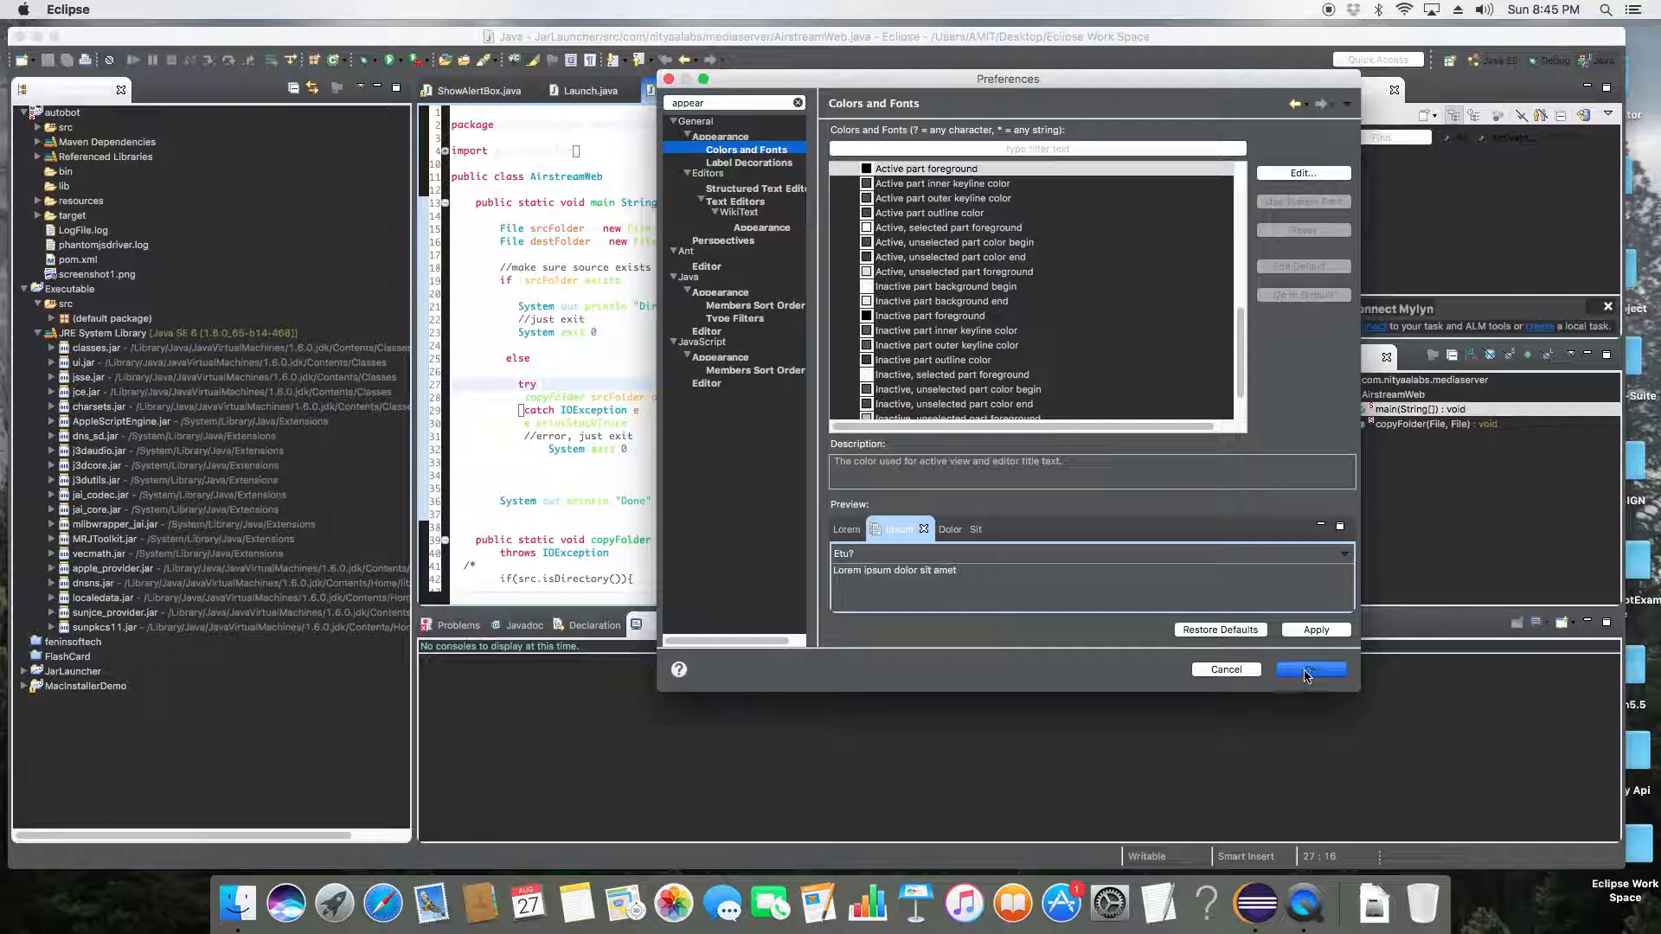
left_click(1308, 669)
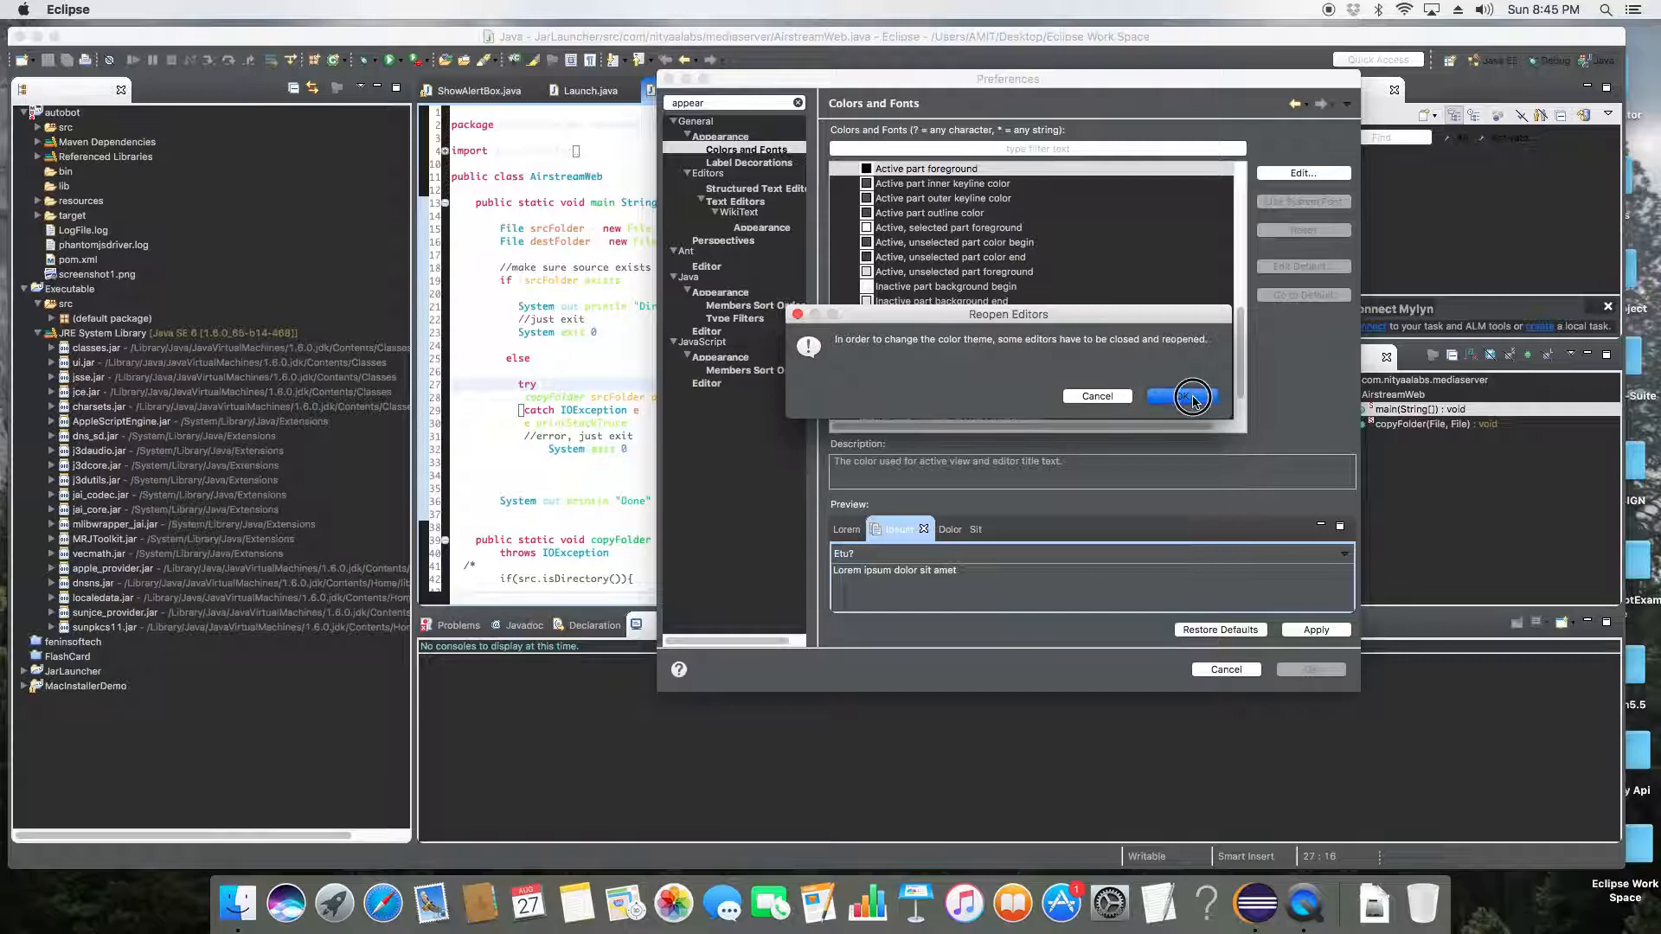
left_click(1179, 395)
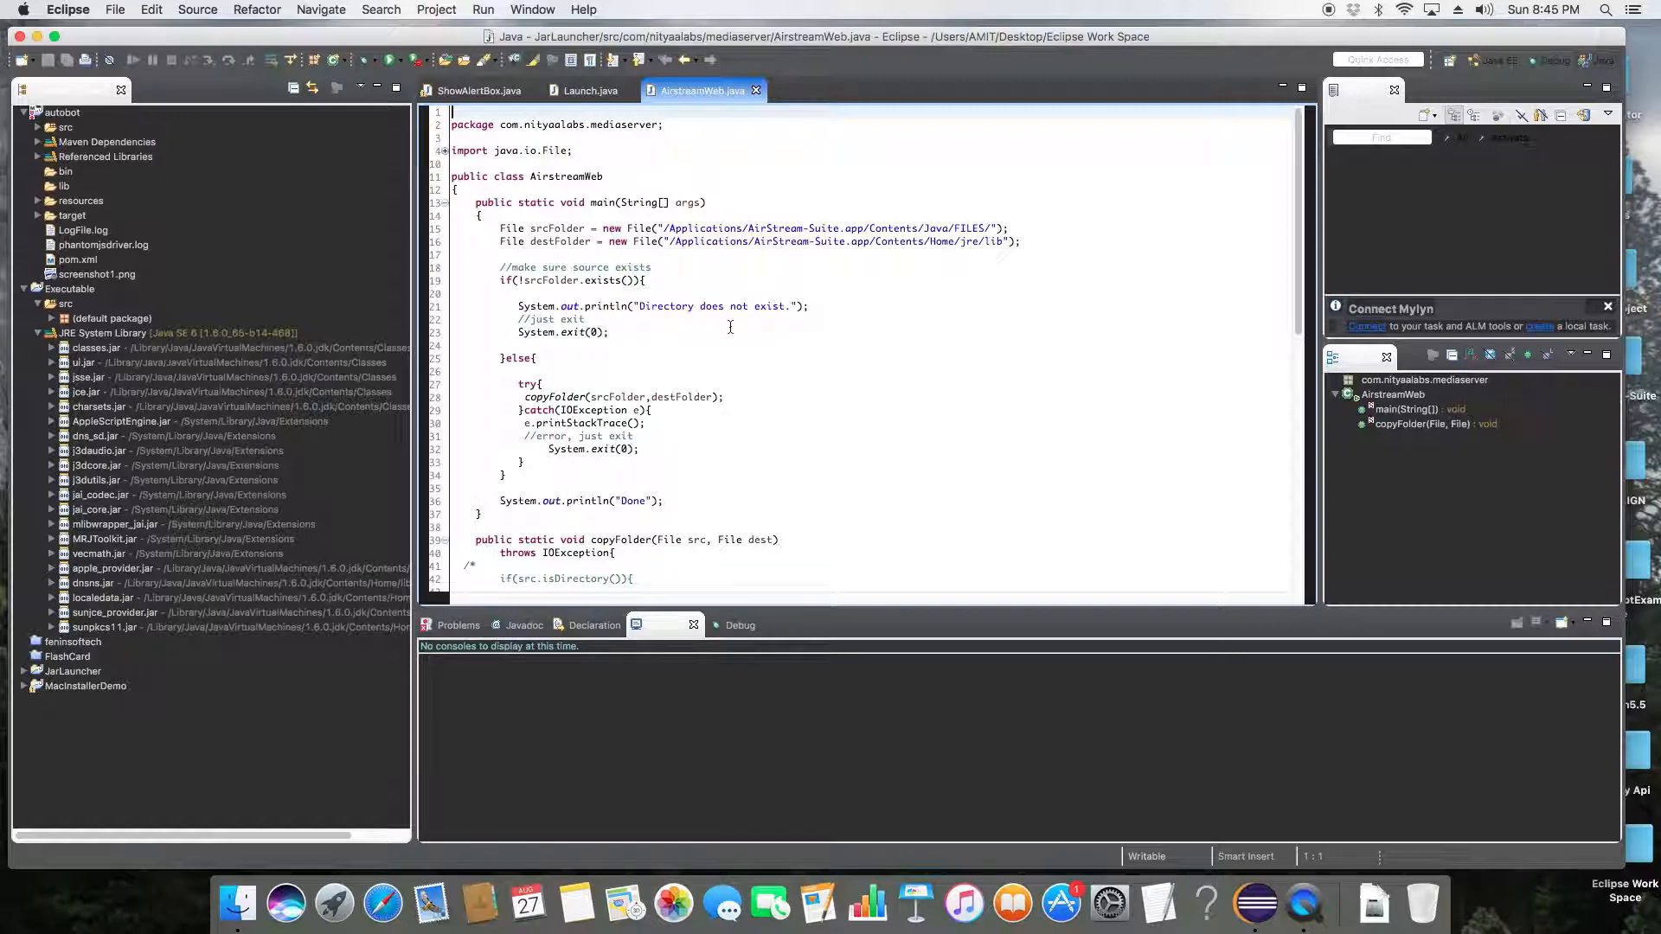
Step: Switch to the Java EE perspective and bring AirstreamWeb.java to the front
left_click(477, 90)
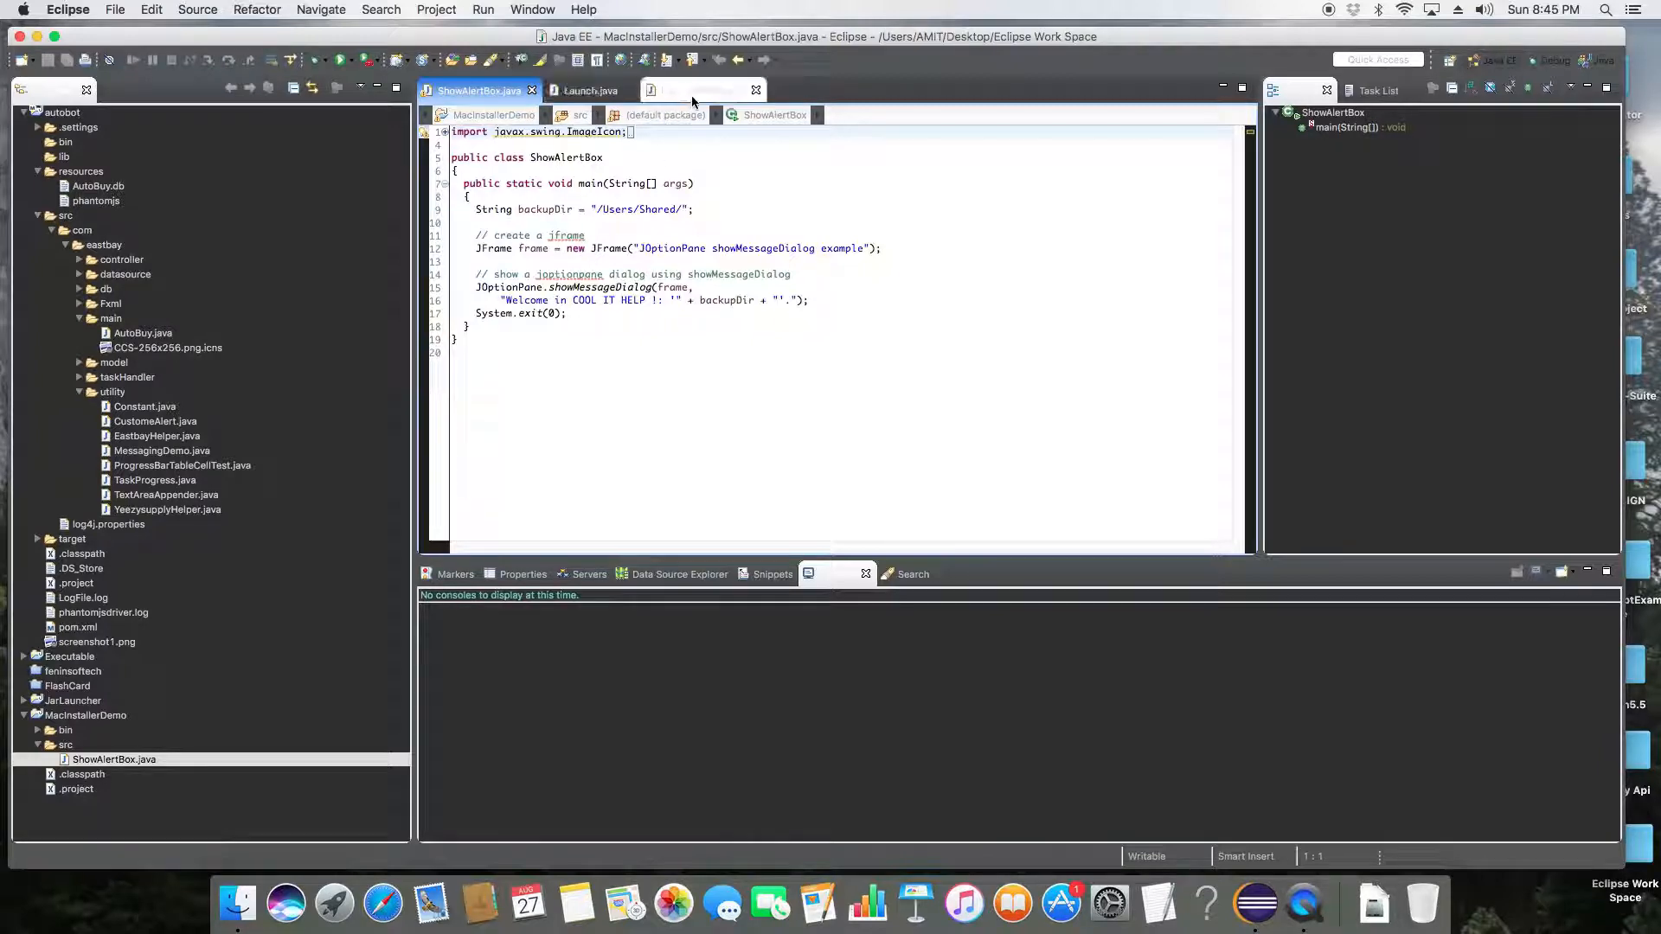
left_click(699, 90)
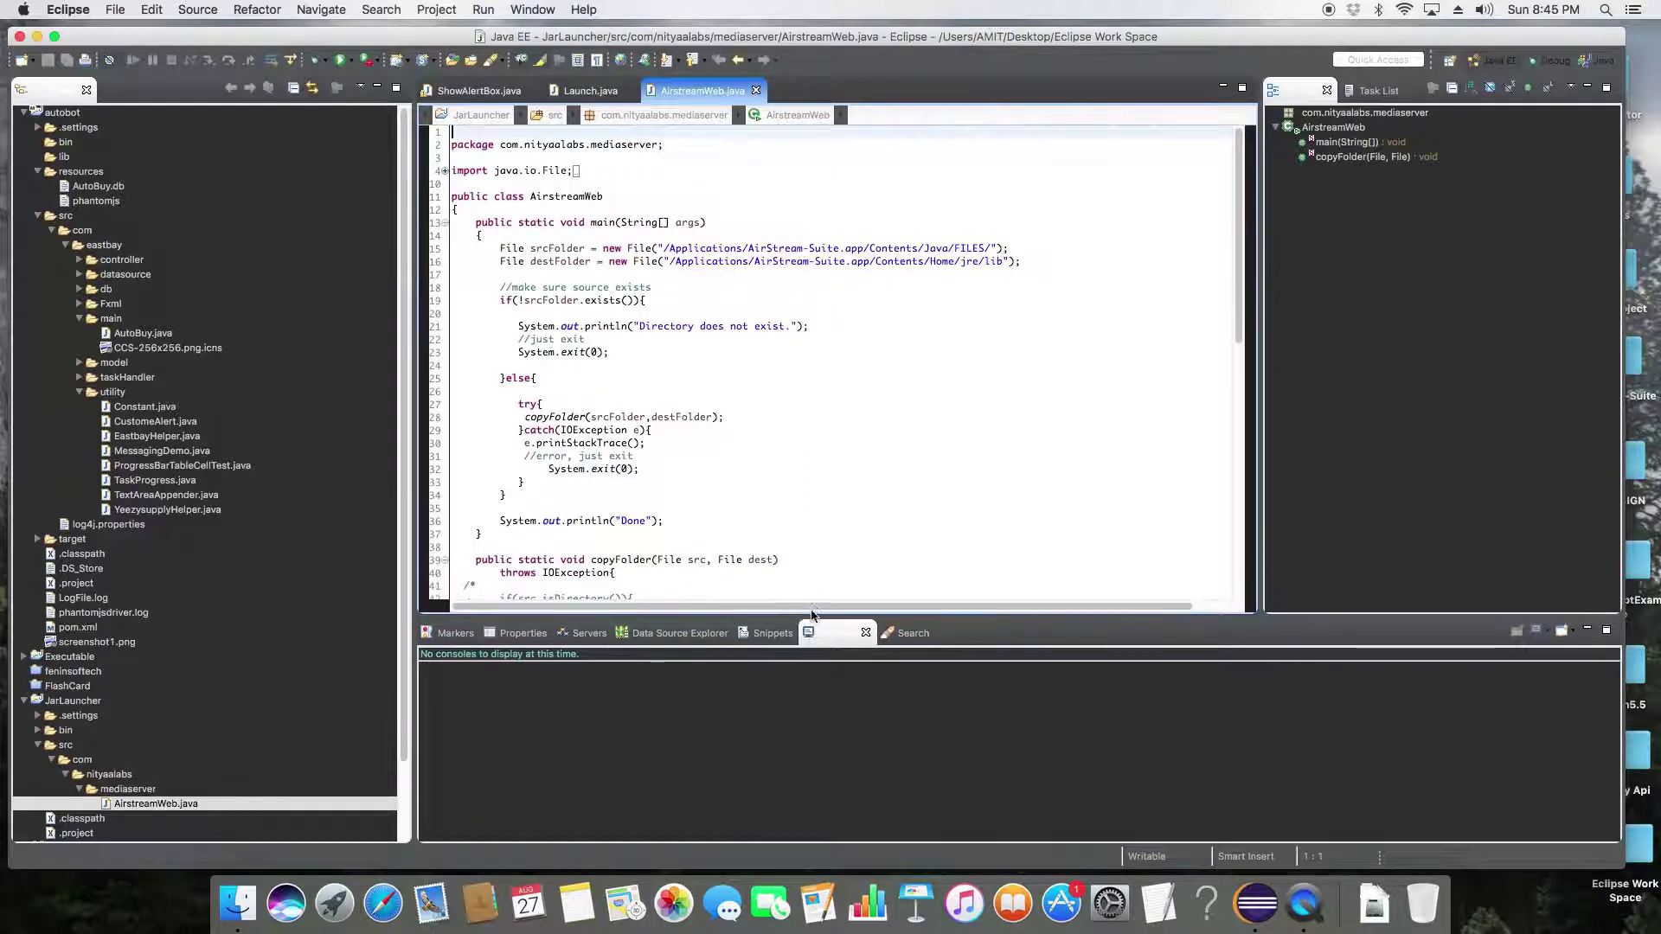
mouse_move(943, 596)
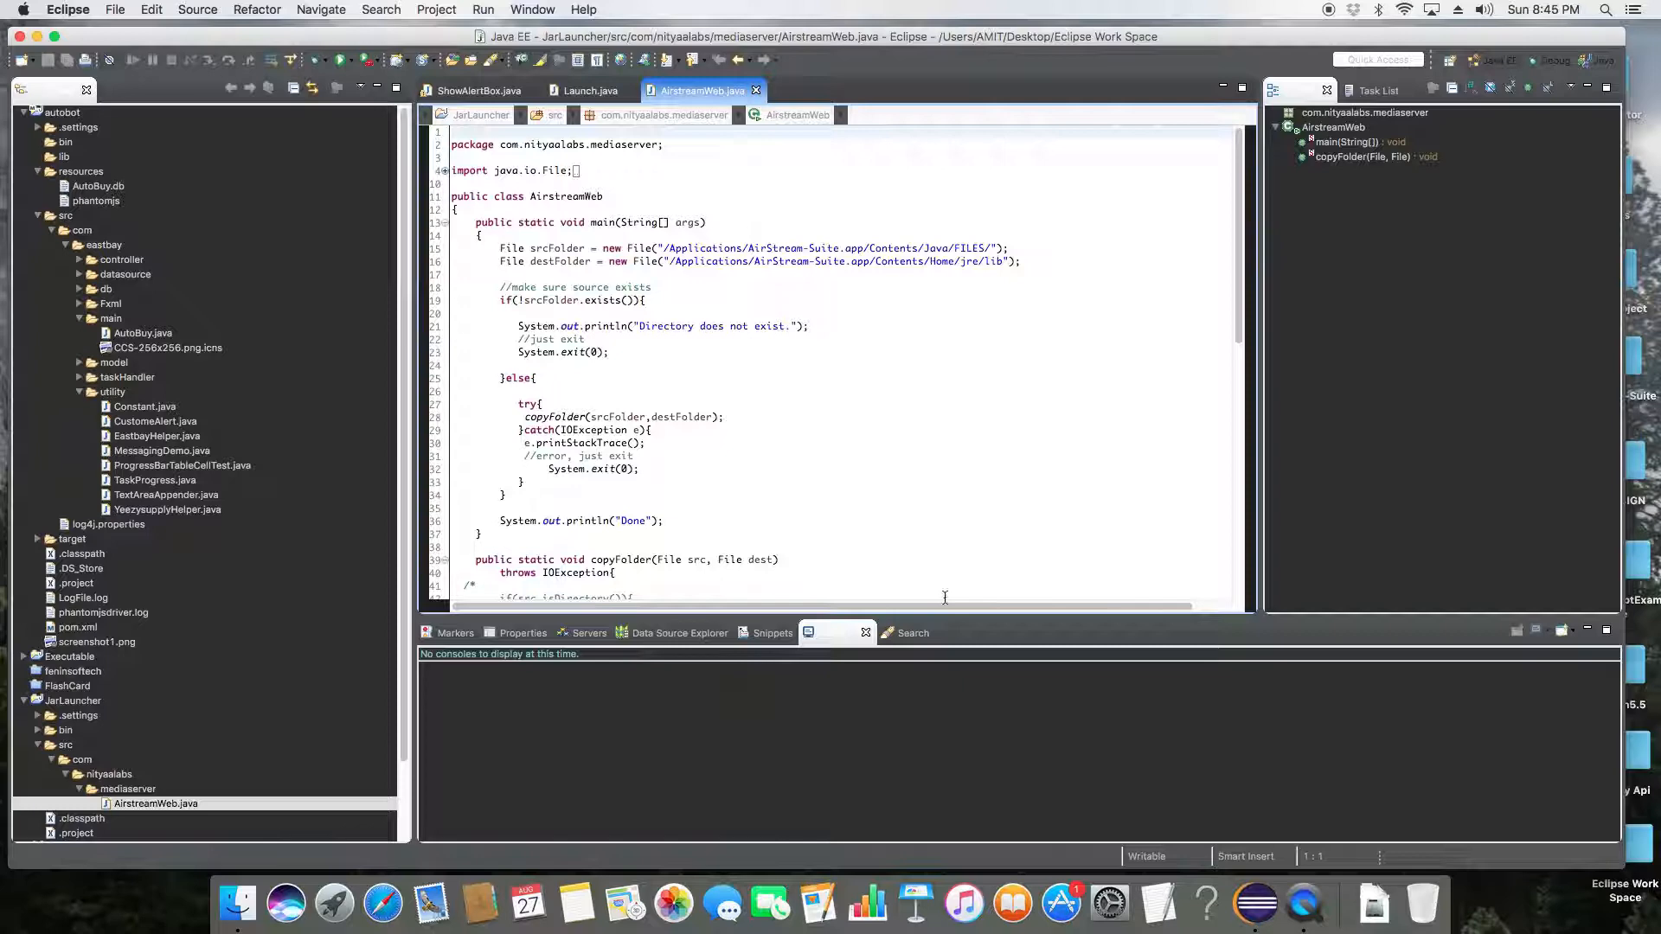
left_click(66, 10)
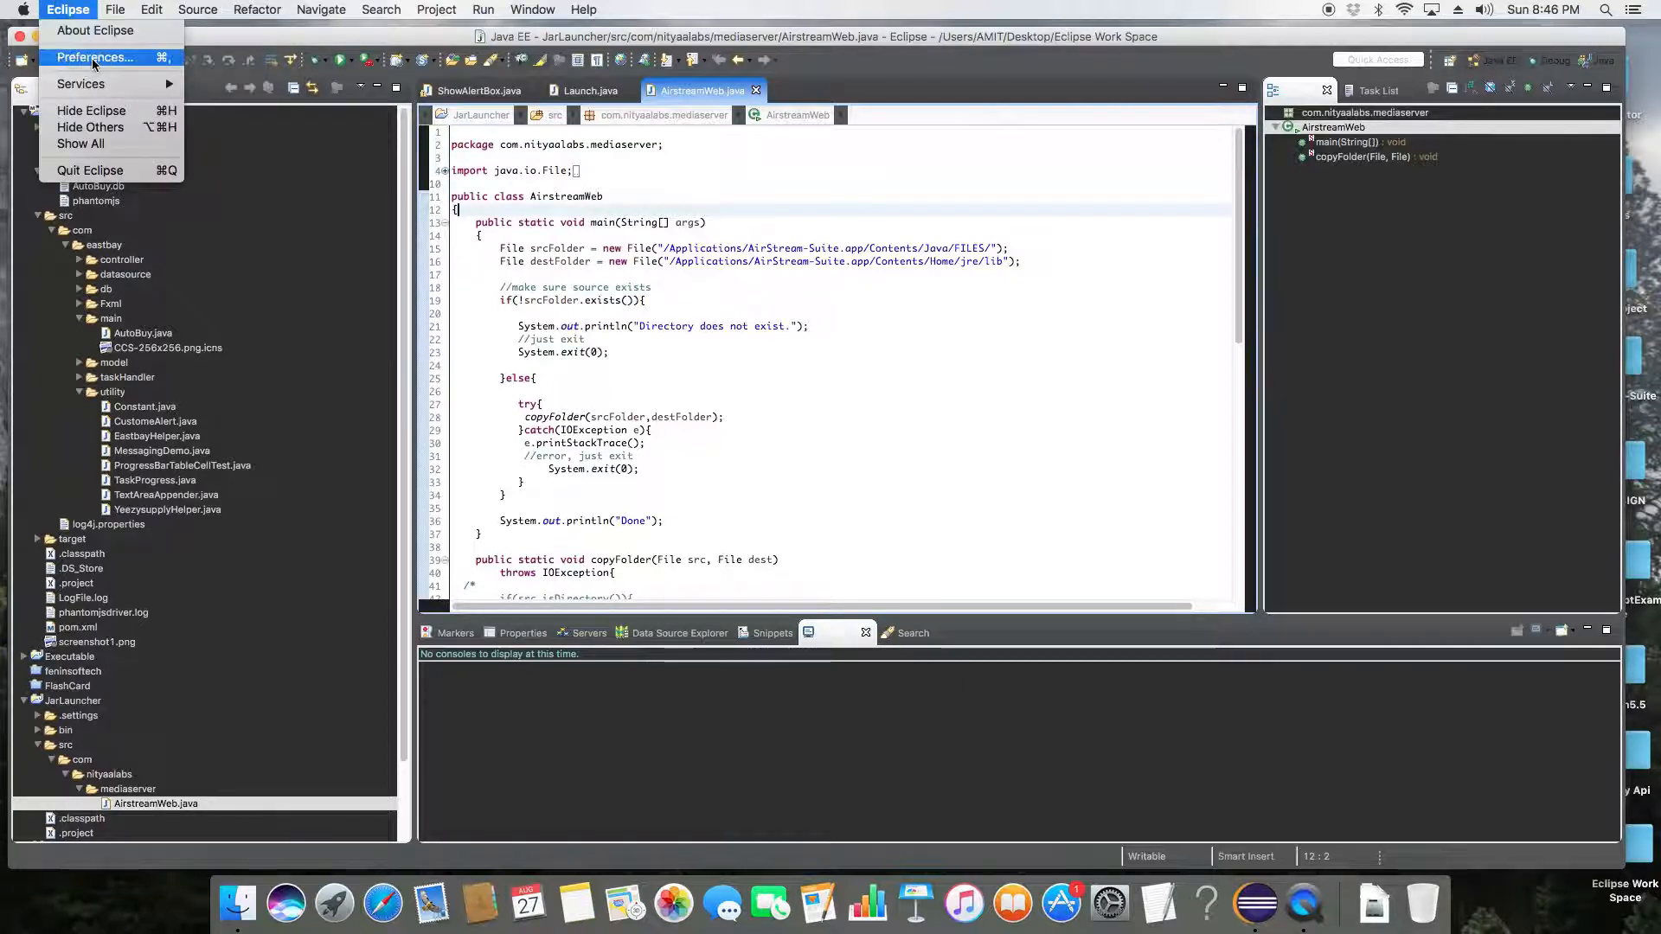
Step: Reopen Preferences and go to General > Appearance > Color Theme
left_click(95, 58)
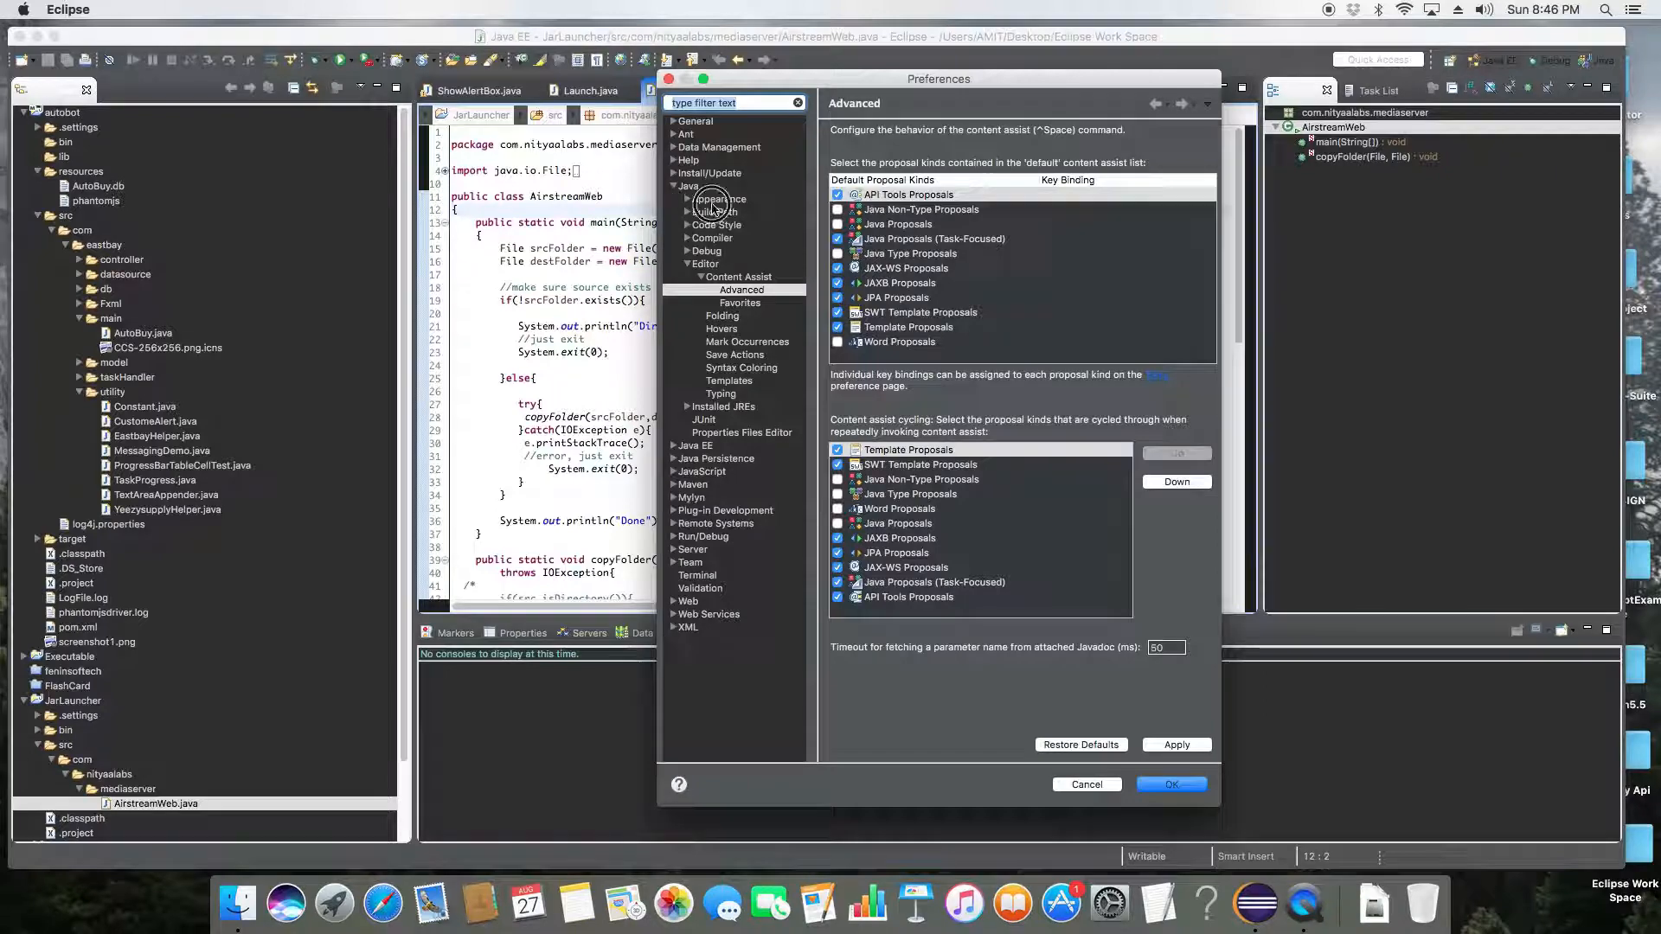
left_click(718, 199)
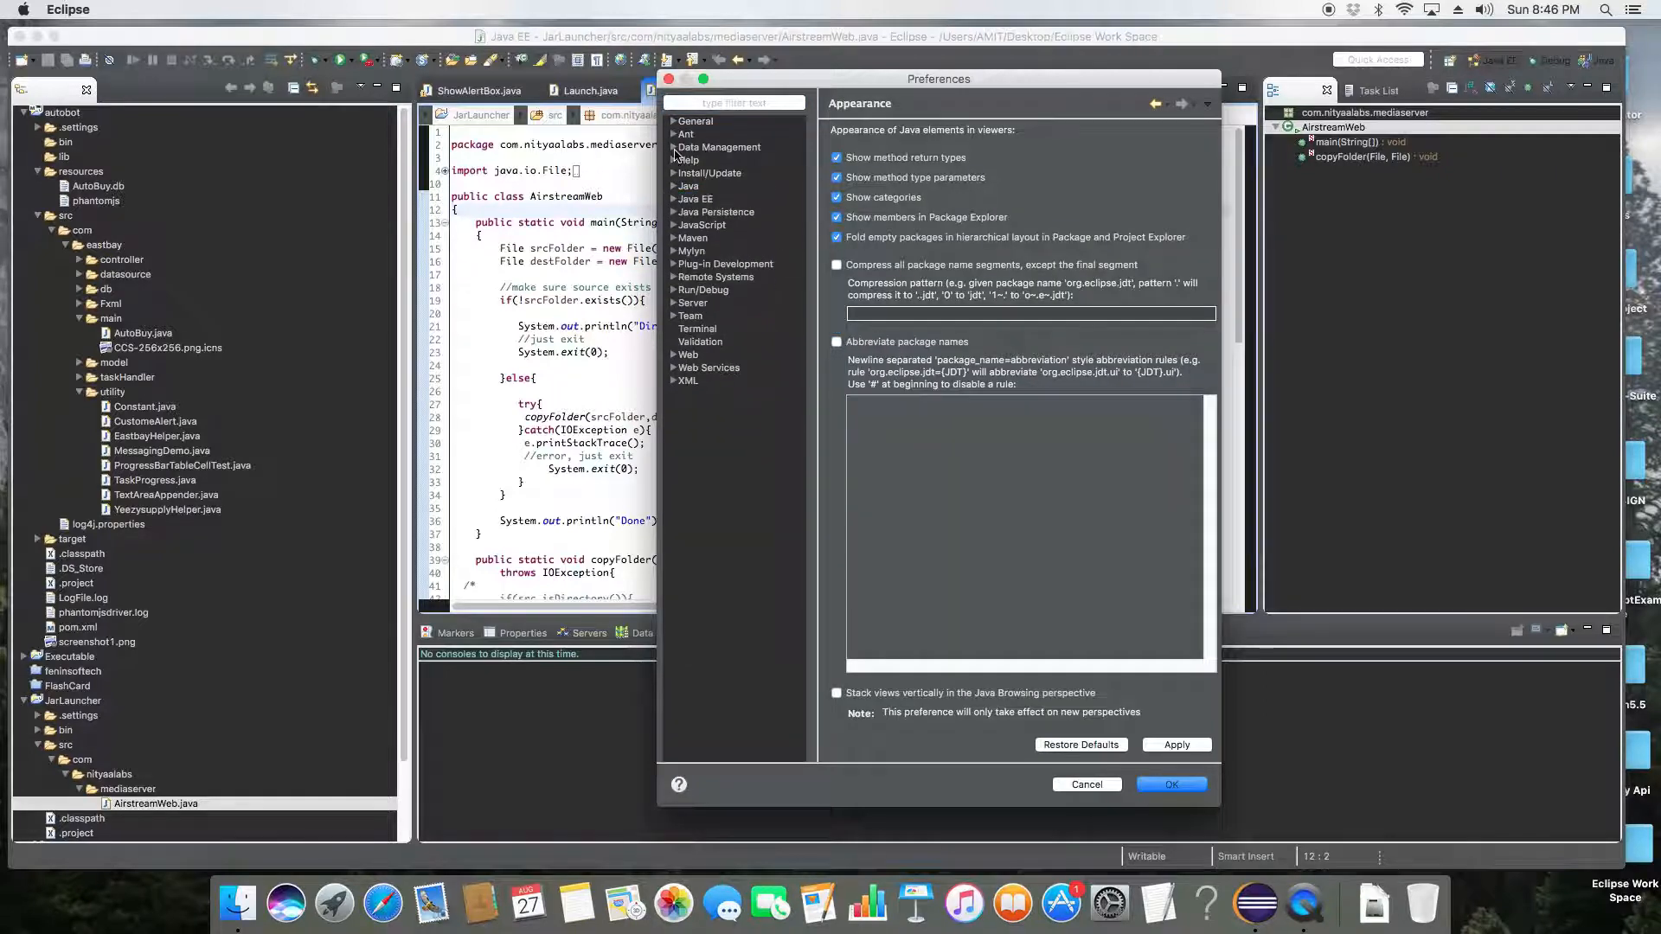
left_click(695, 121)
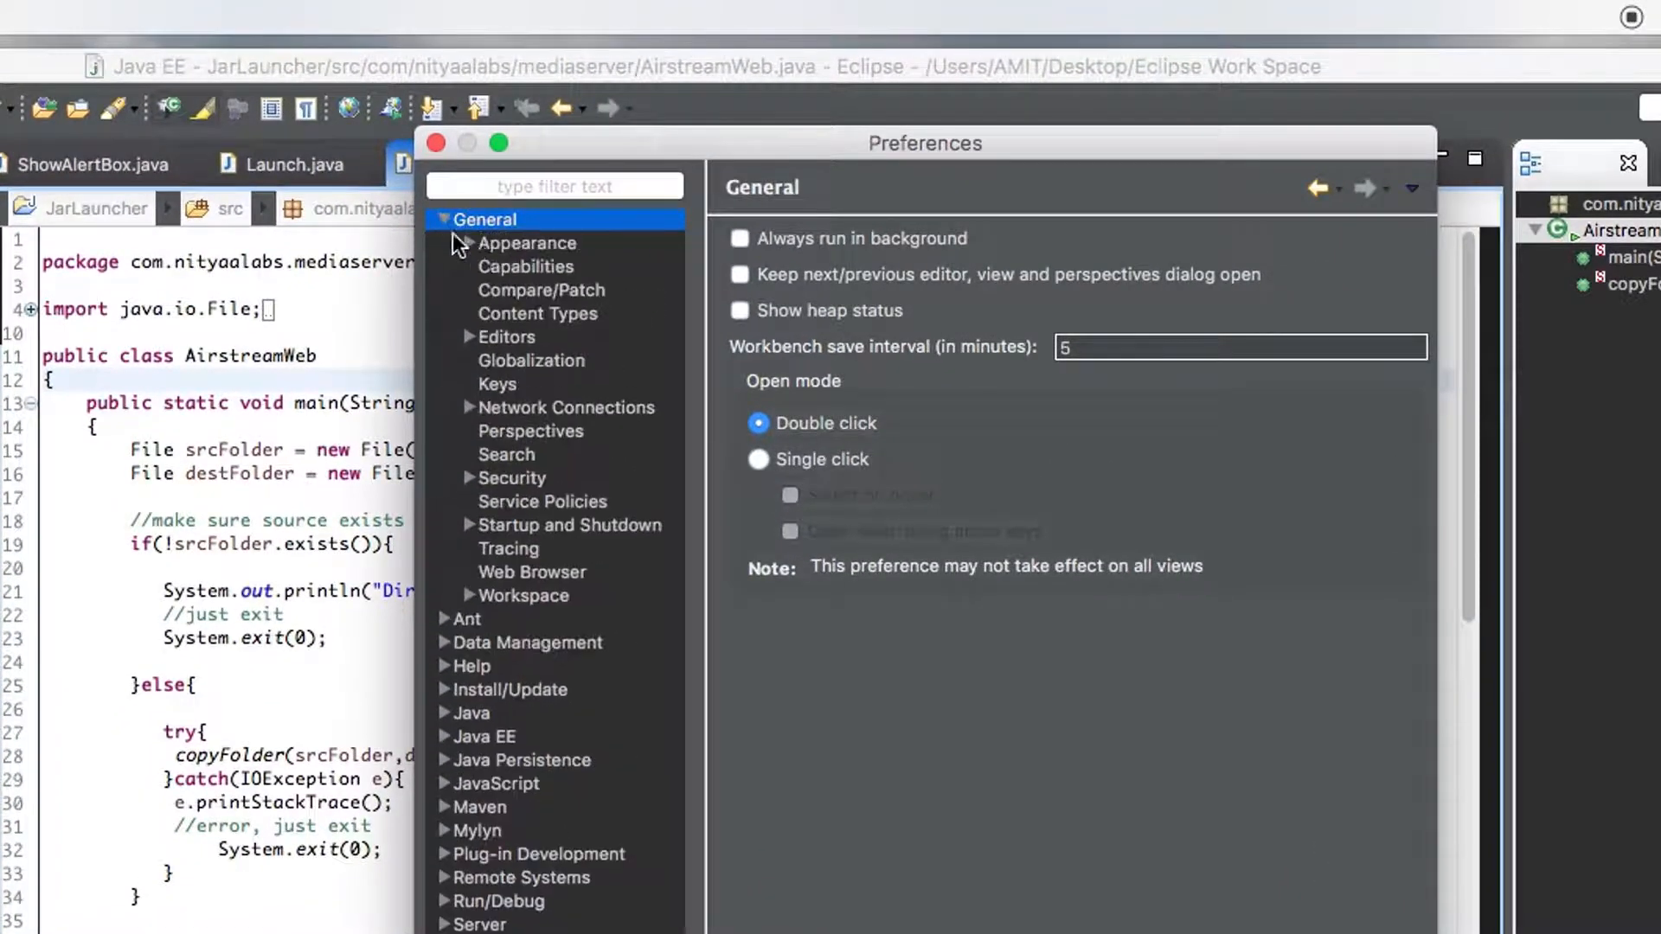
left_click(525, 242)
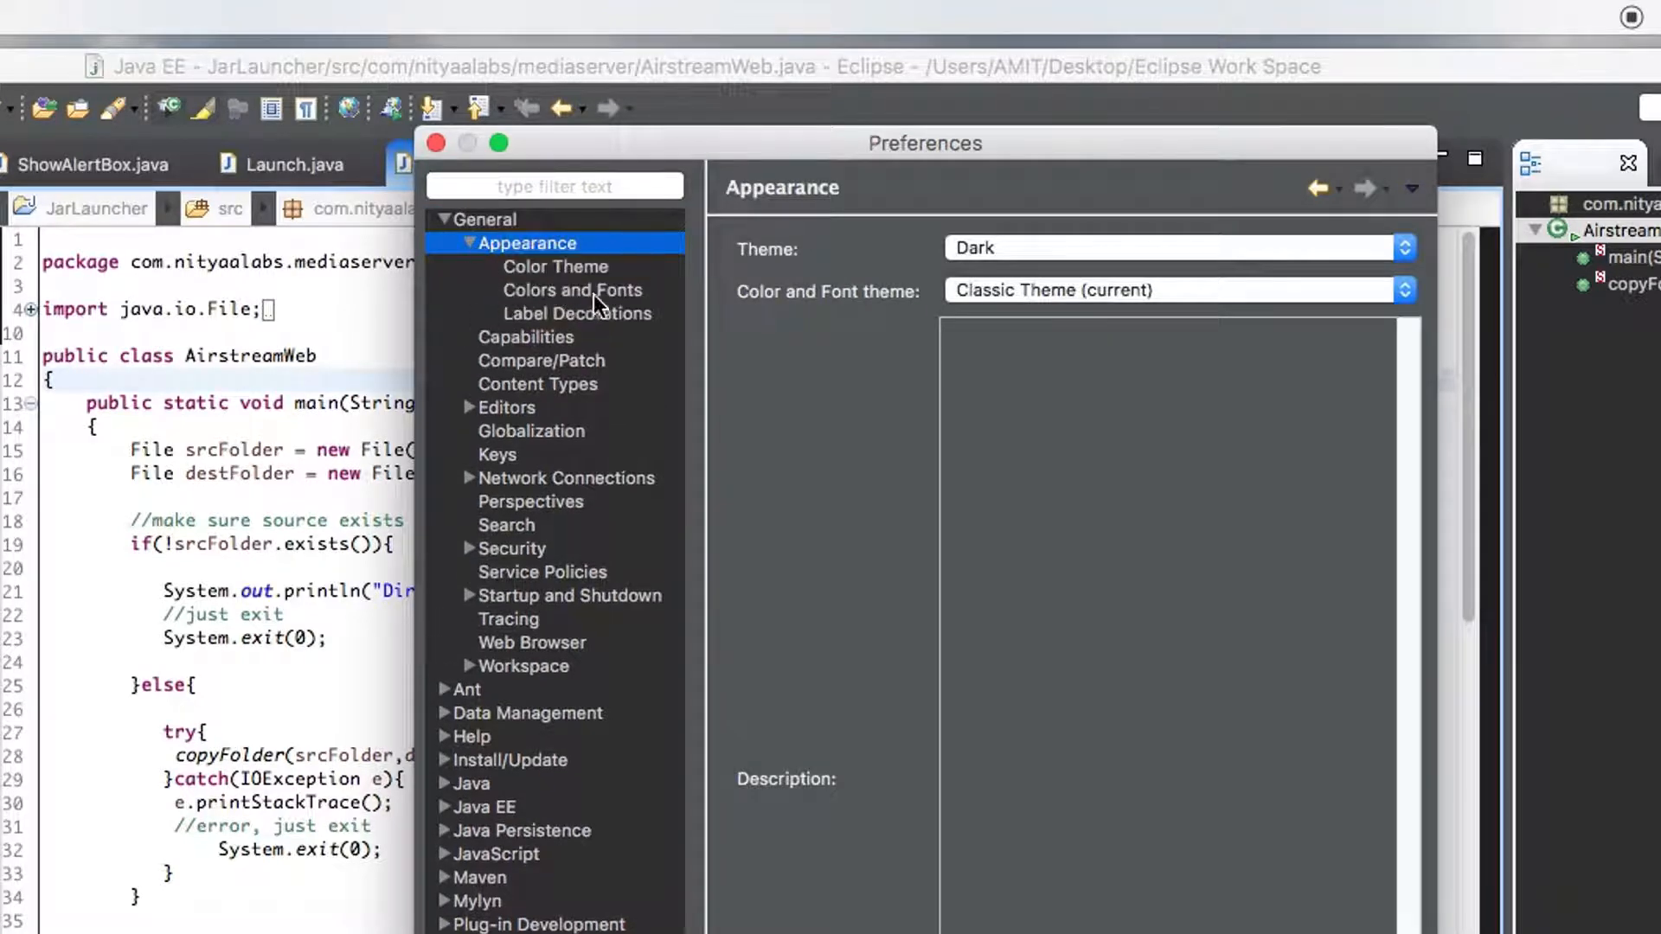
left_click(555, 265)
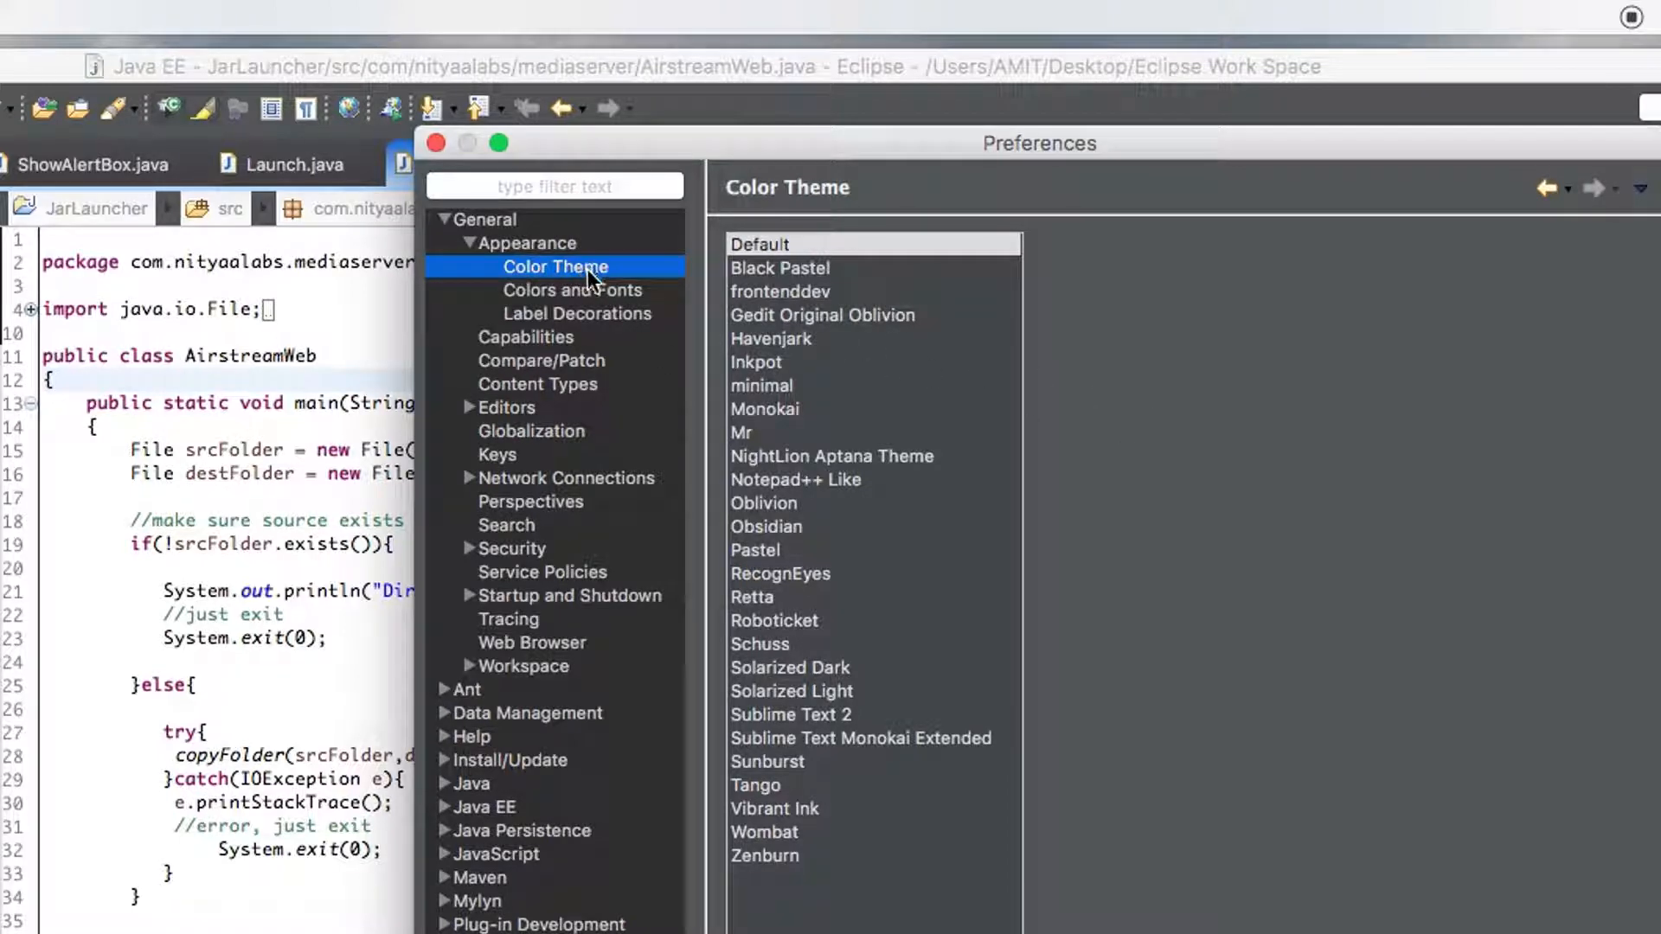
mouse_move(755, 278)
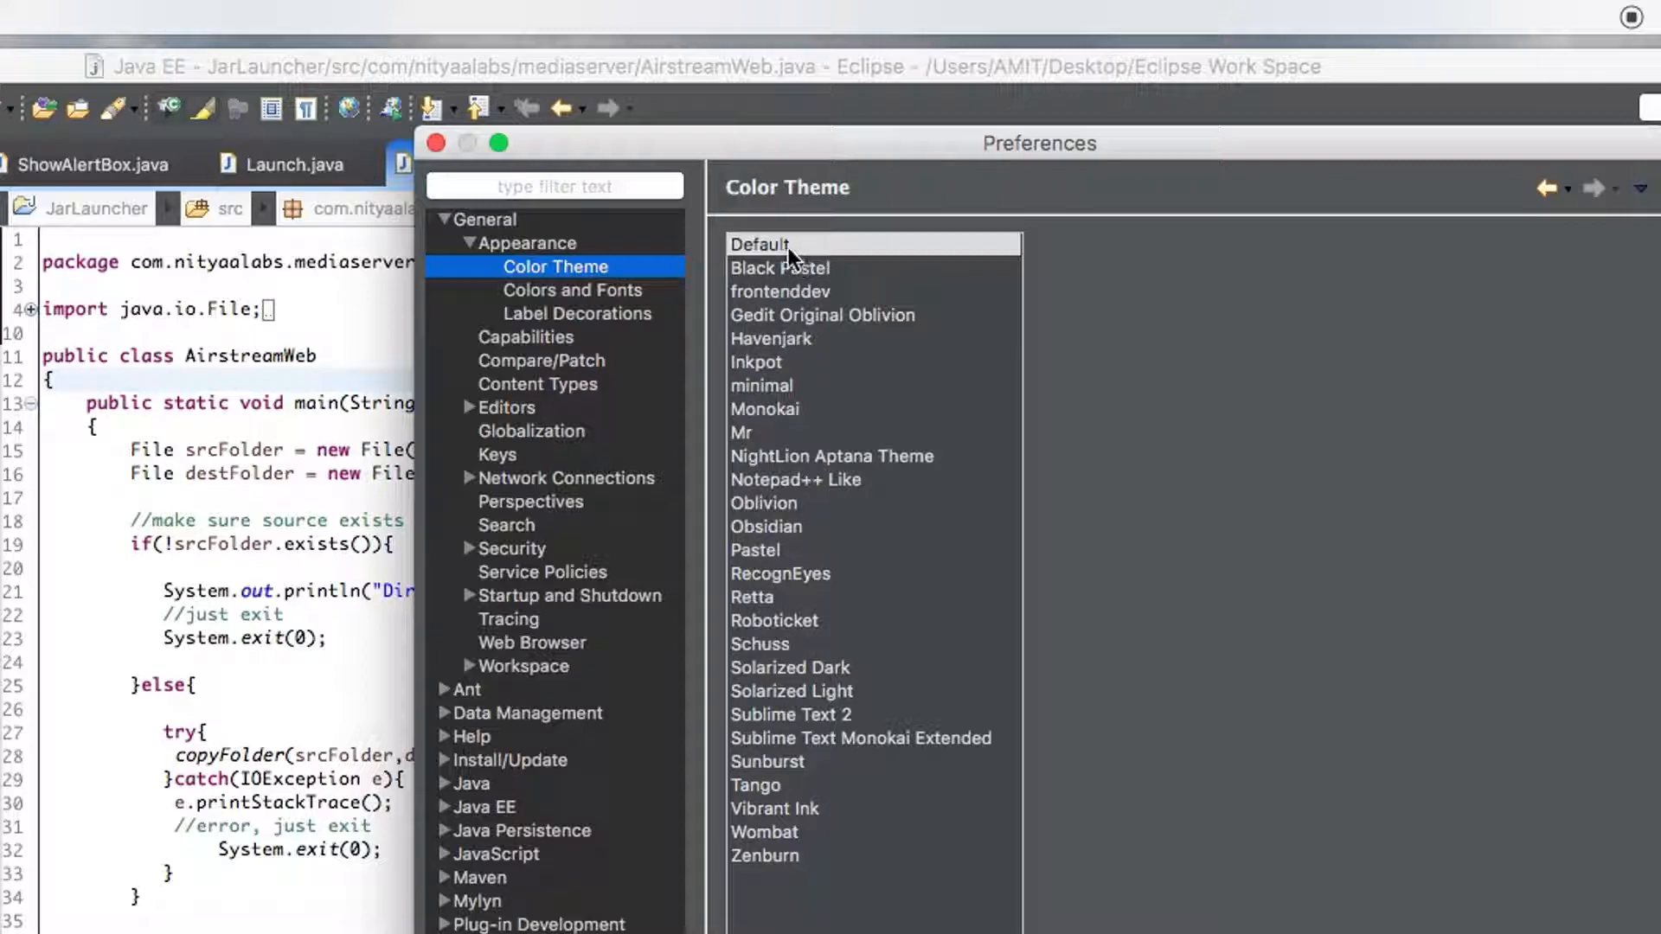
Step: Apply the Black Pastel editor color theme and confirm reopening the editors
left_click(781, 267)
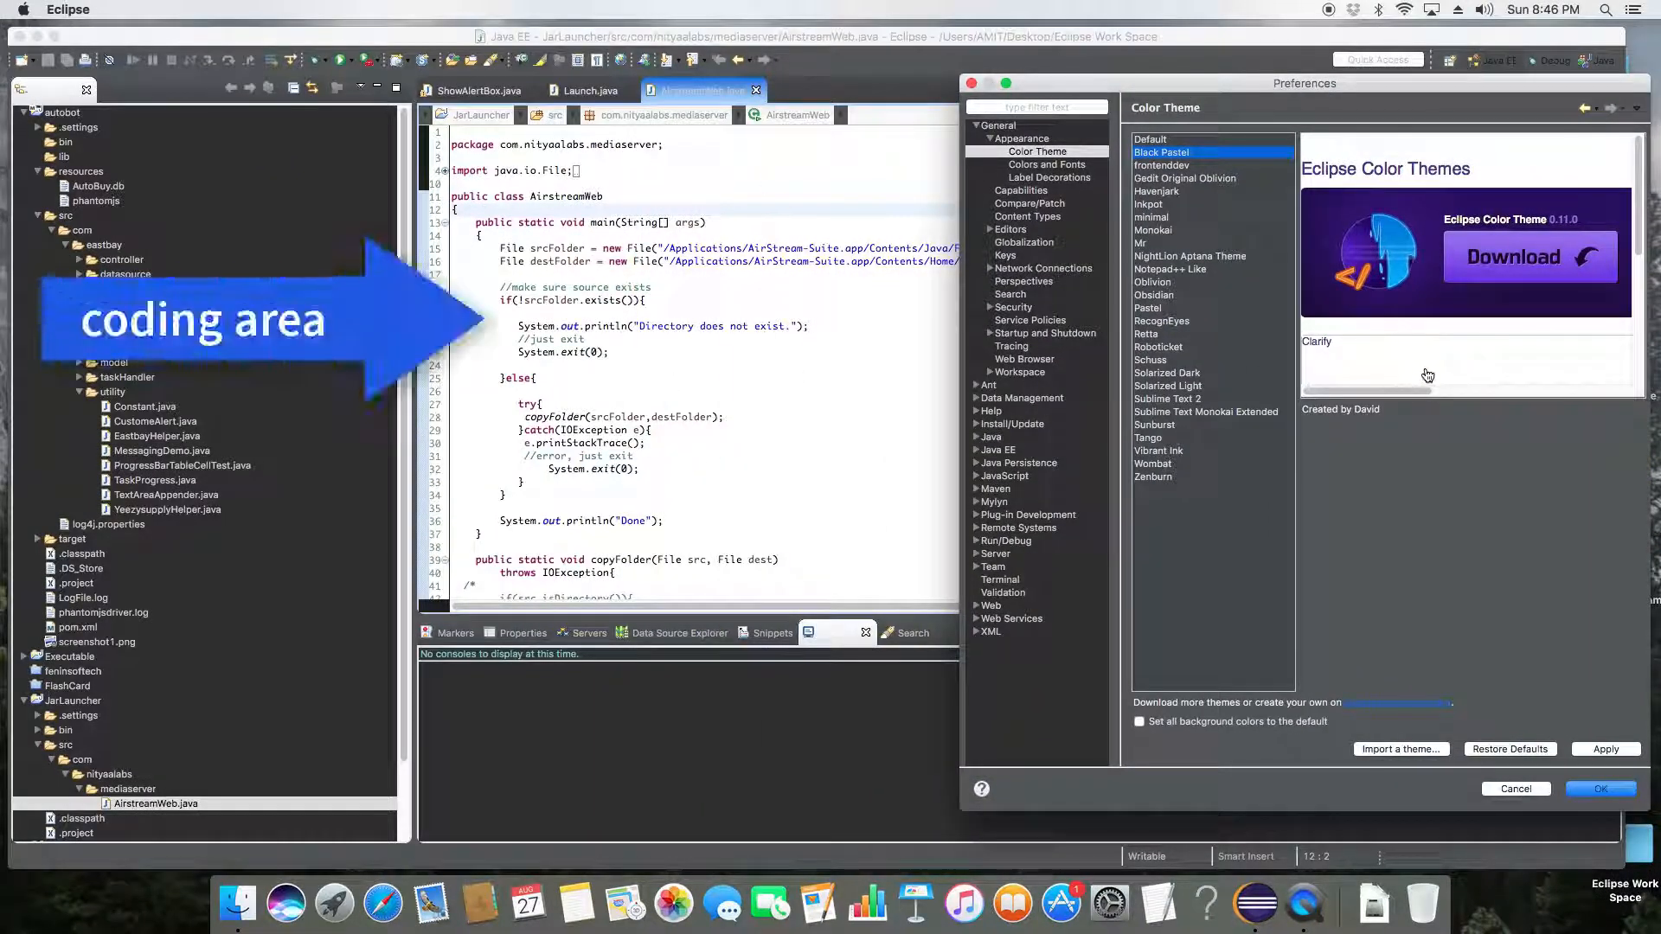
left_click(1604, 749)
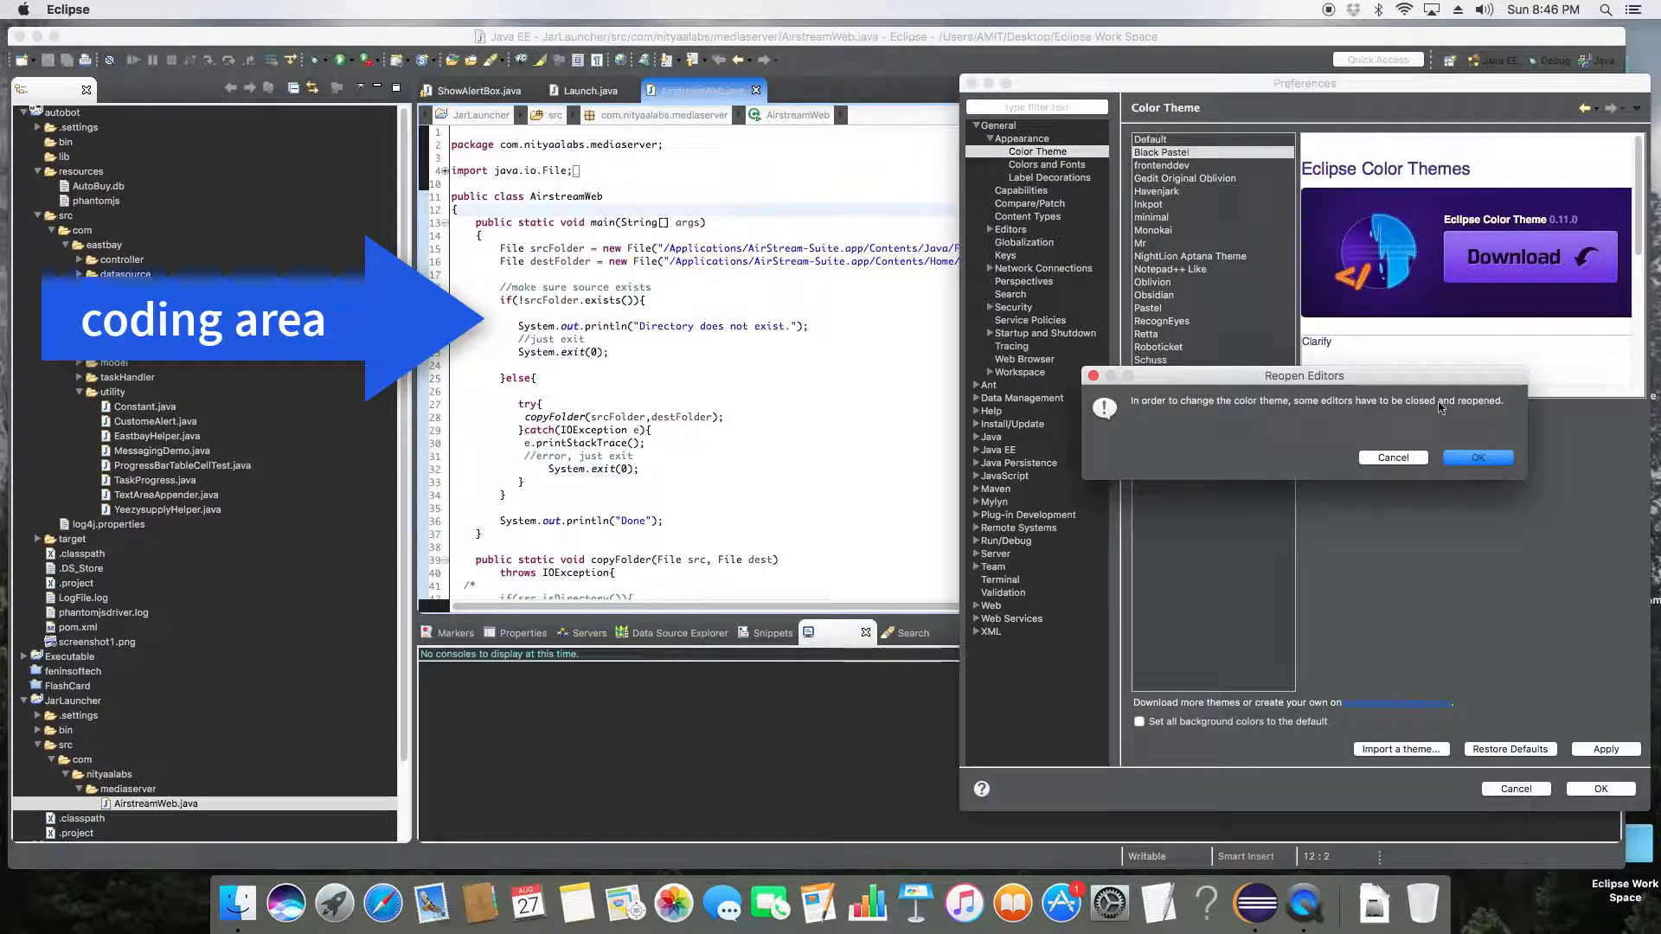
mouse_move(1477, 458)
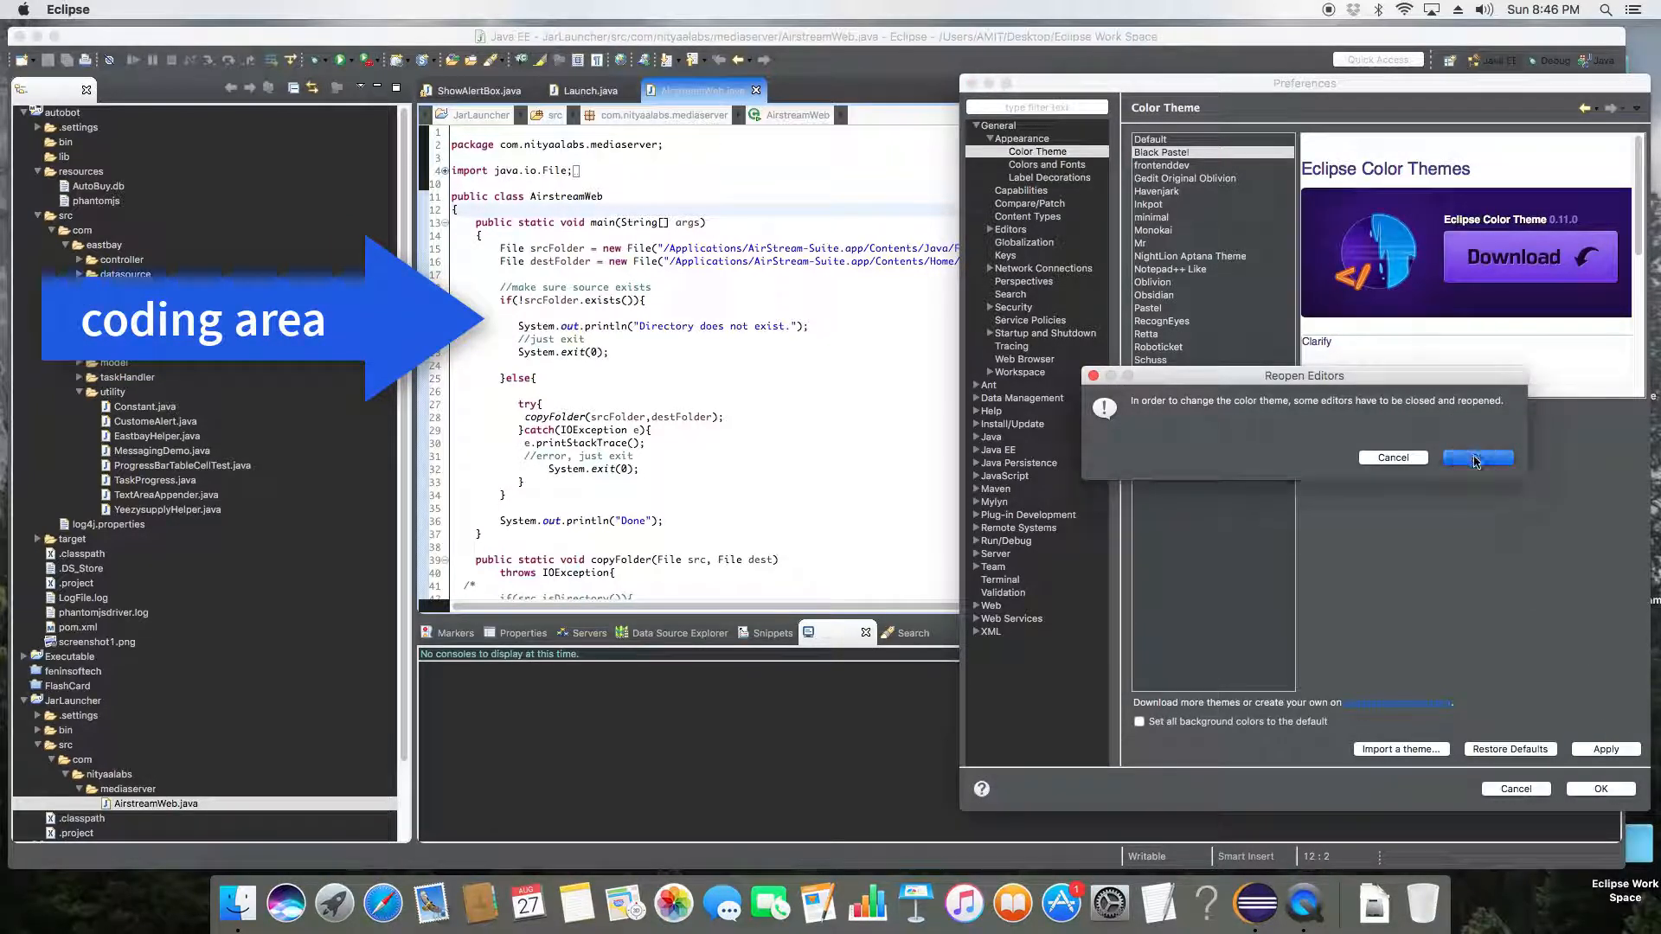
left_click(1476, 458)
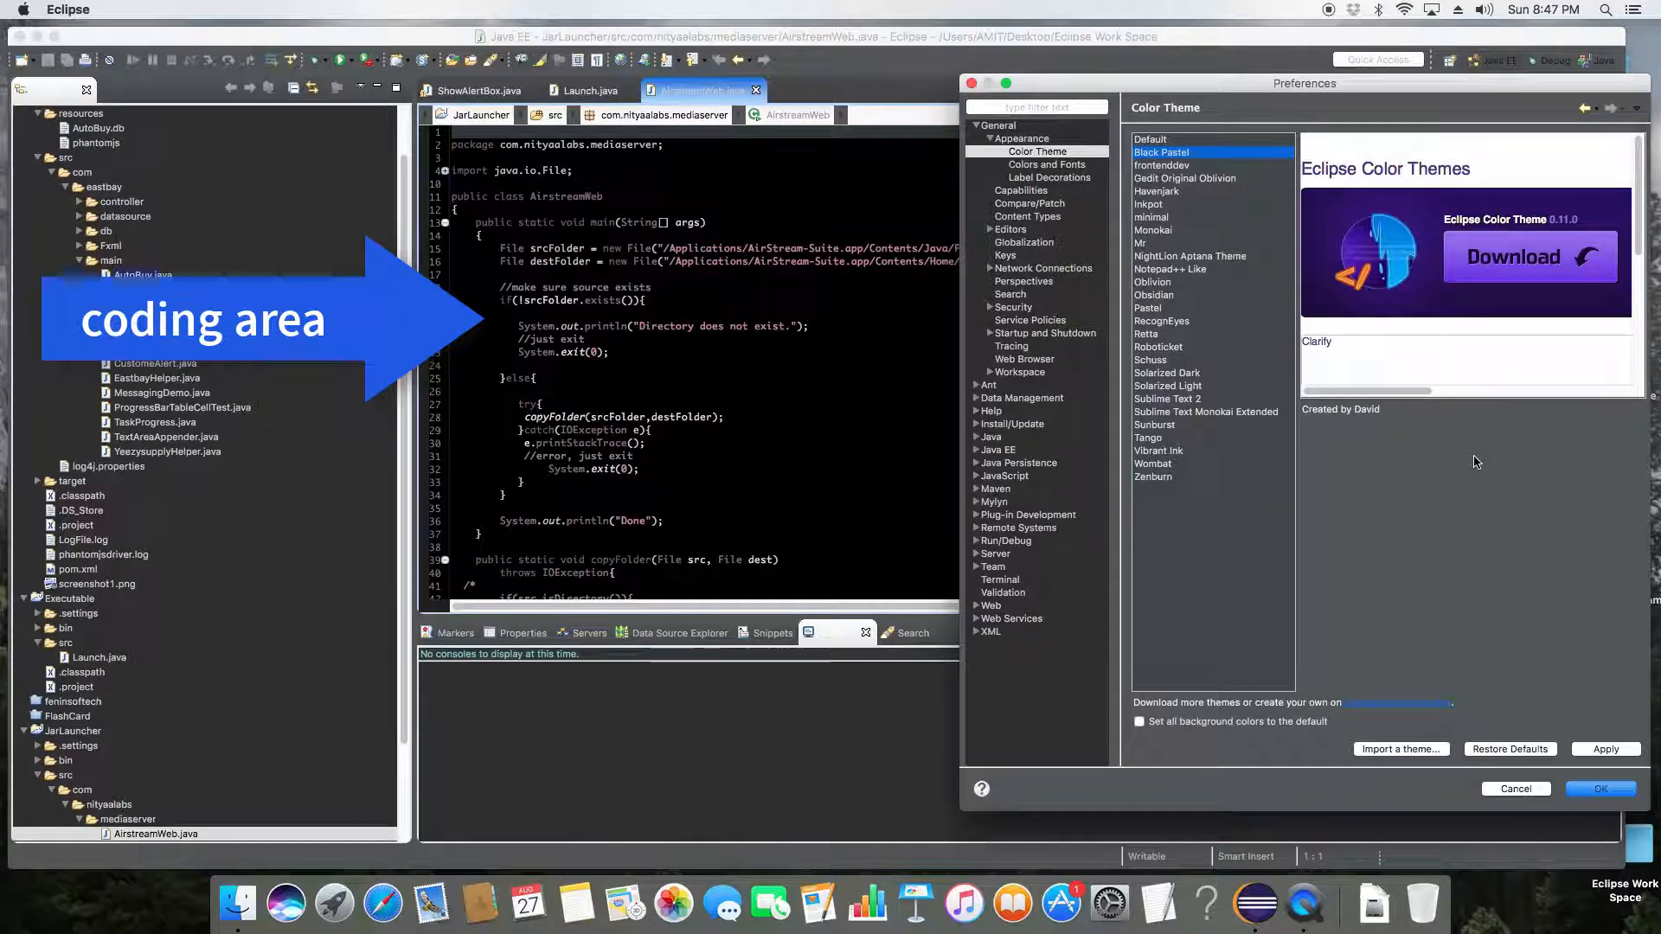
mouse_move(699, 441)
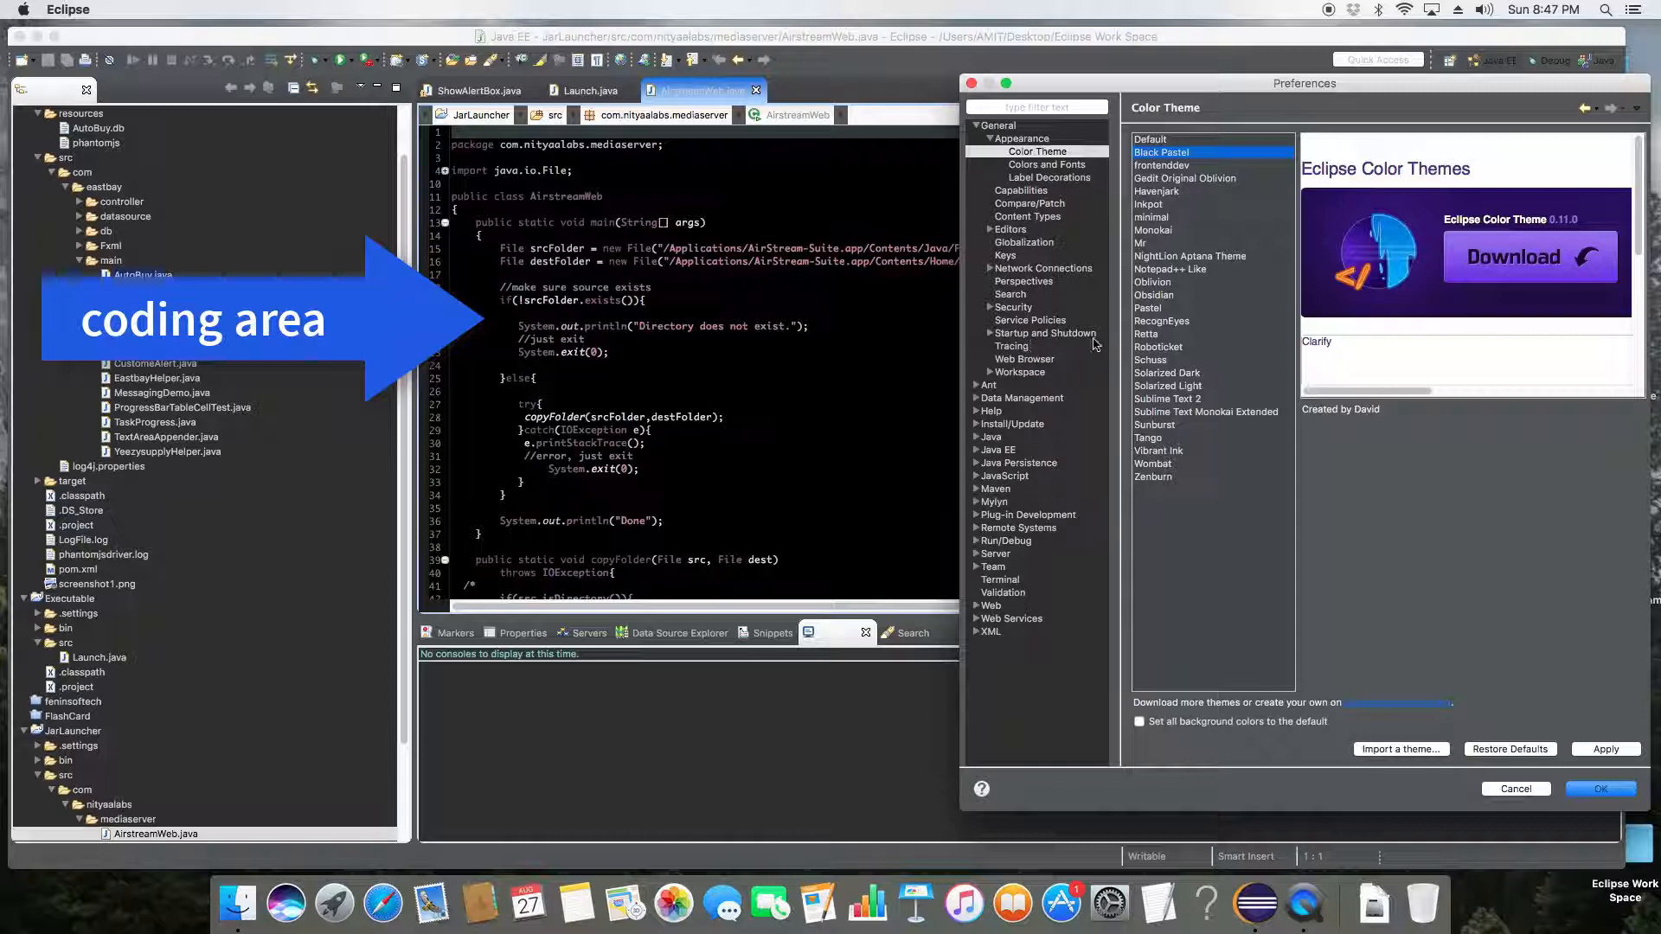
Step: Try the frontenddev color theme, applying it and reopening the editors
left_click(1162, 165)
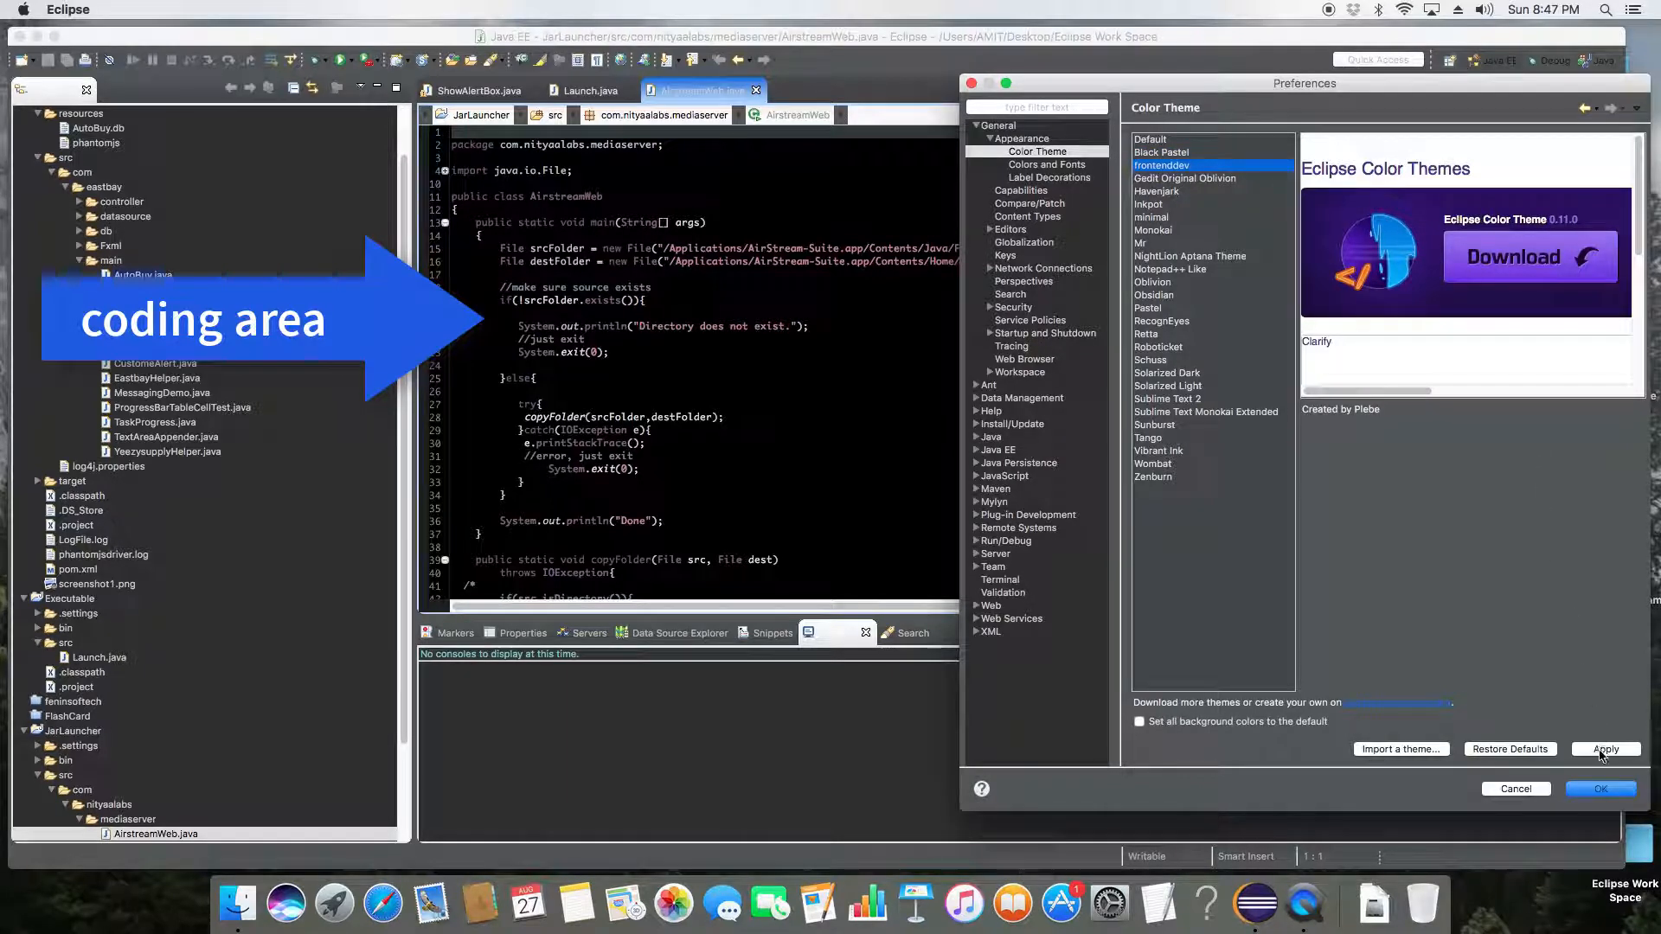
left_click(1603, 749)
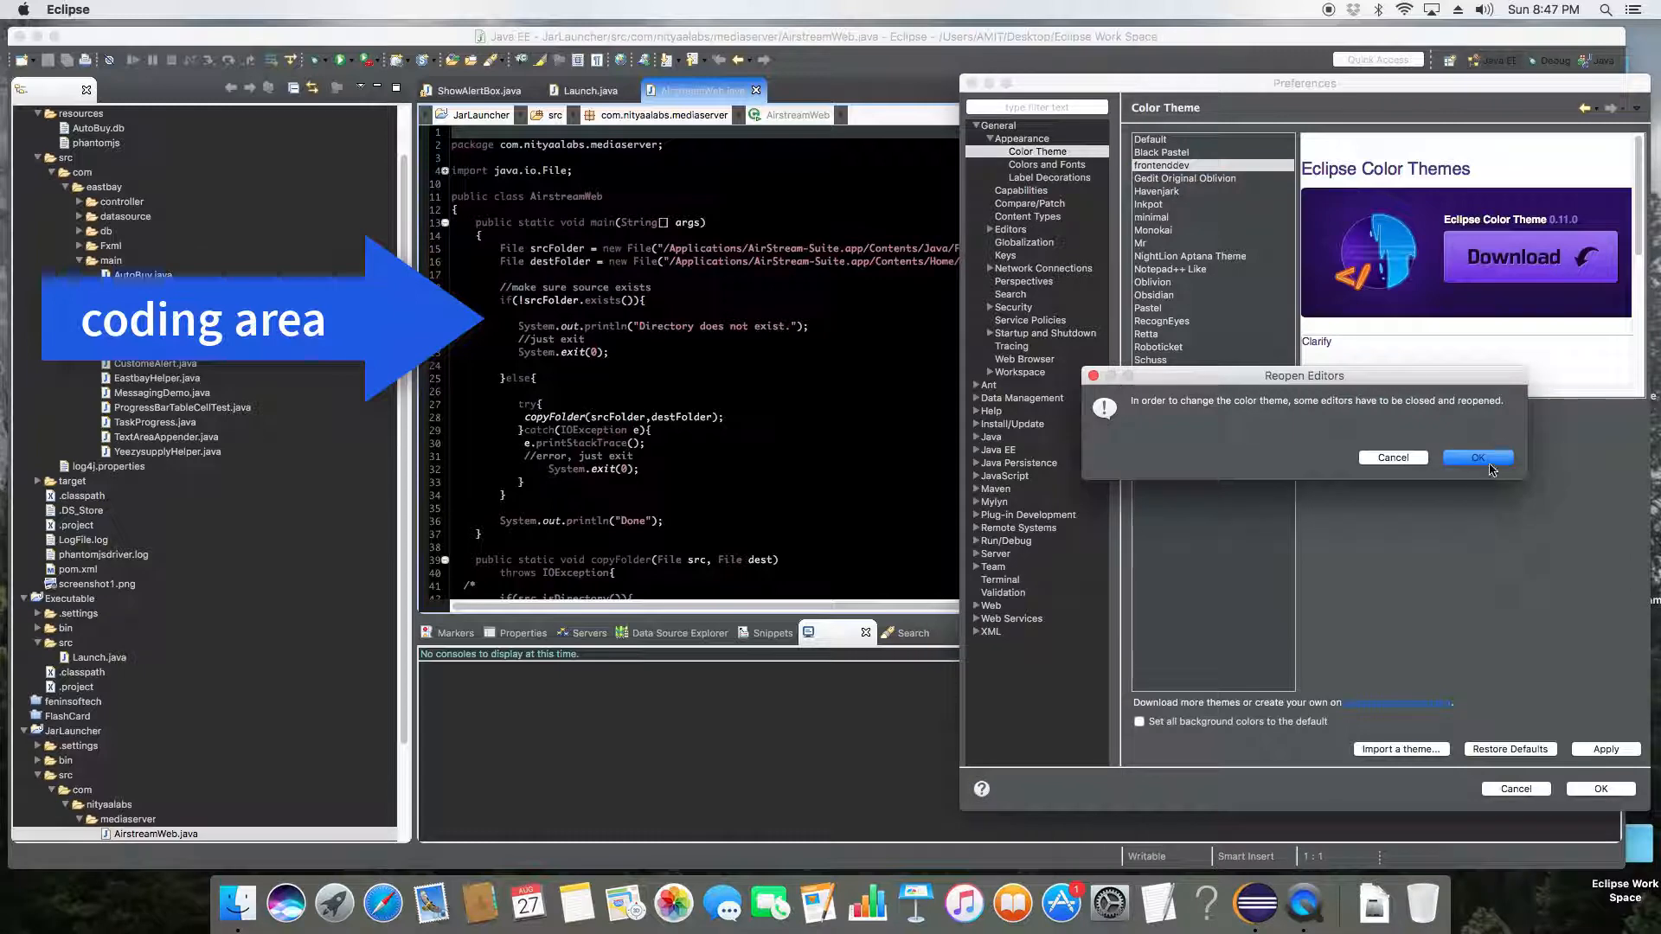
left_click(1476, 457)
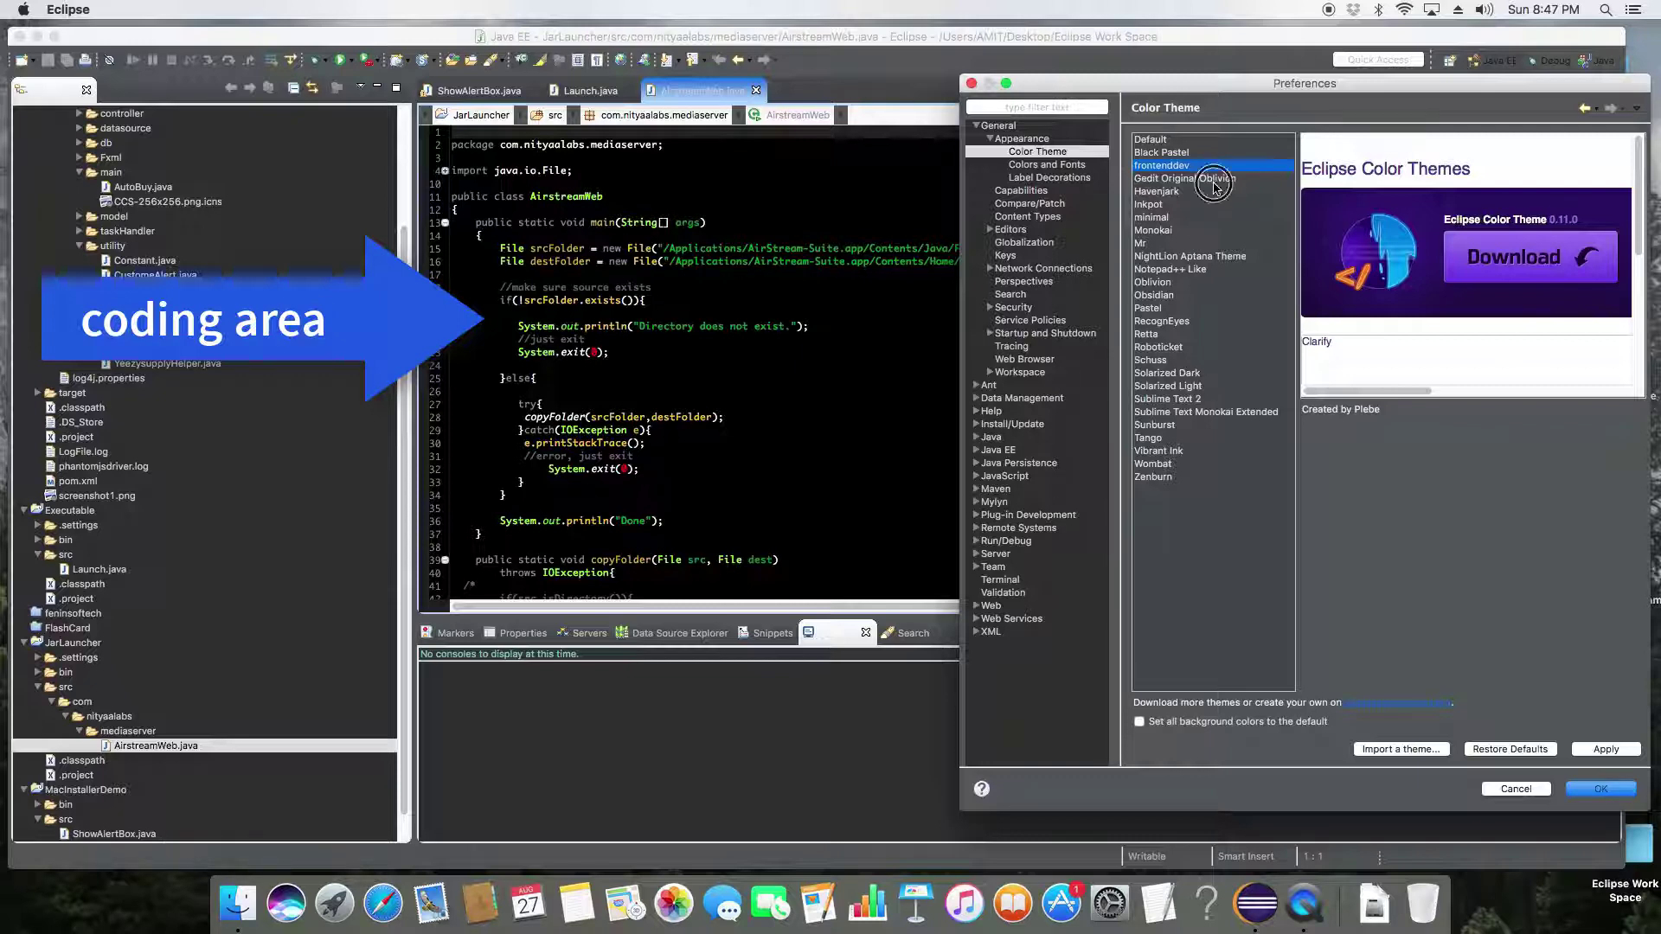
Step: Switch to the Gedit Original Oblivion color theme and reopen the editors
left_click(1186, 178)
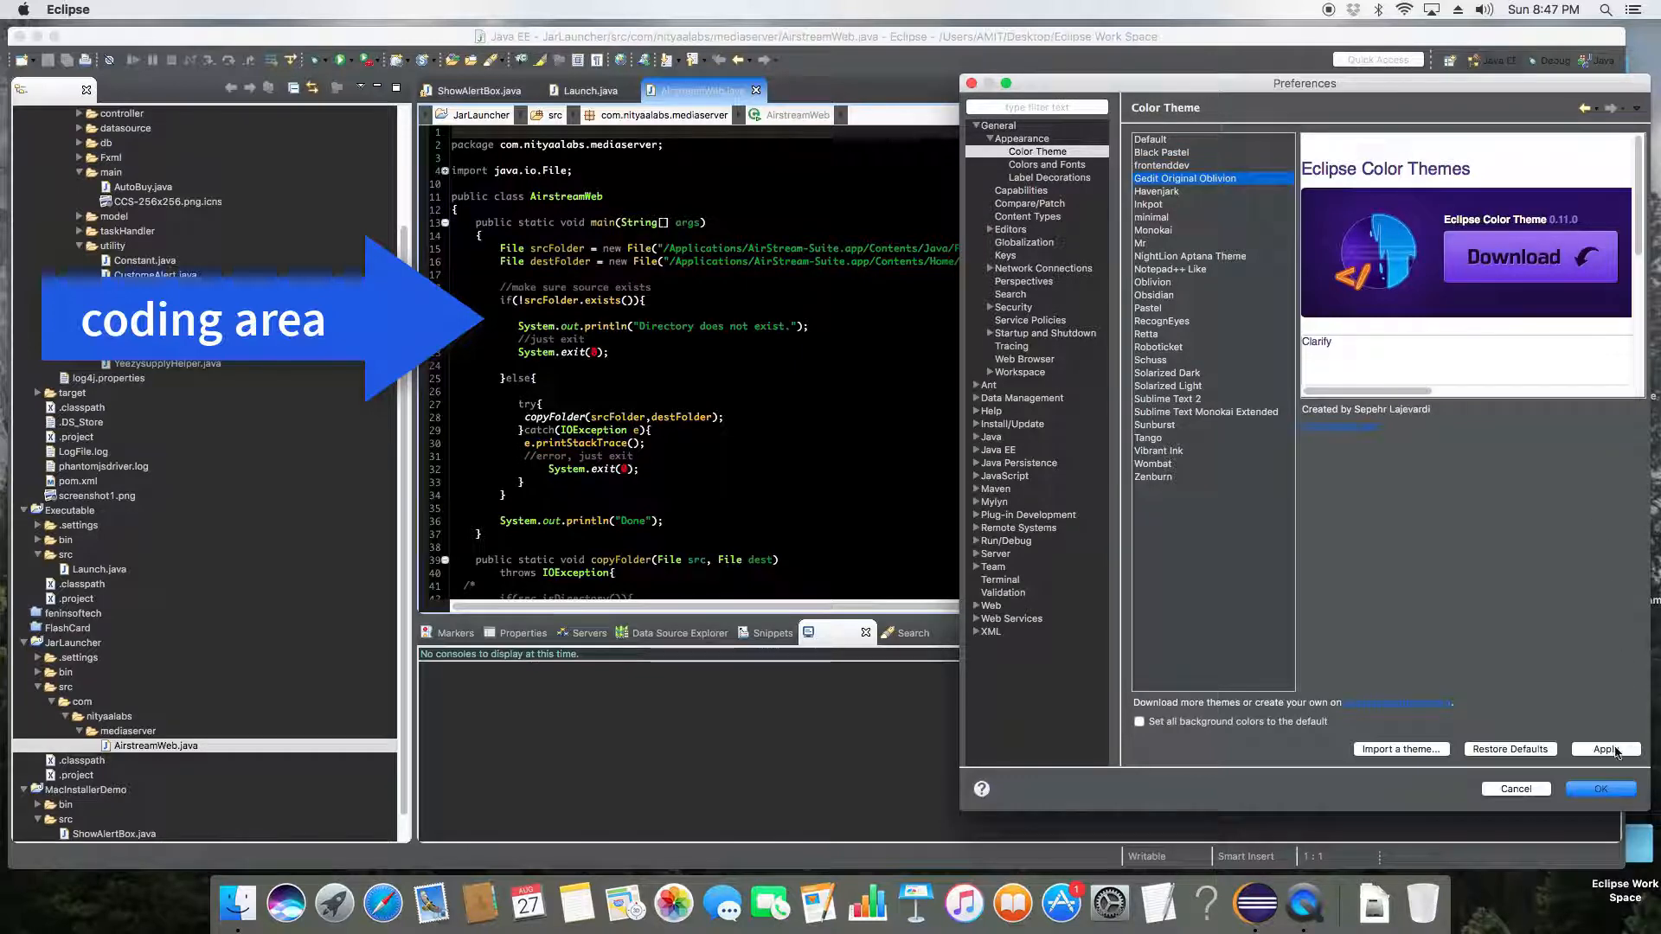
left_click(1604, 749)
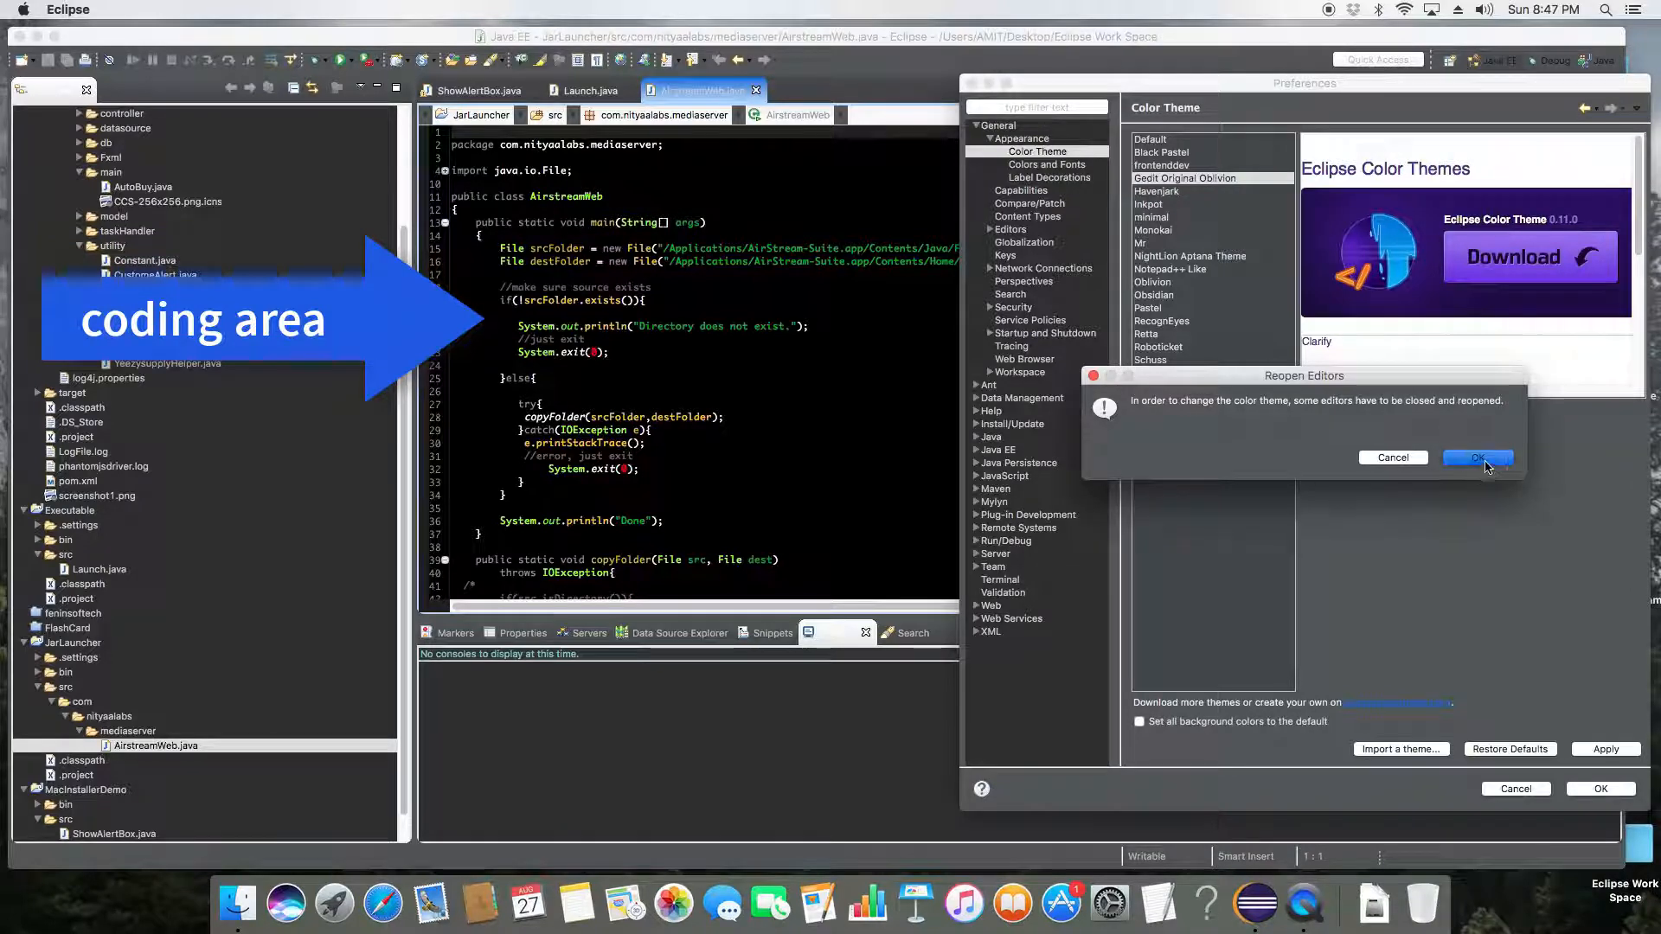
left_click(1476, 457)
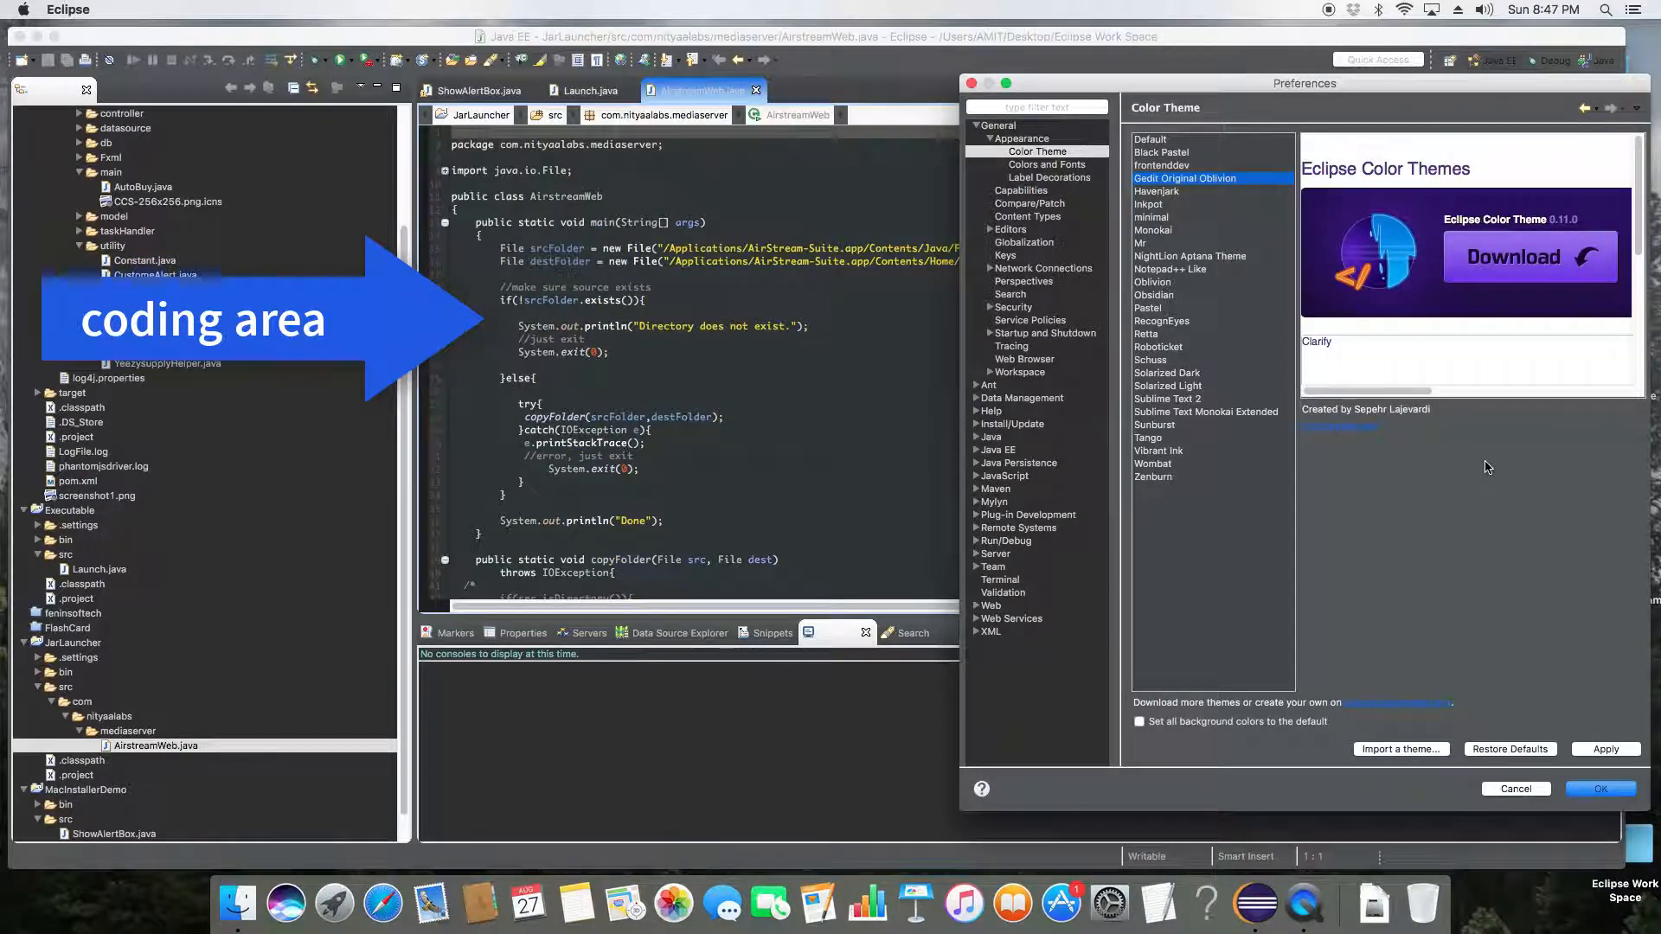
mouse_move(747, 486)
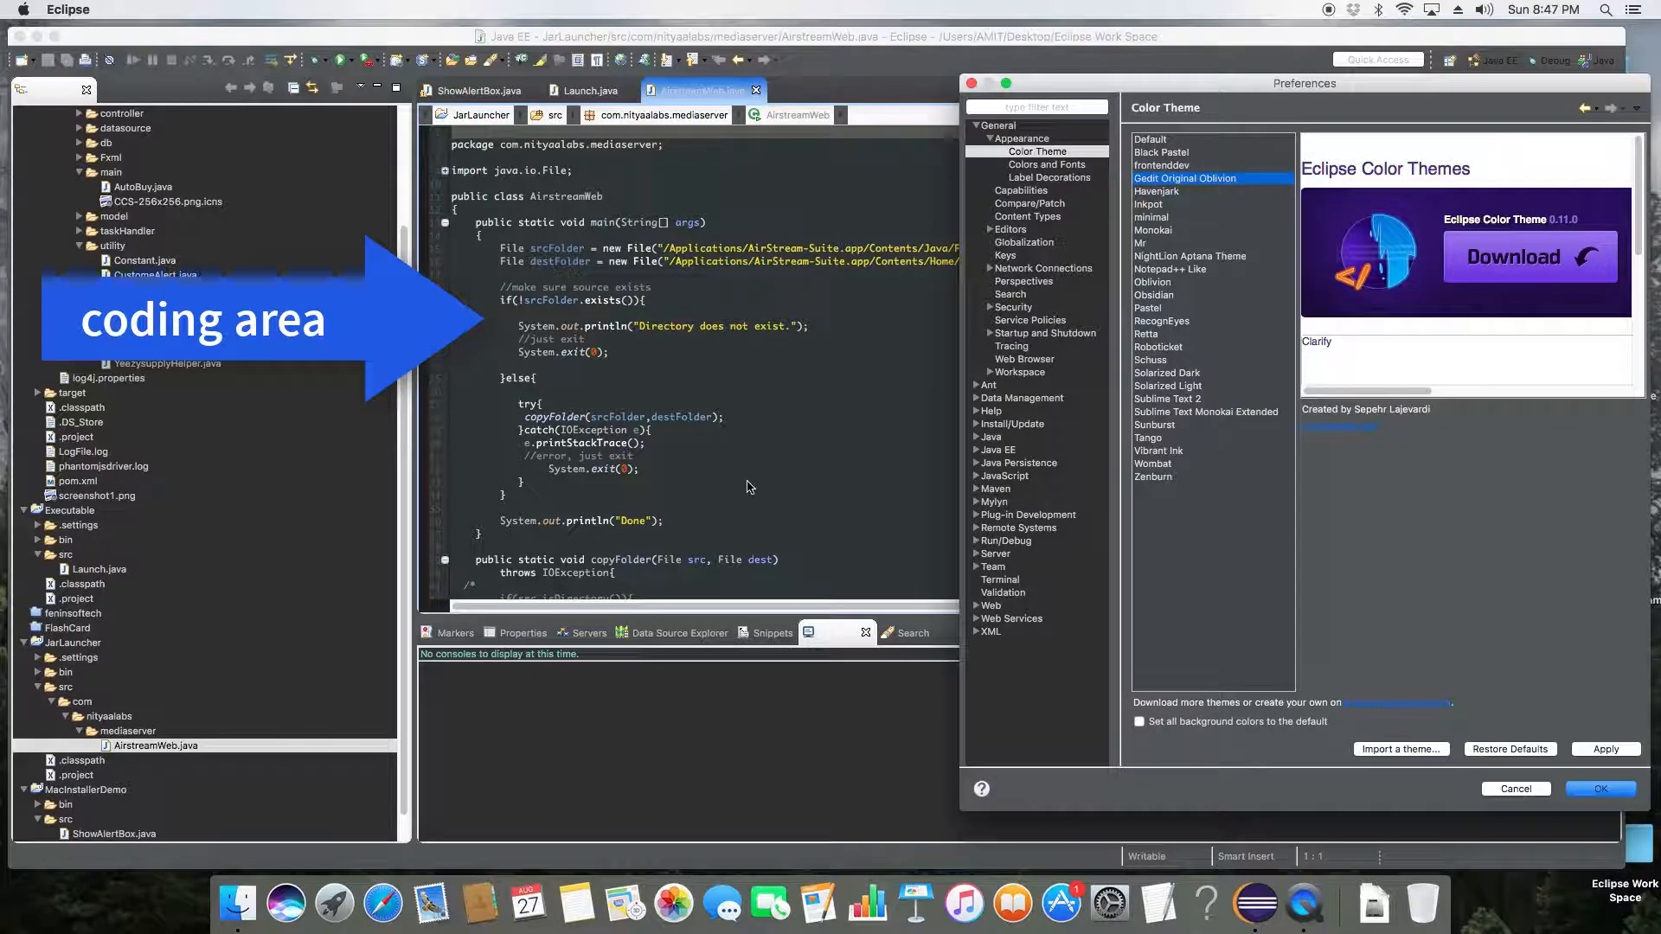
mouse_move(1184, 249)
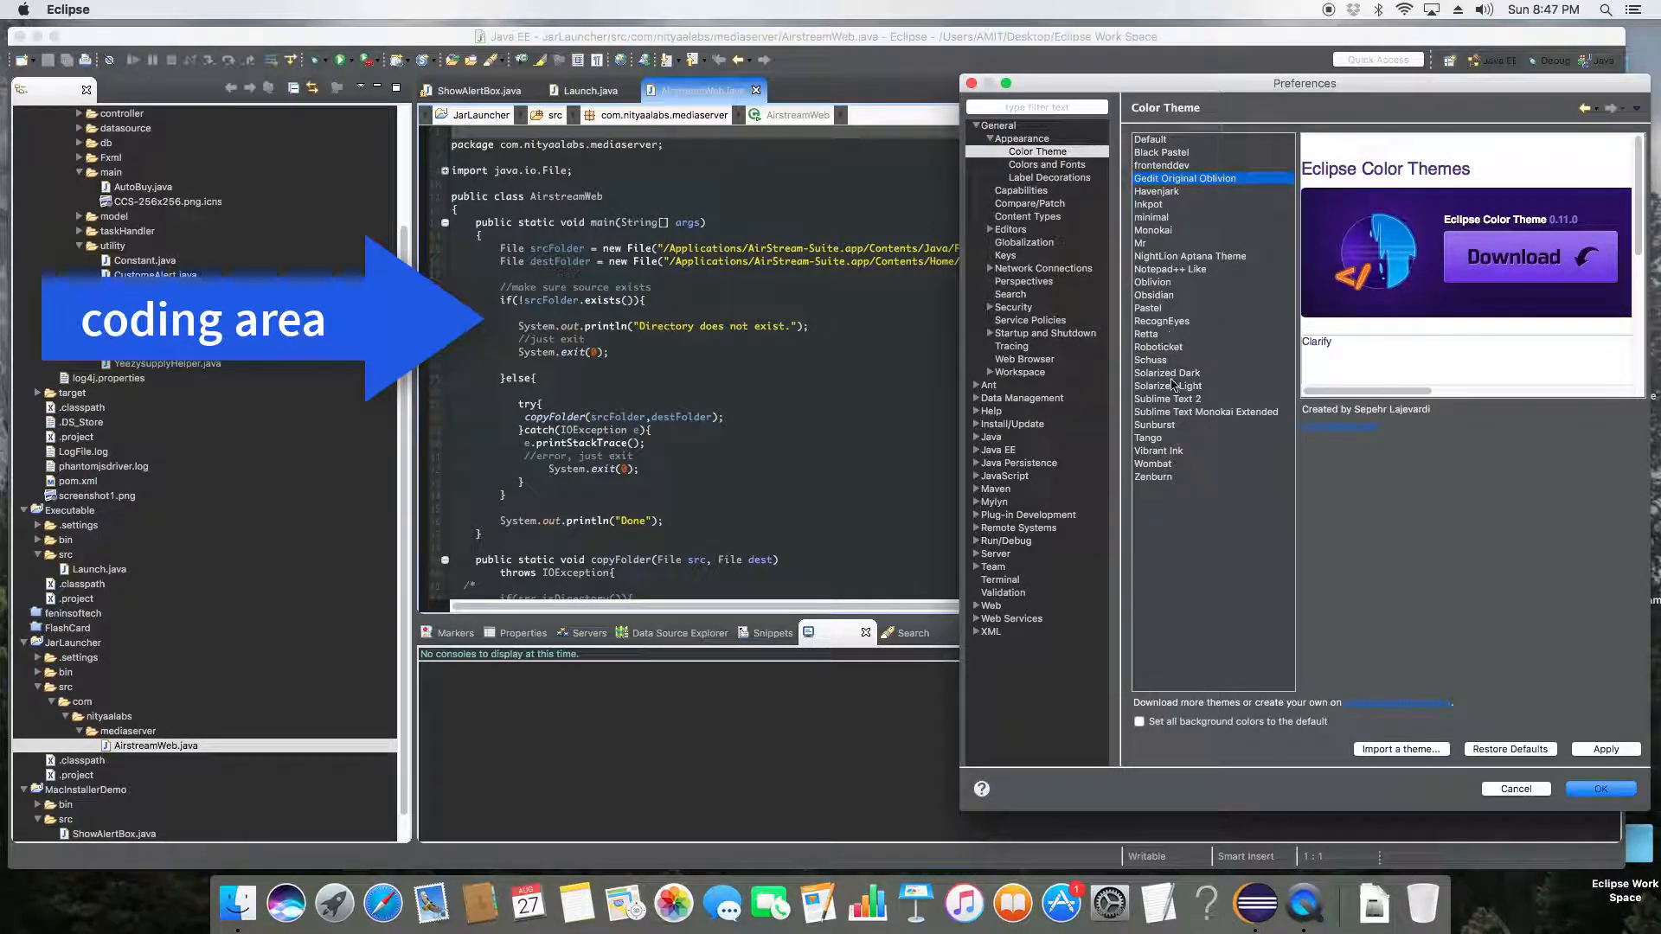
Step: Try the Solarized Dark color theme and reopen the editors
left_click(1166, 372)
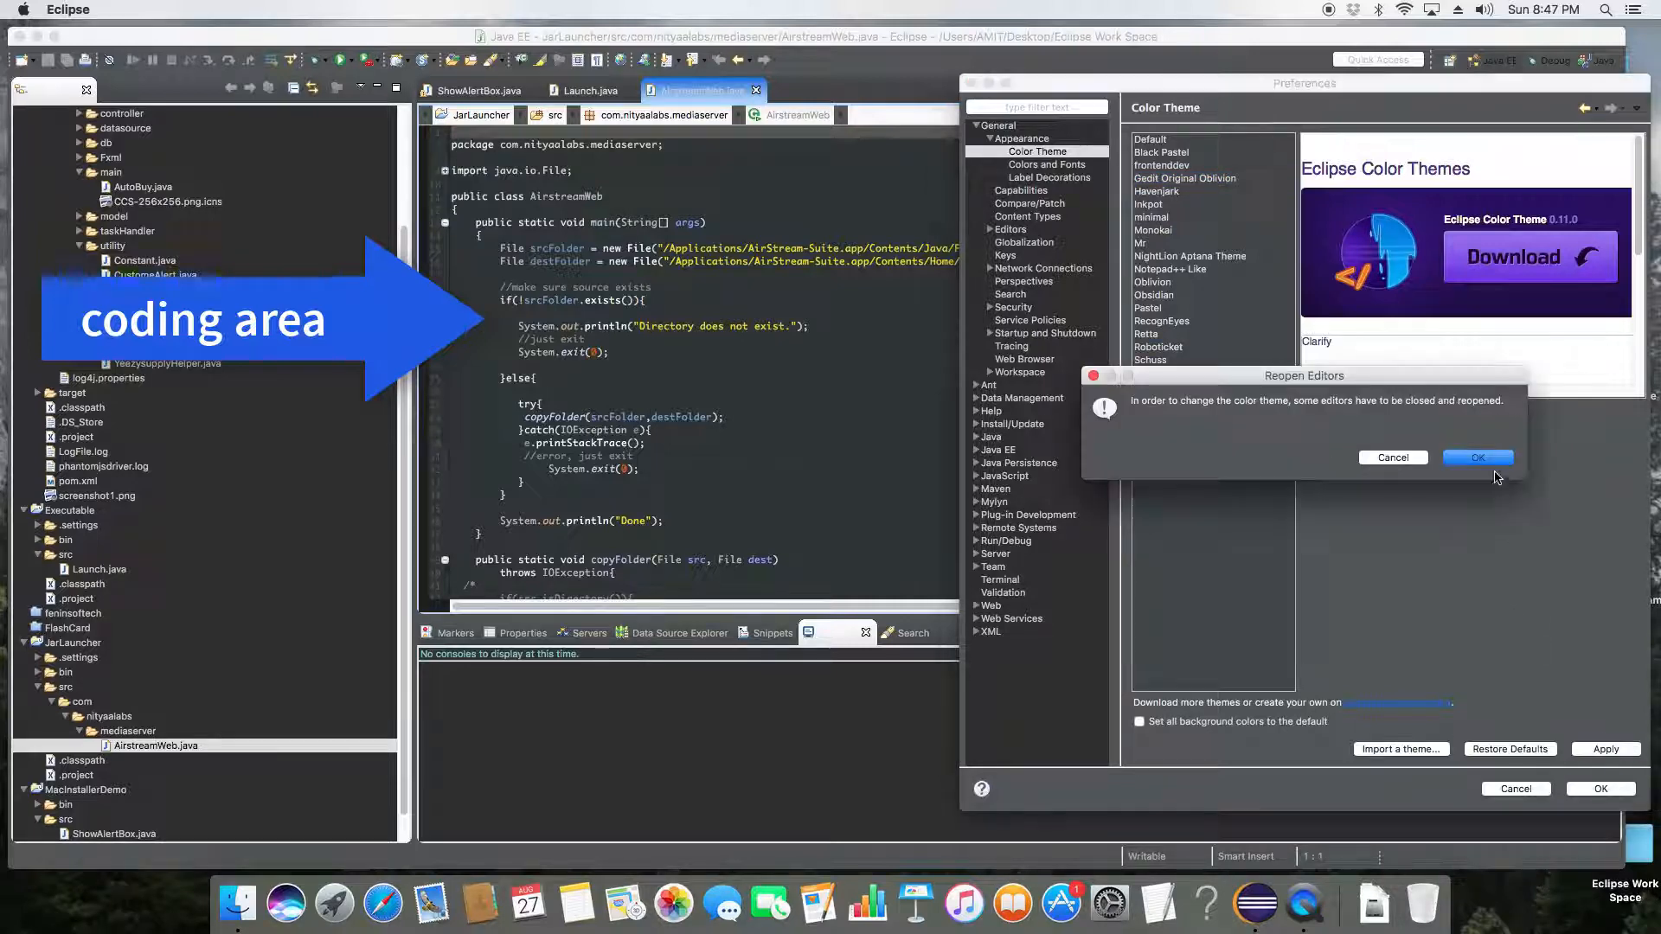
left_click(1477, 457)
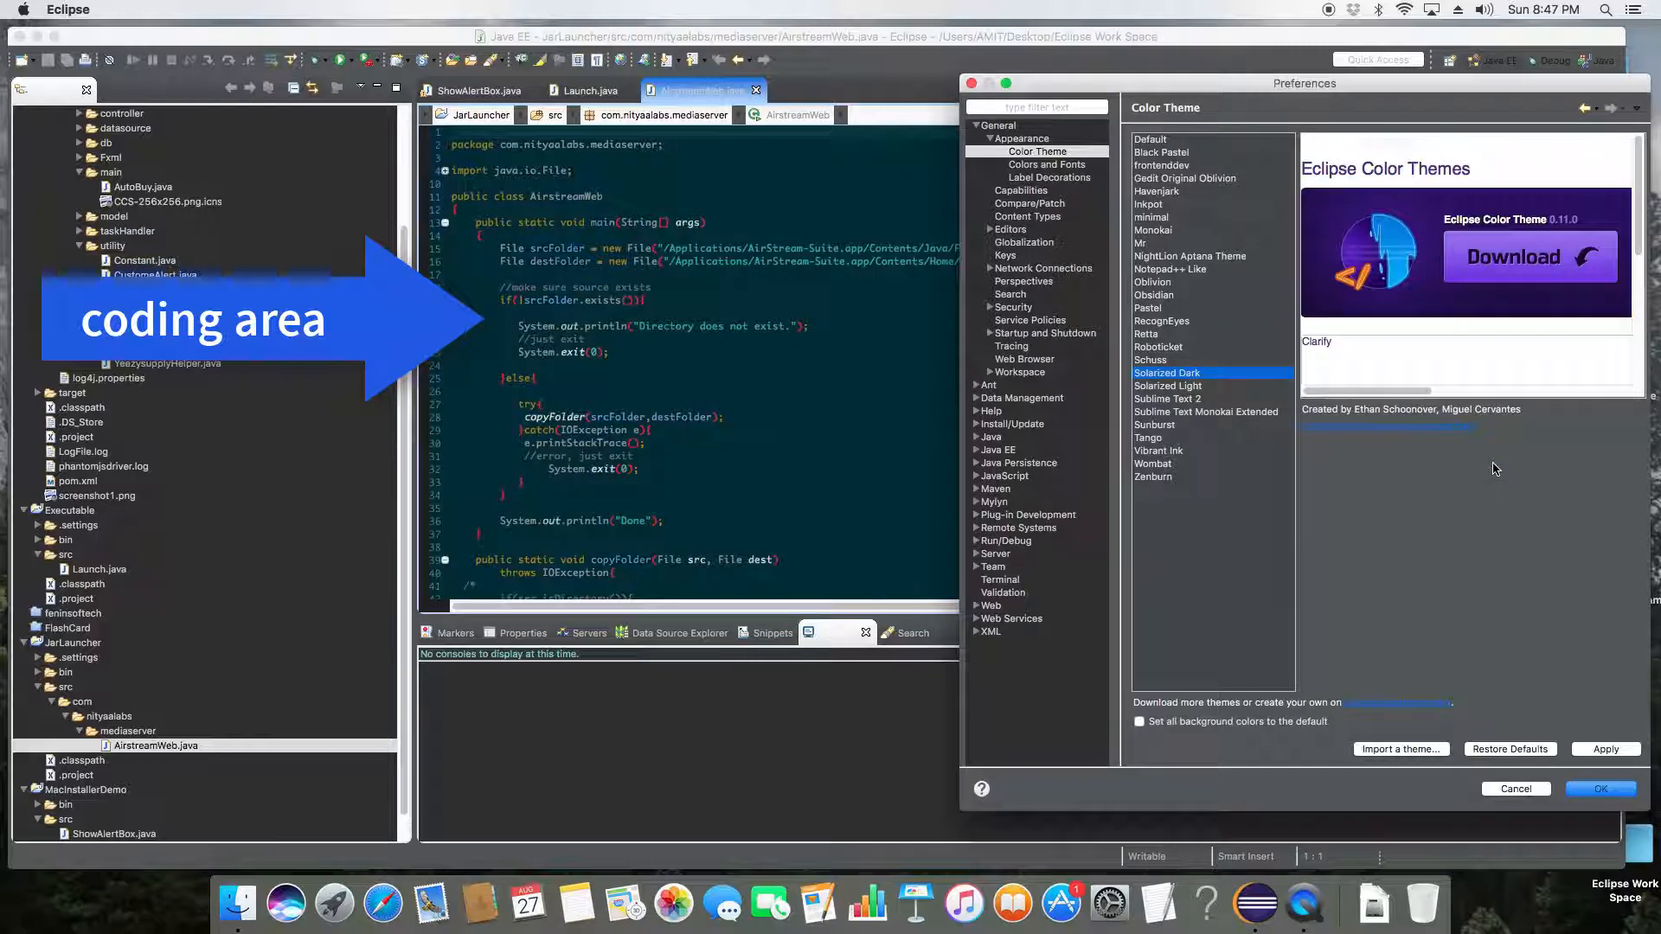
mouse_move(1278, 449)
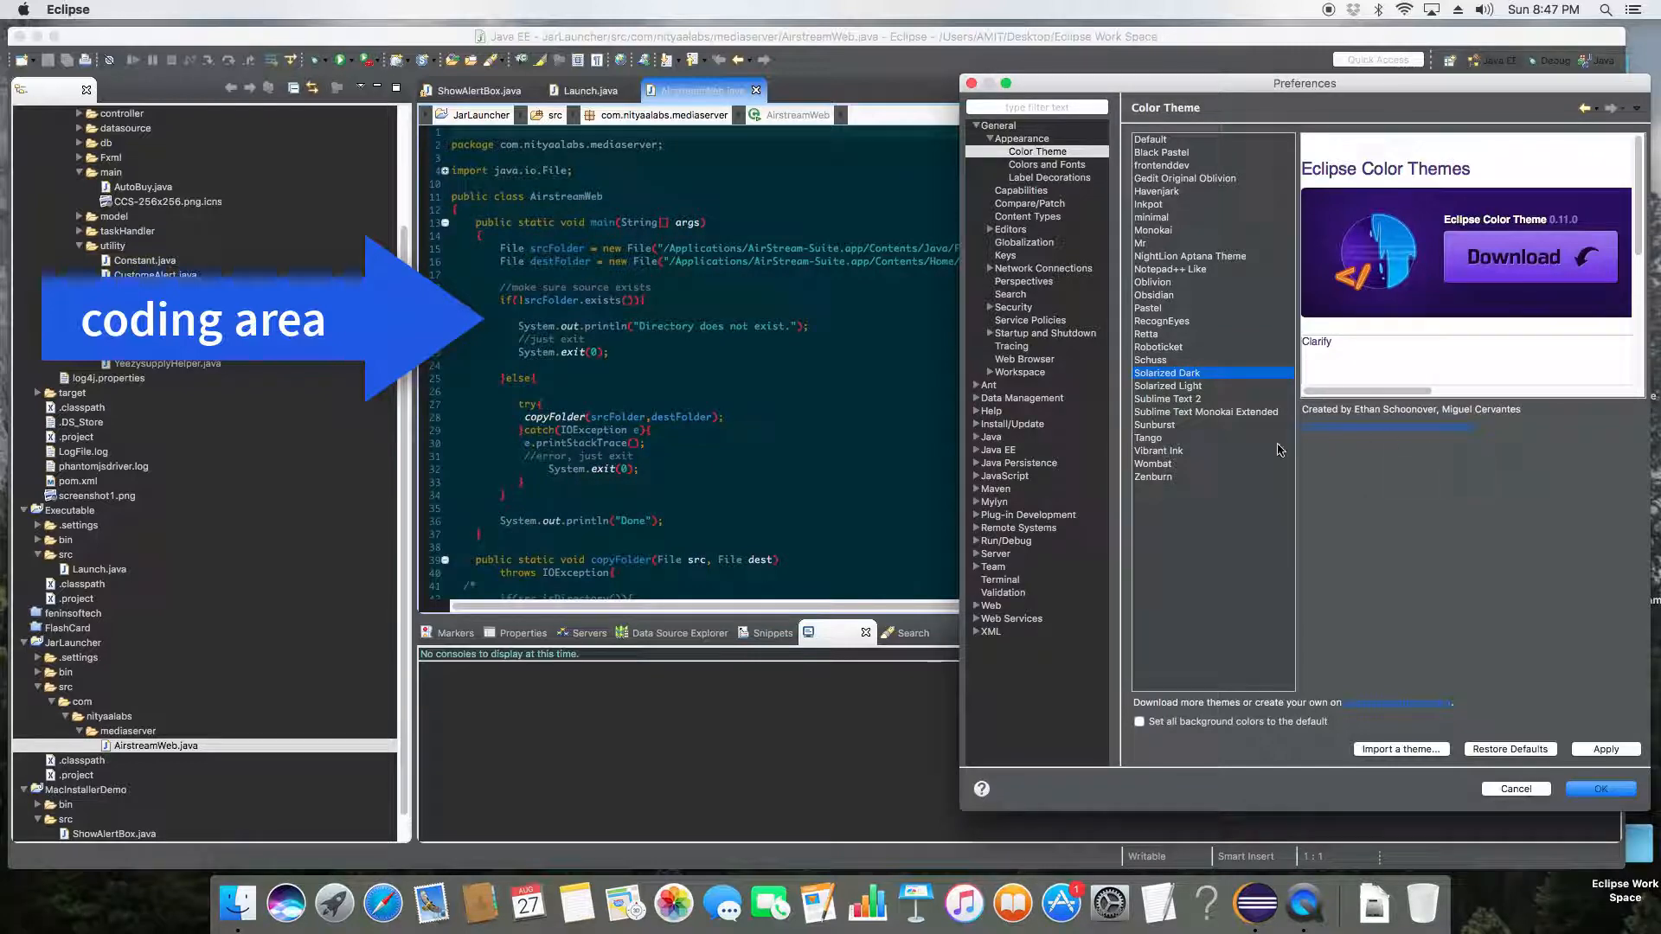
Step: Switch to the Havenjark color theme and confirm reopening the editors
left_click(1157, 450)
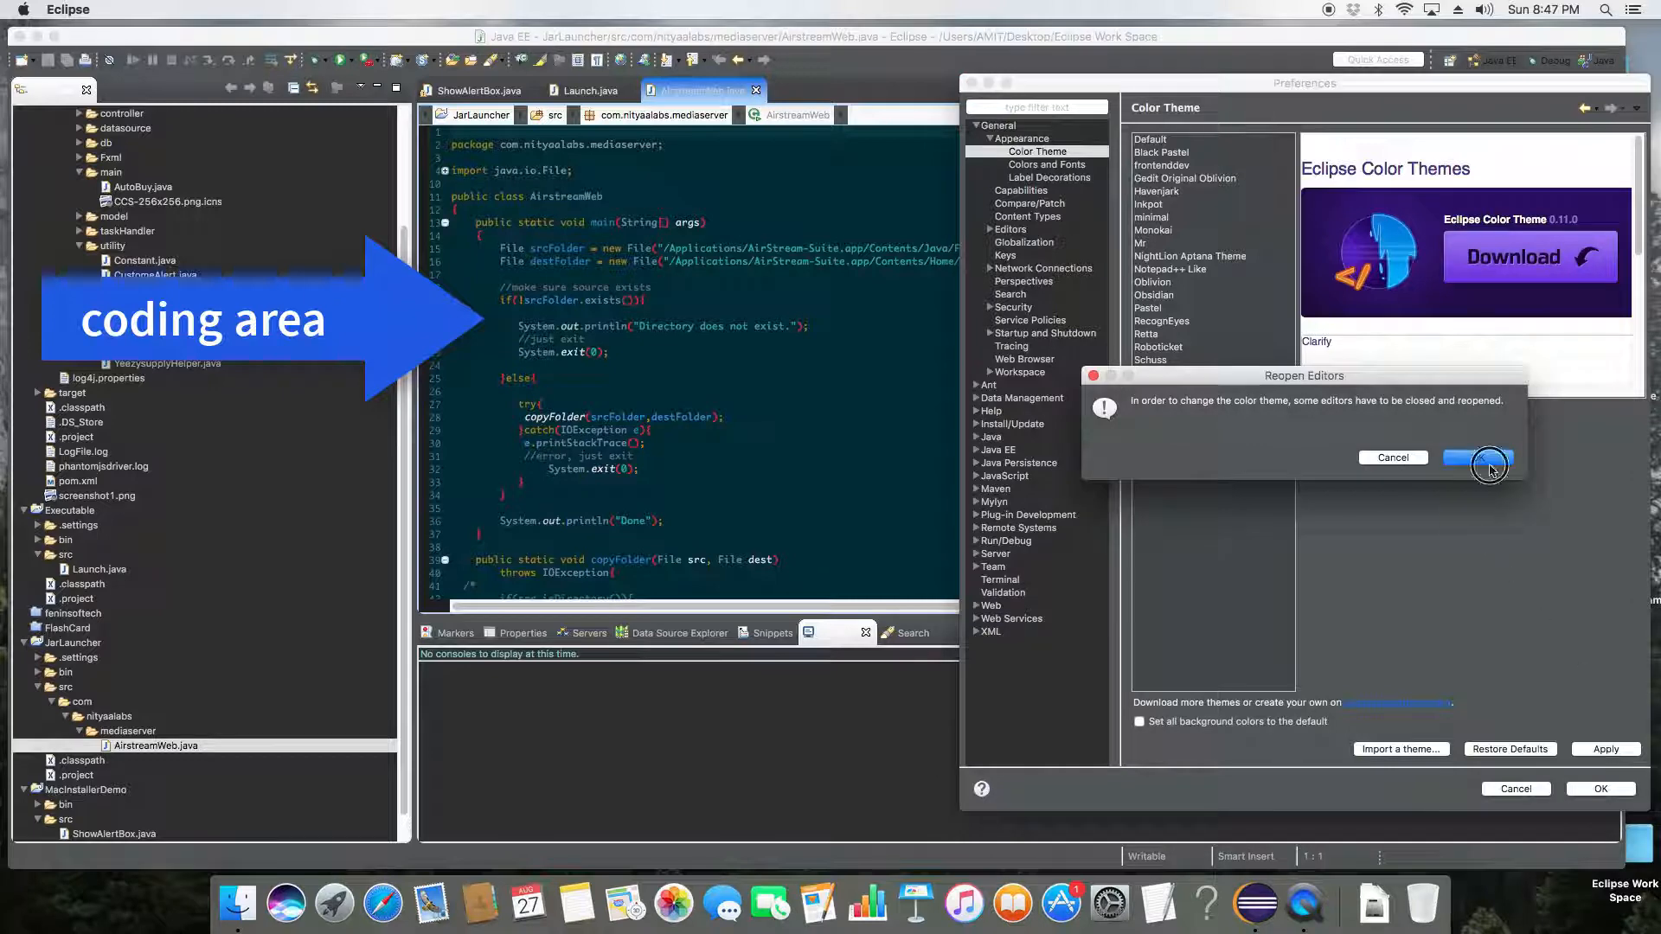
left_click(1476, 457)
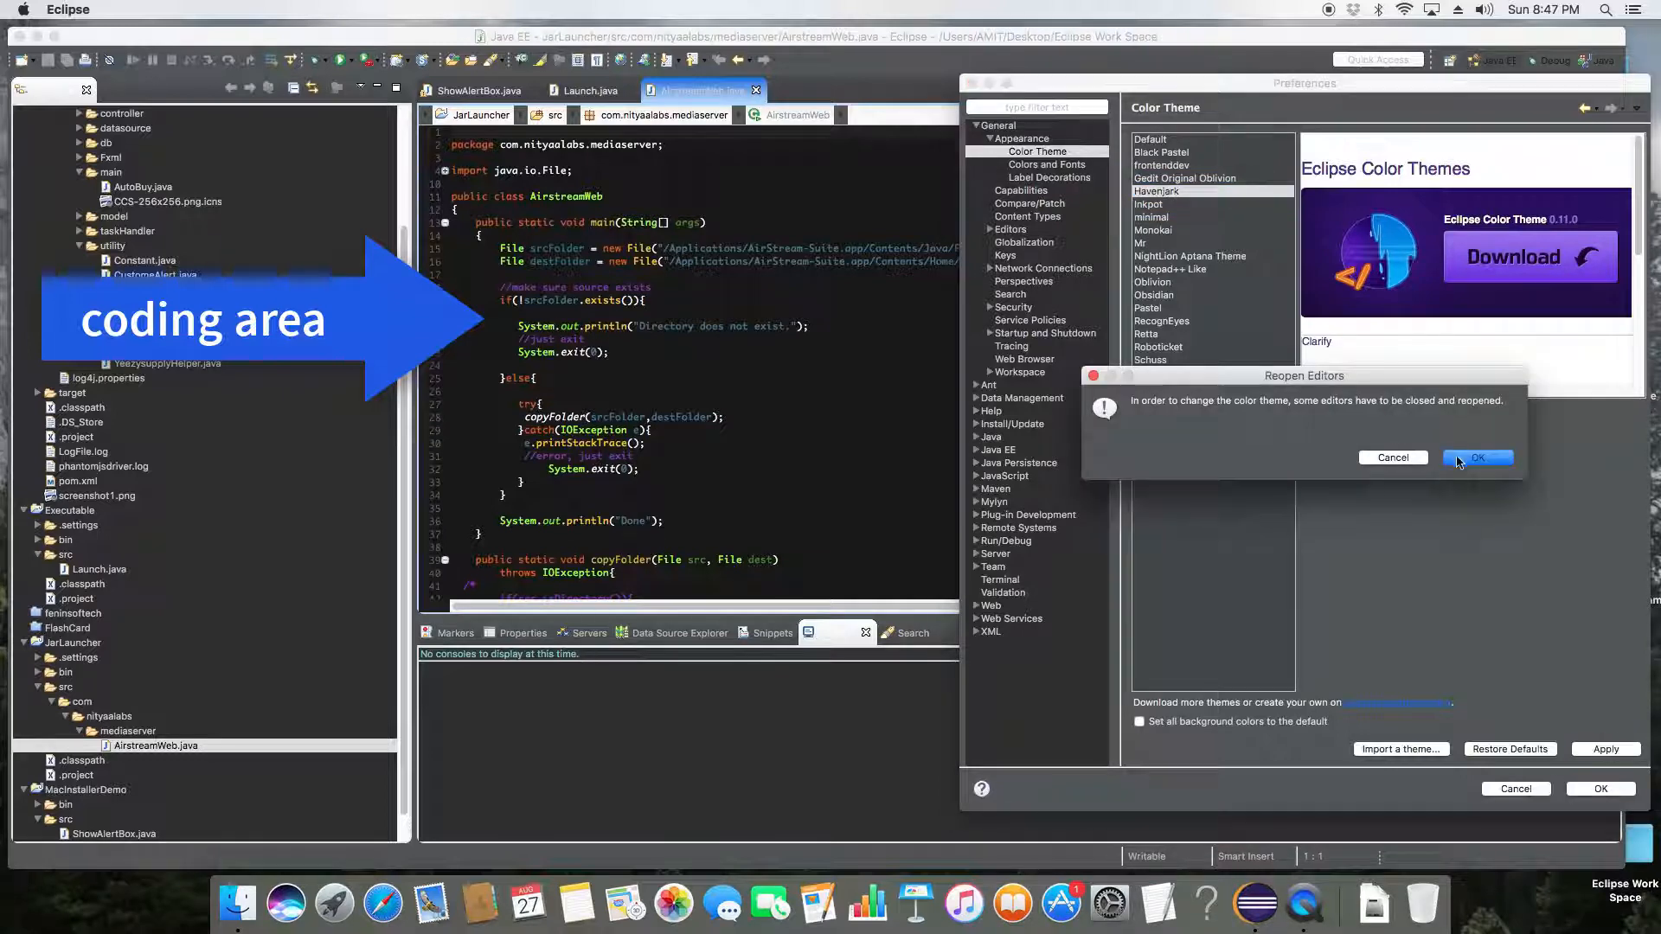
left_click(1476, 457)
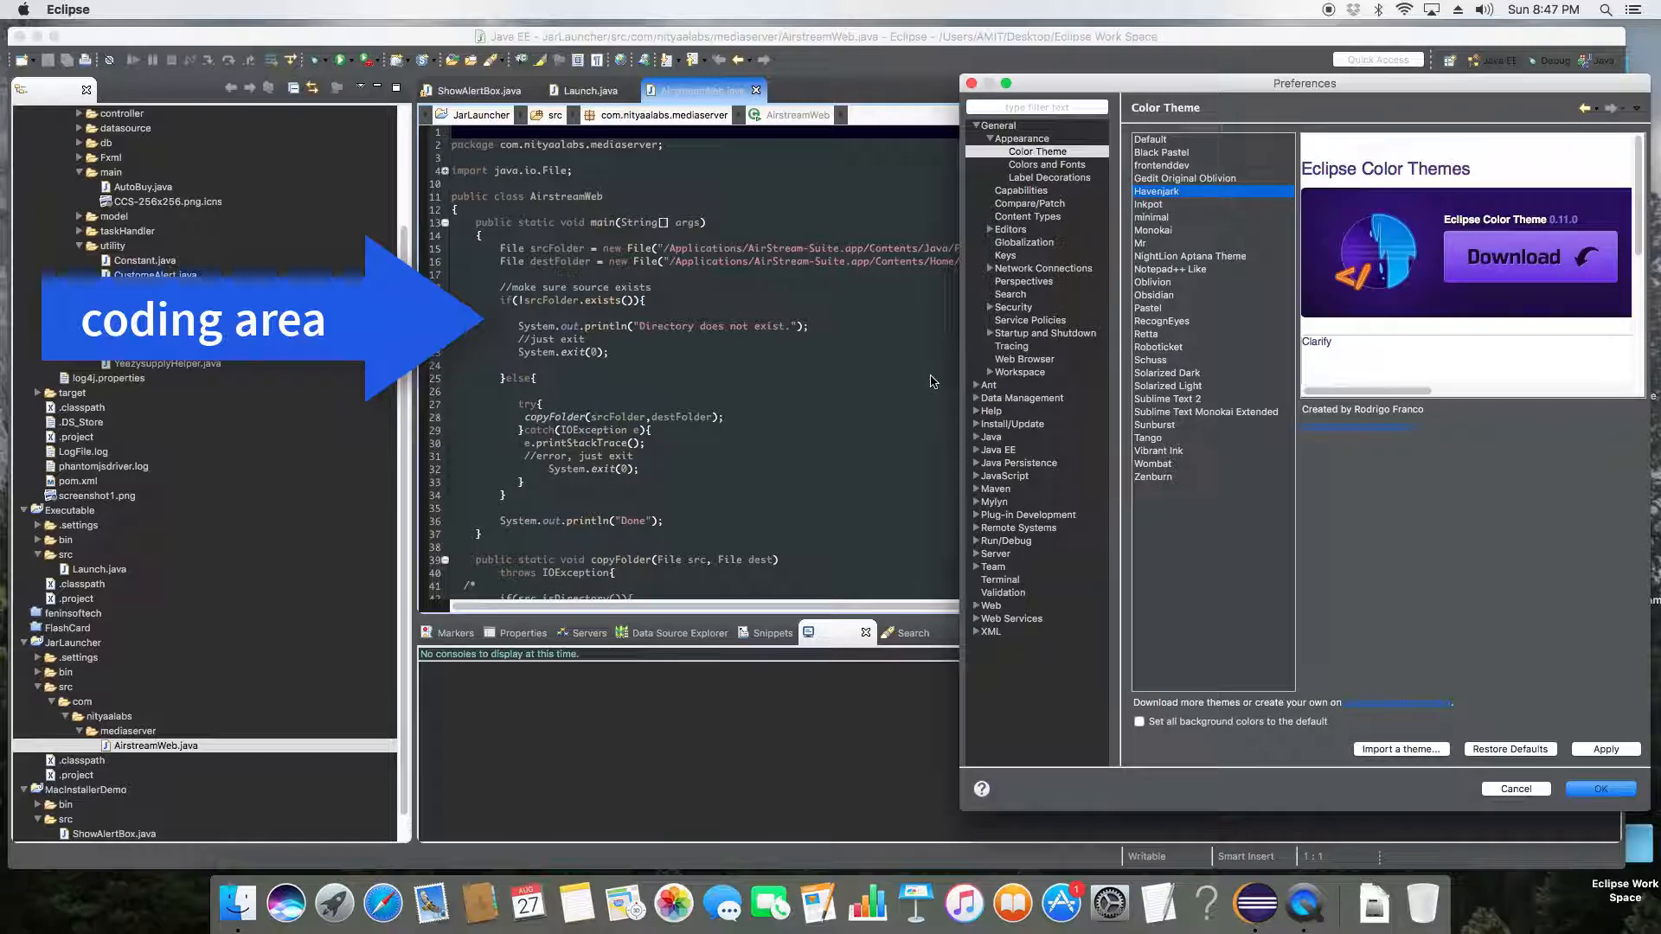
mouse_move(802, 374)
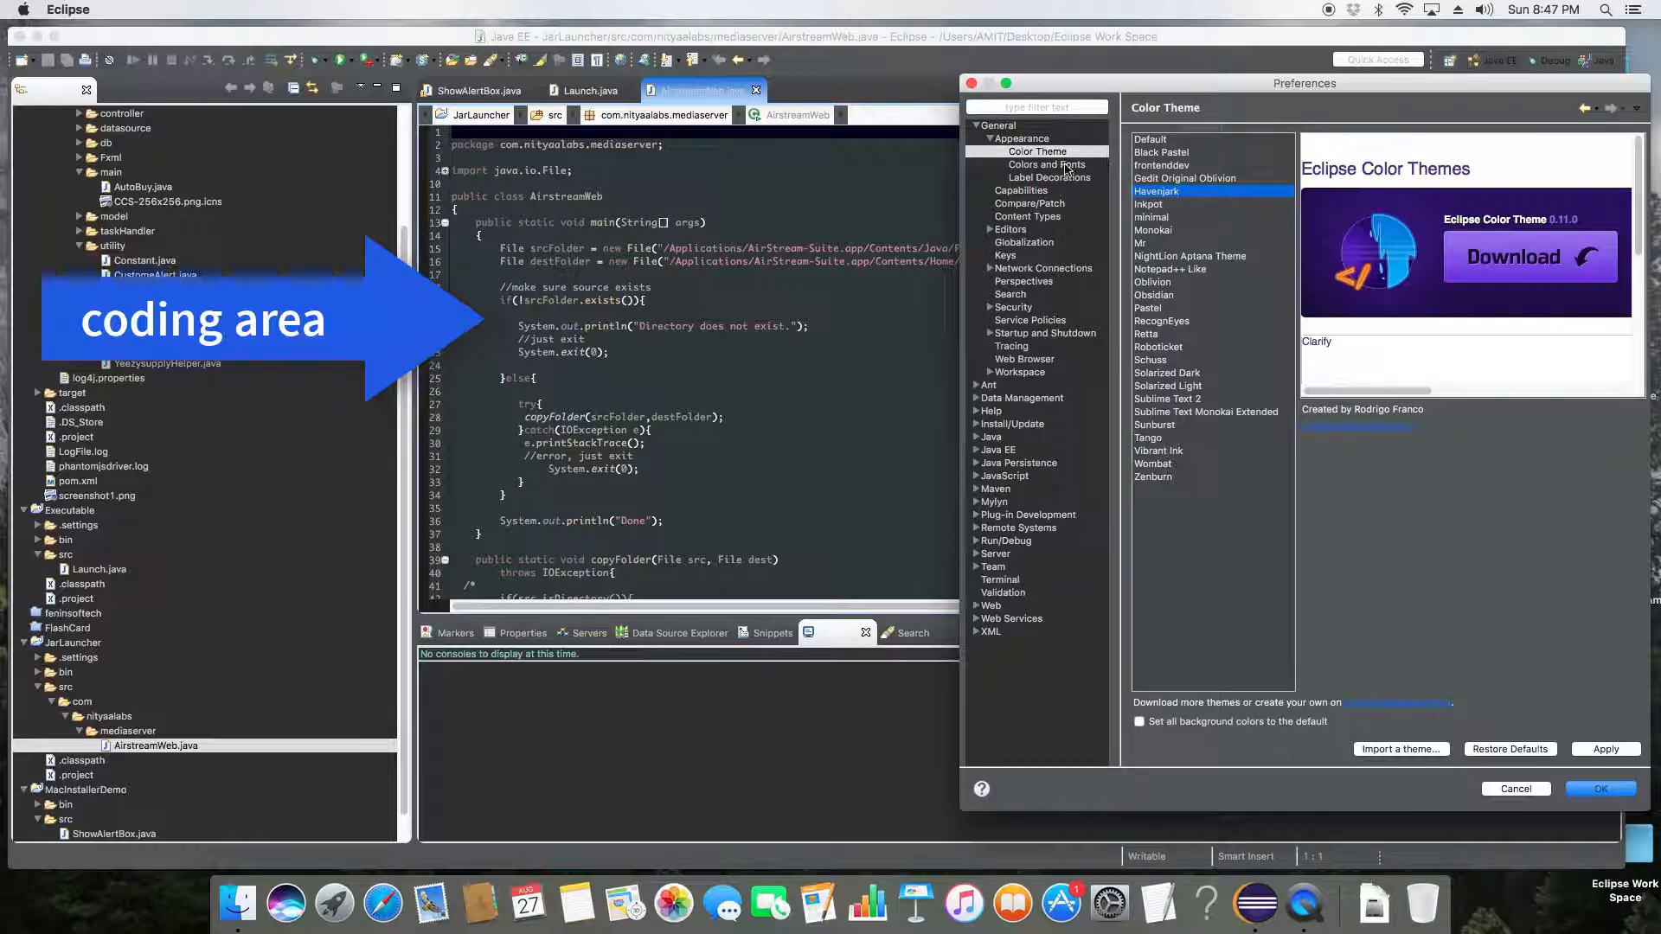
left_click(1043, 164)
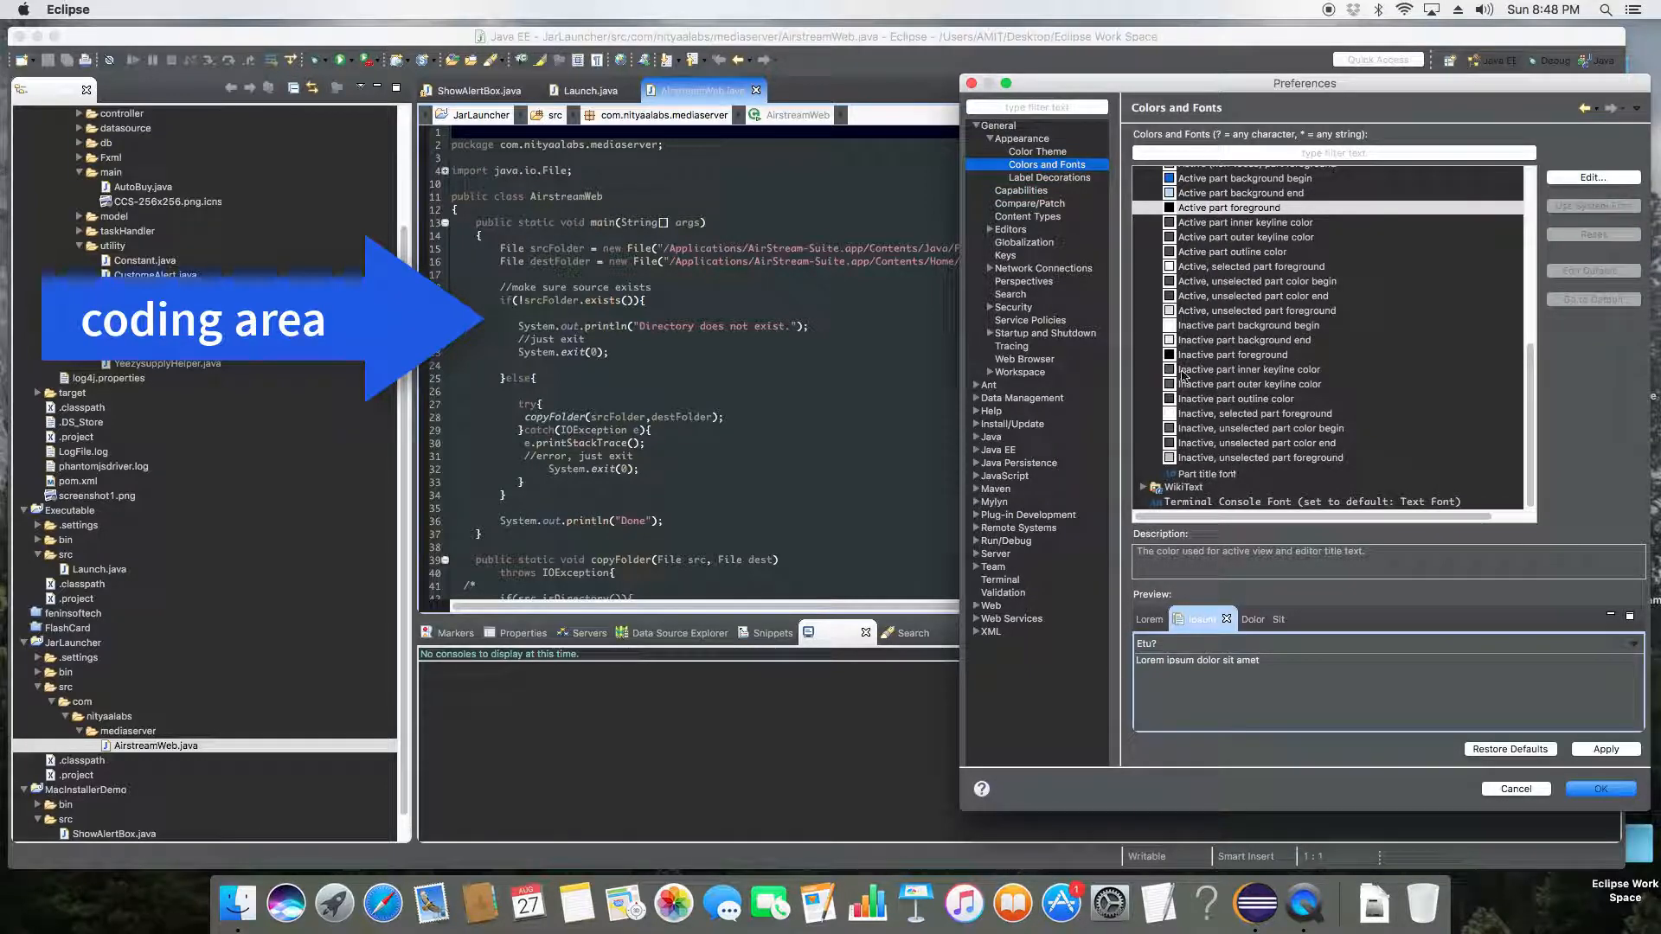
left_click(1034, 151)
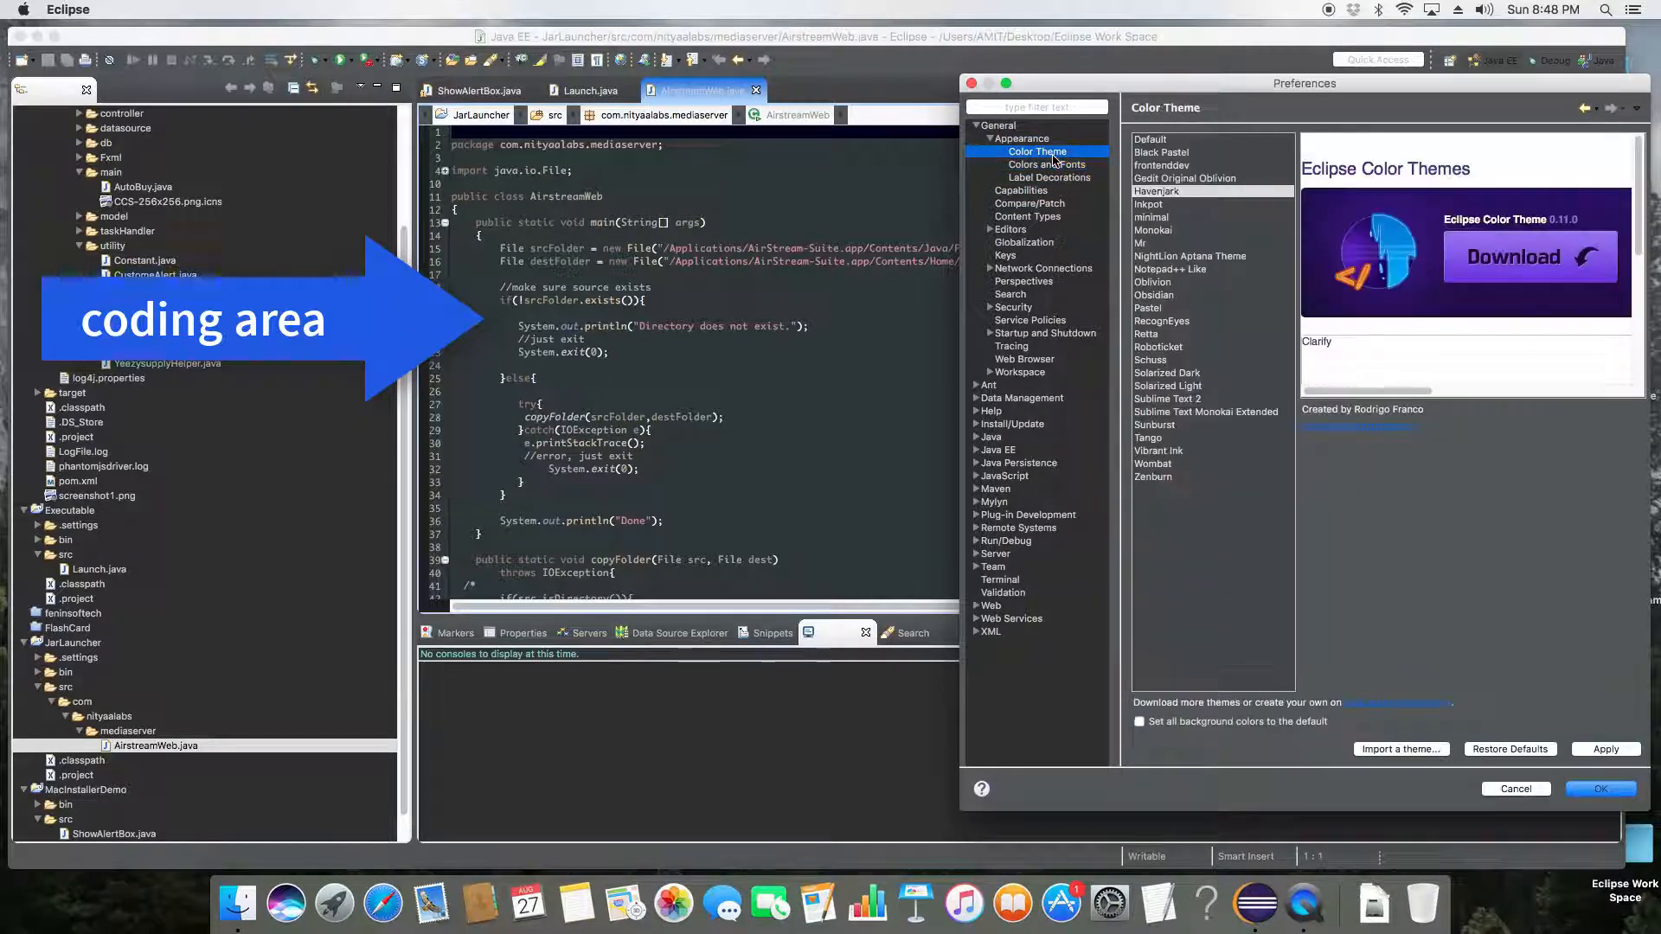
mouse_move(1218, 265)
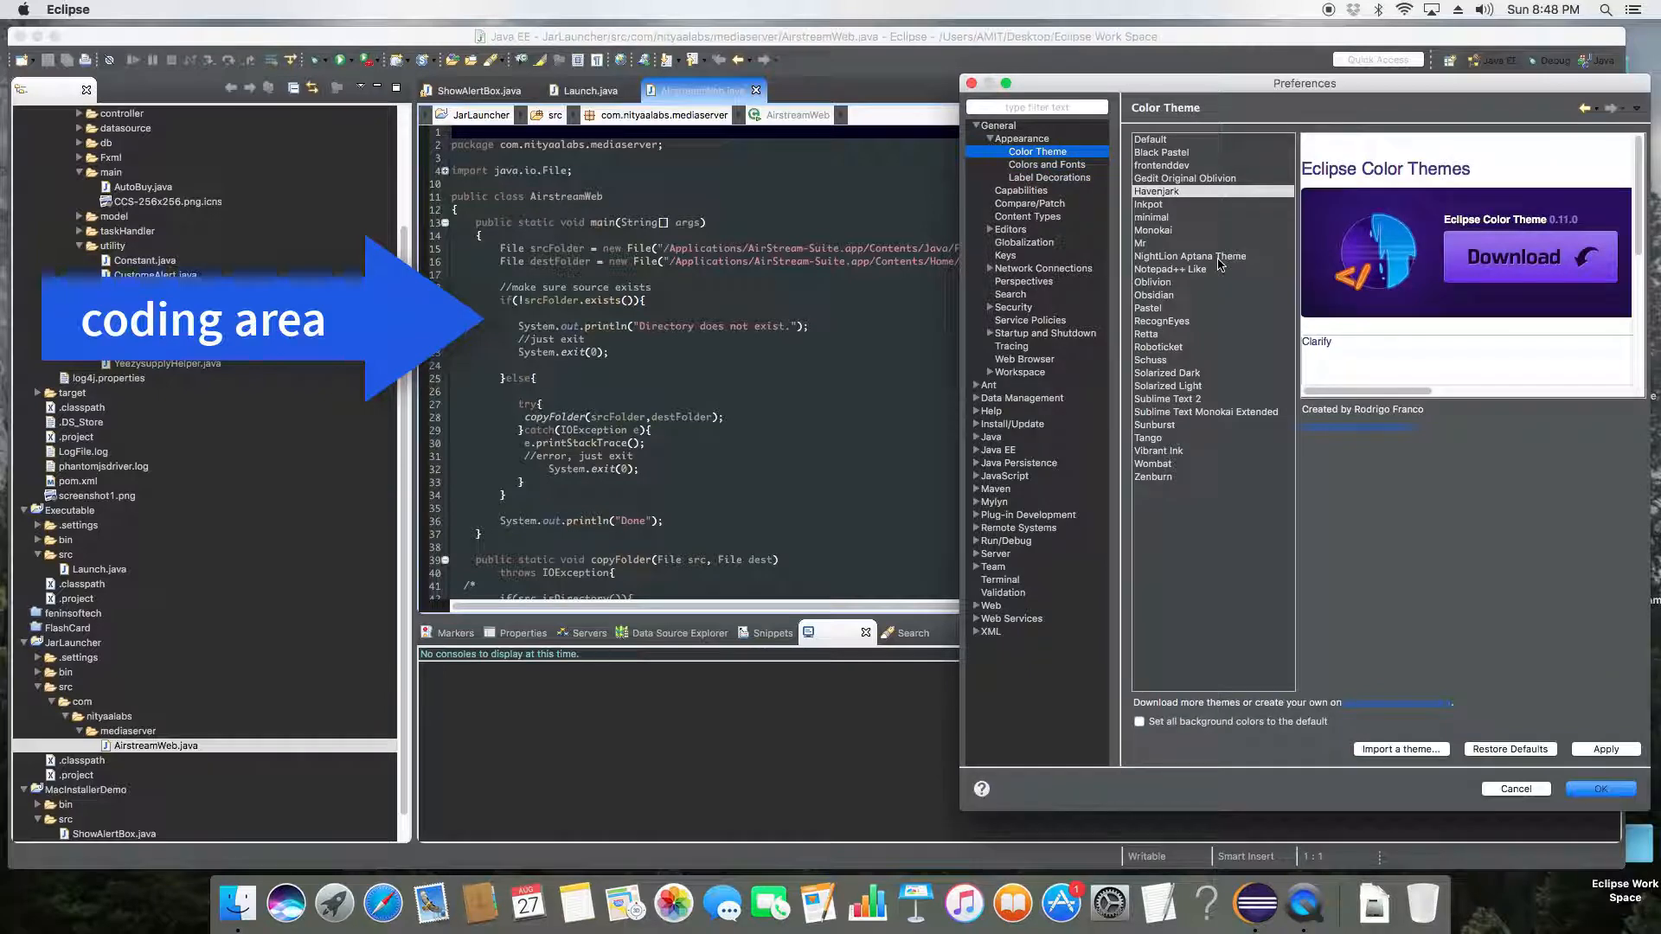
Step: Apply the Notepad++ Like color theme and confirm reopening the editors
left_click(1170, 269)
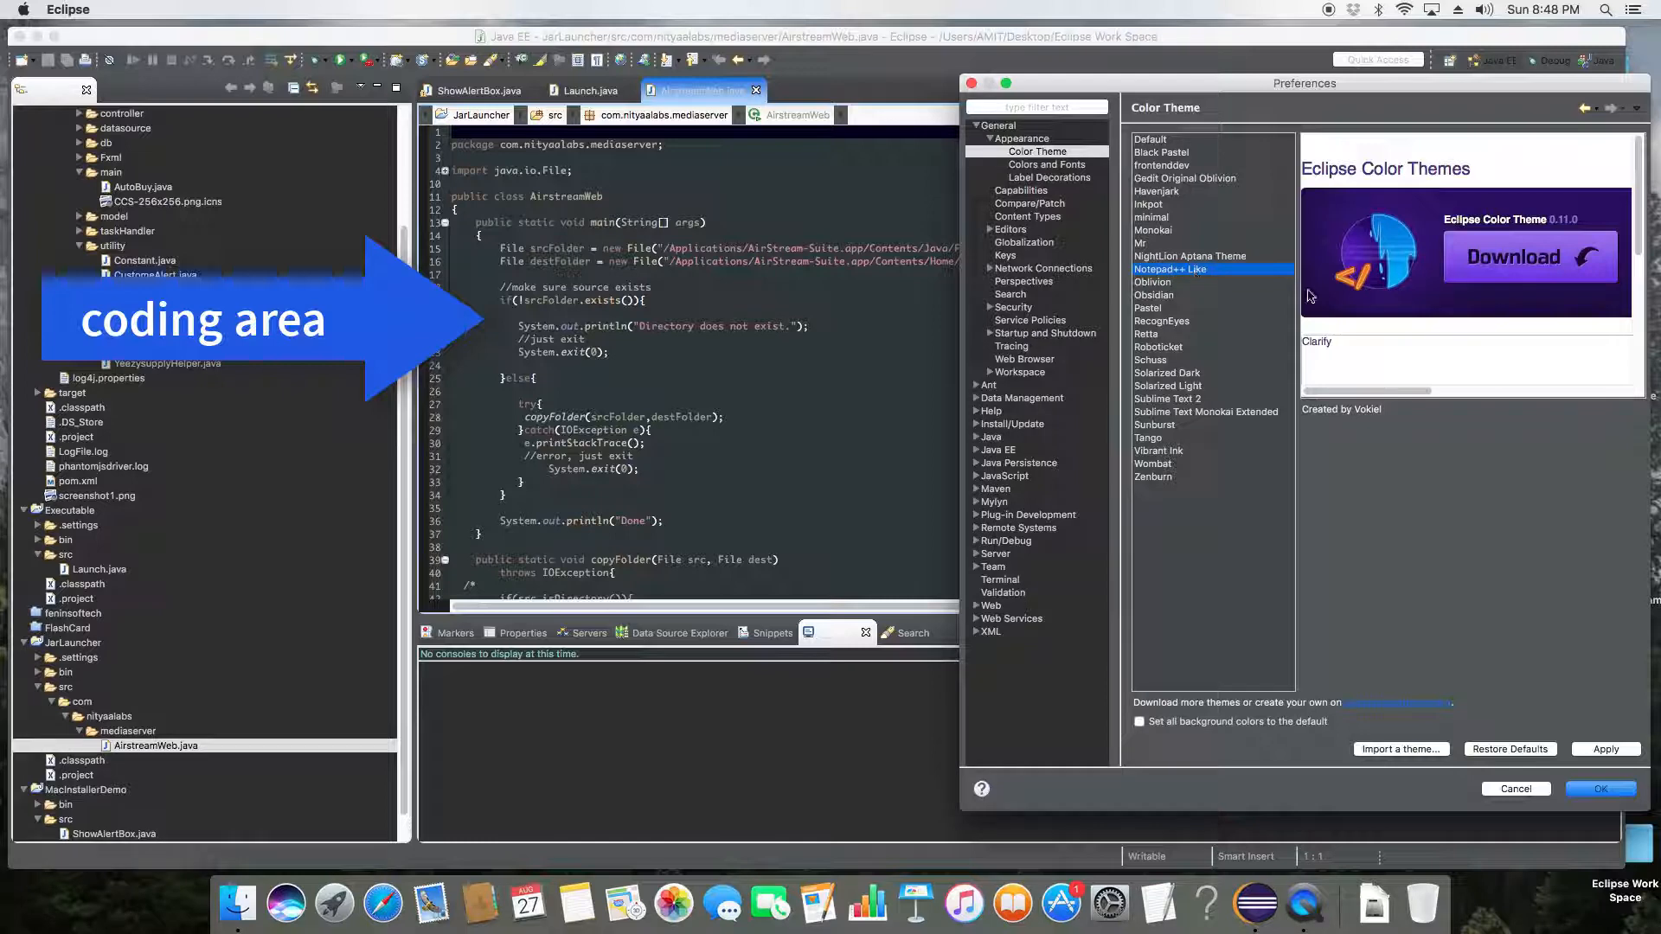
left_click(1598, 788)
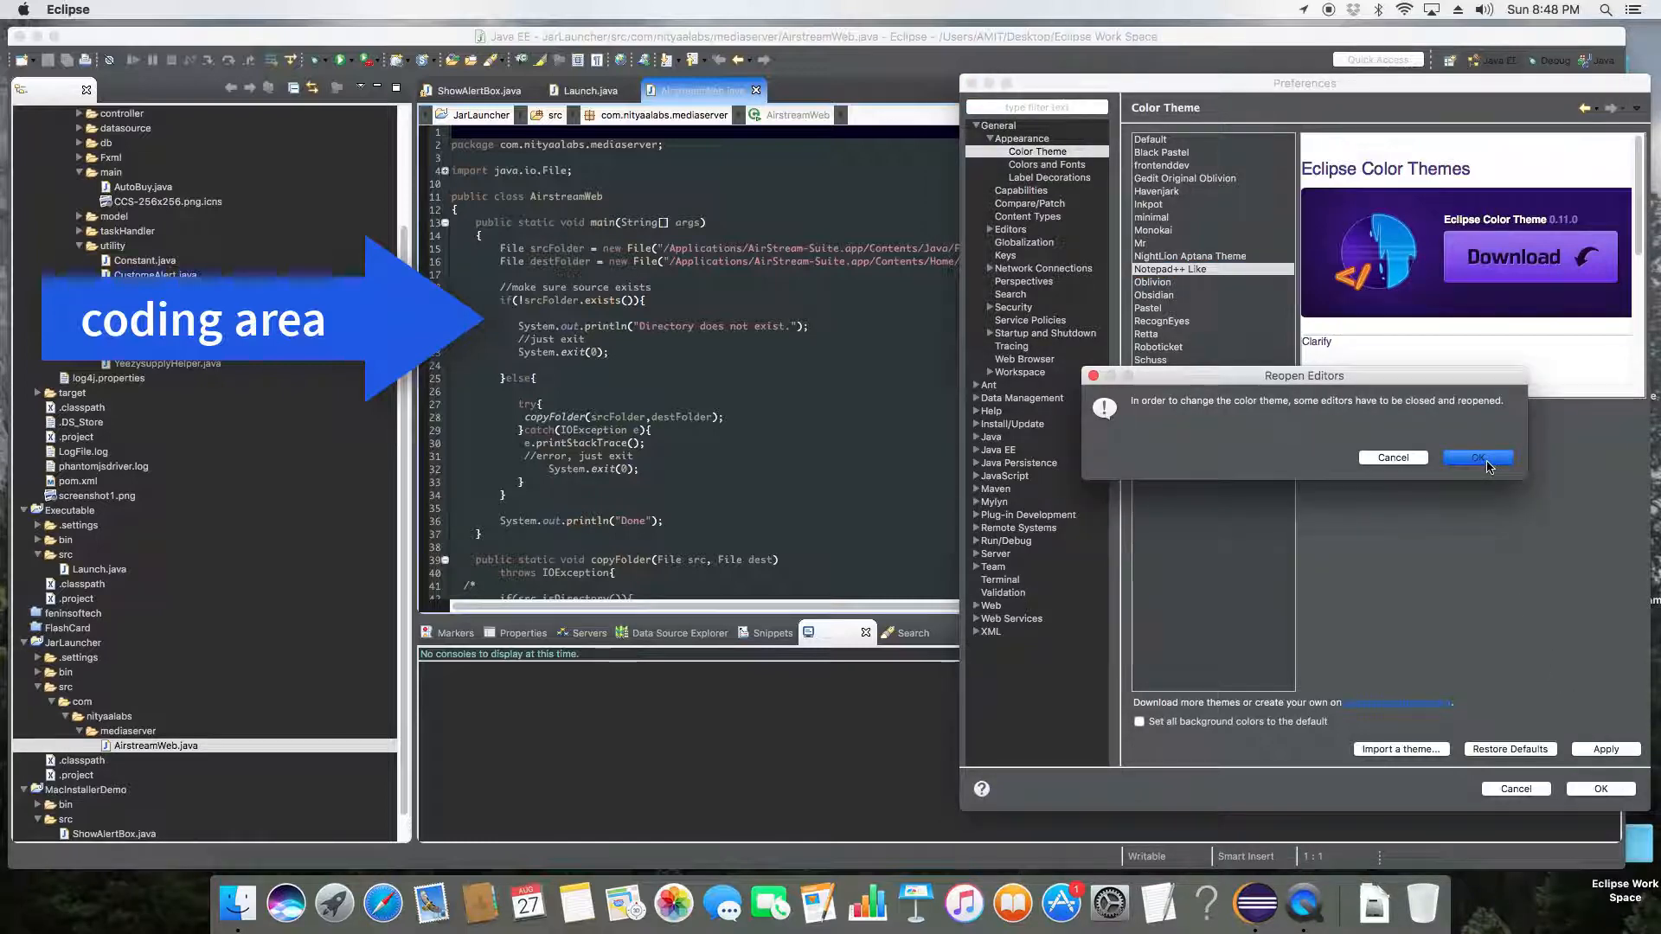
left_click(1476, 458)
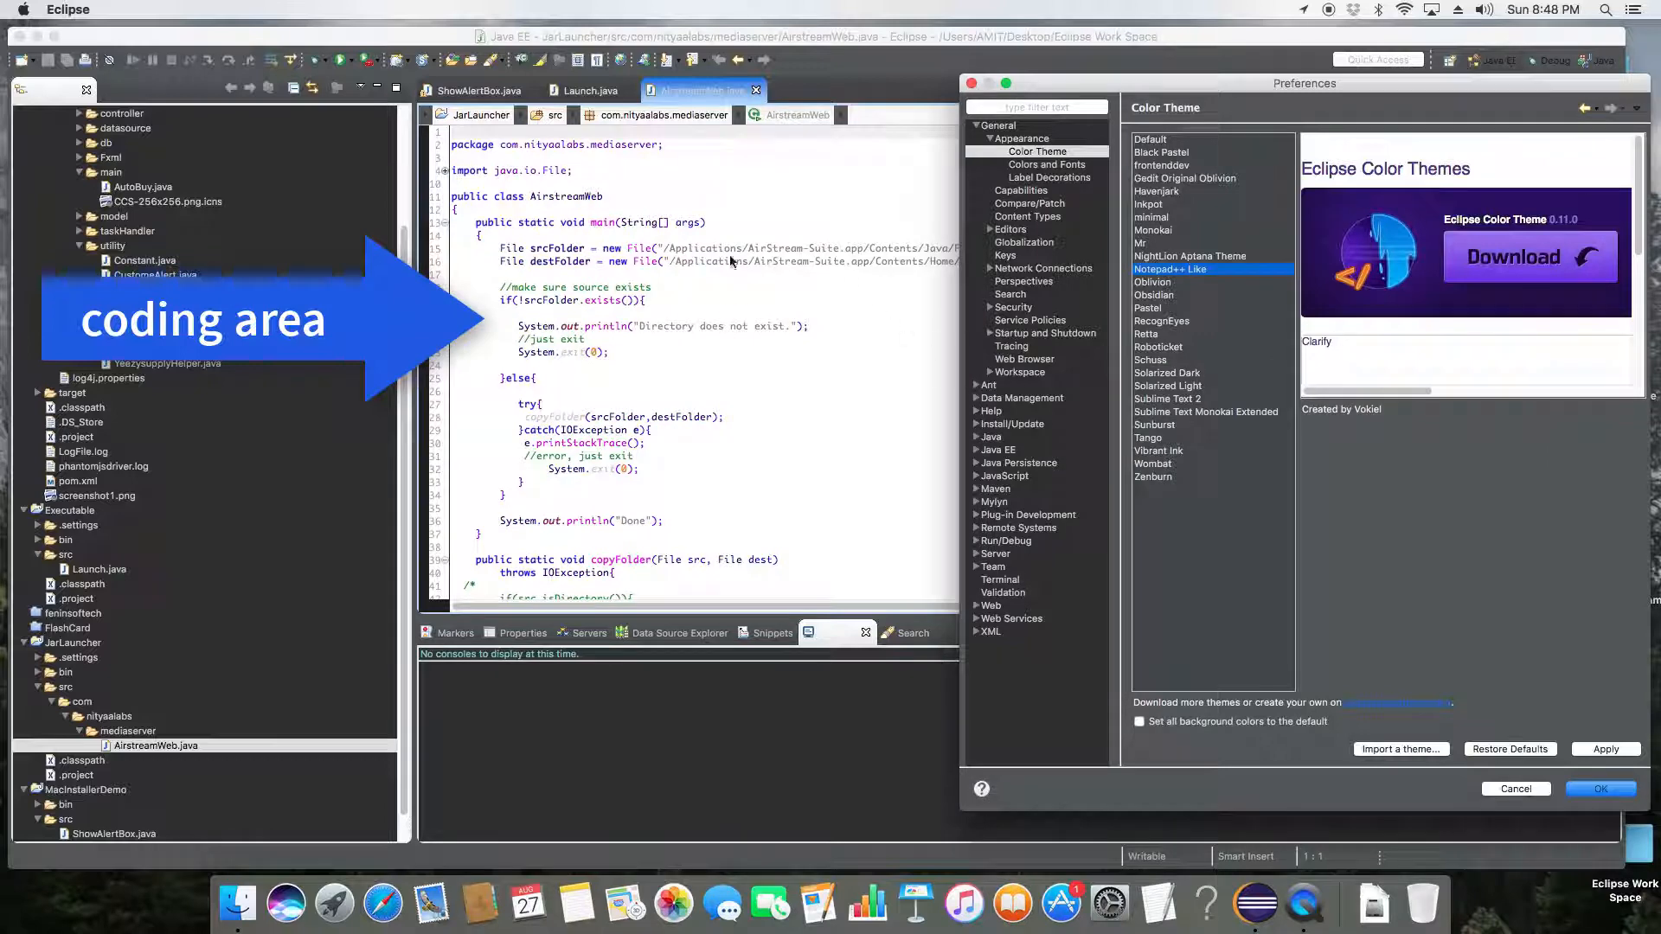
mouse_move(715, 328)
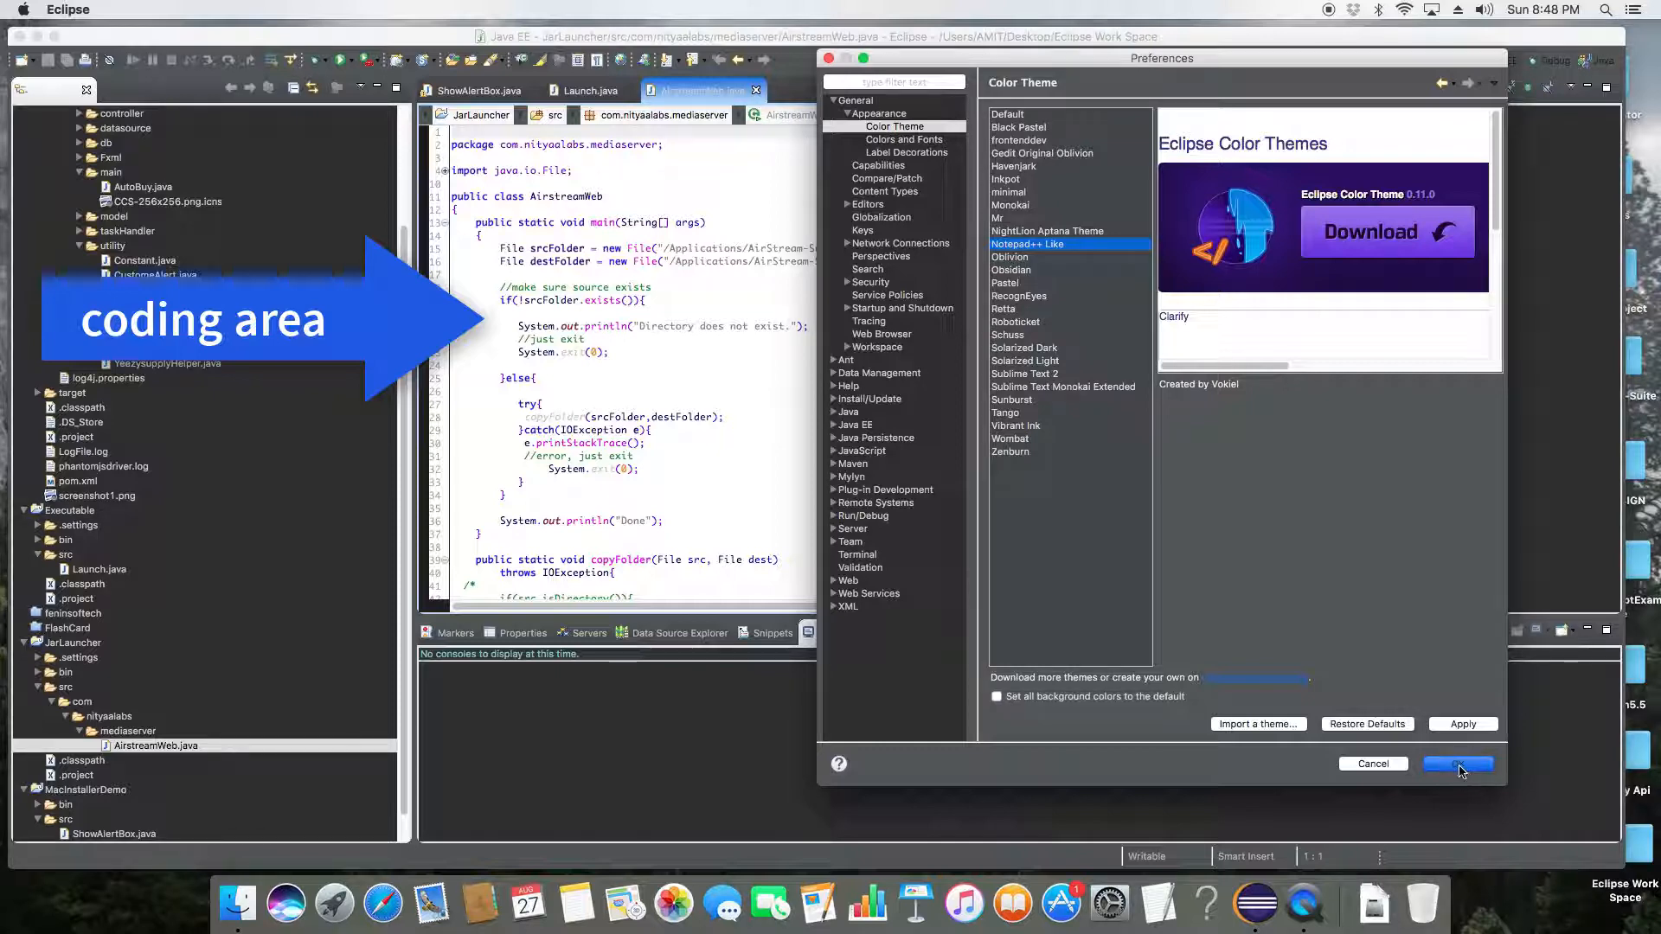
Step: Confirm the Preferences and the editor reopen, leaving the Notepad++ Like theme applied
left_click(1456, 764)
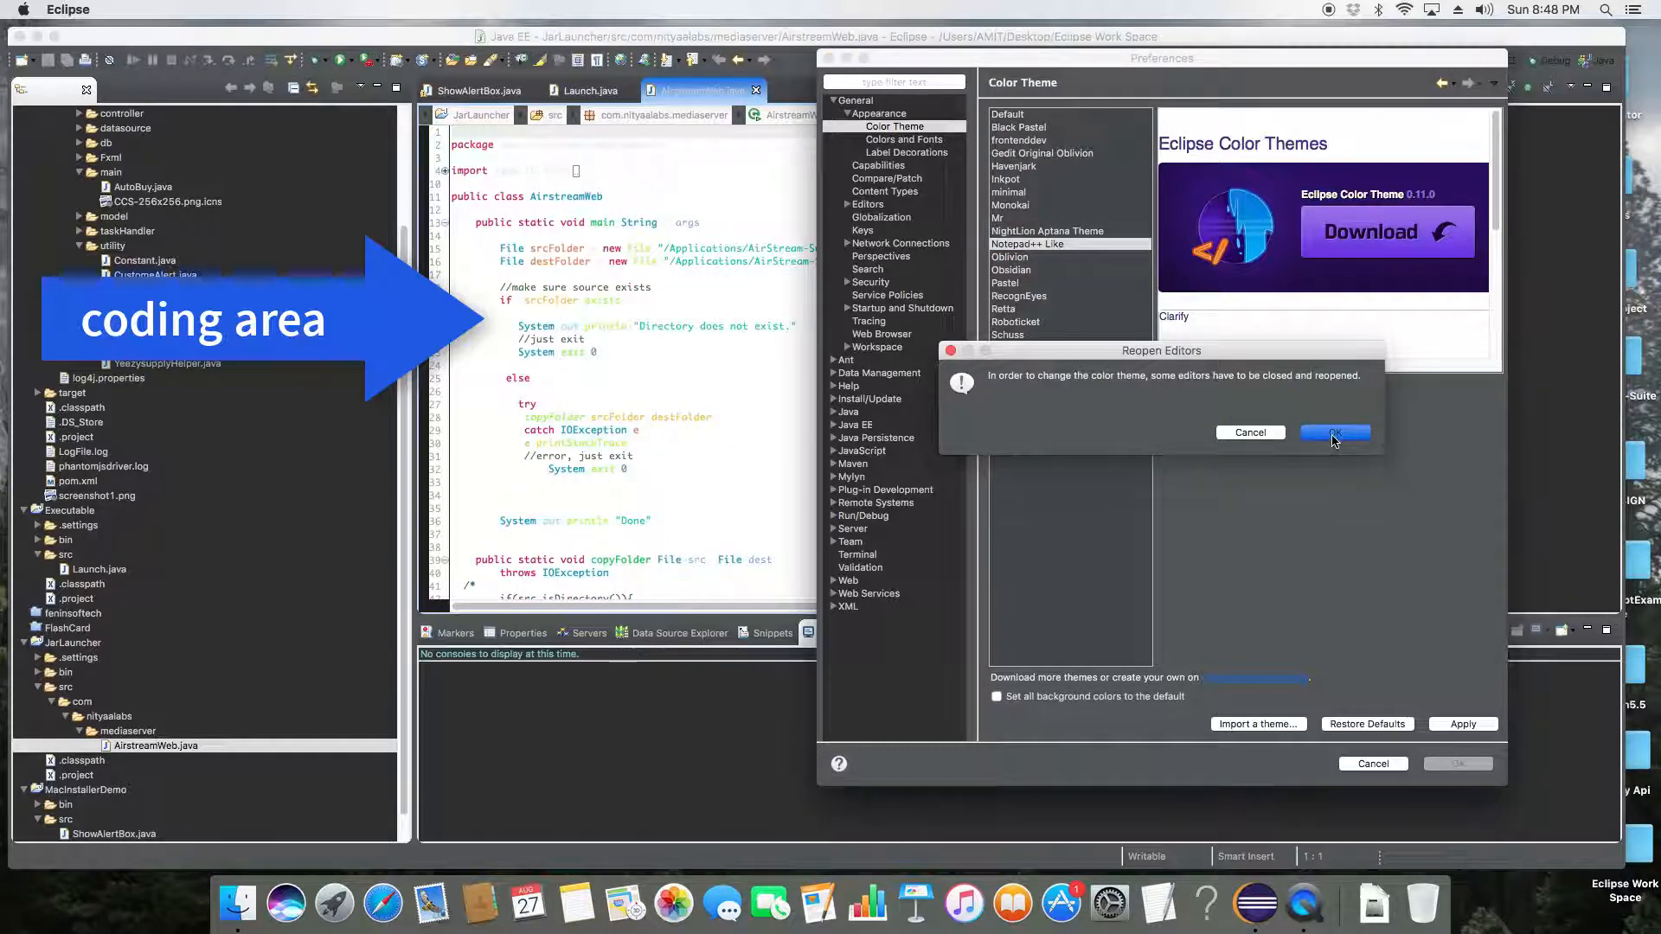
left_click(1332, 432)
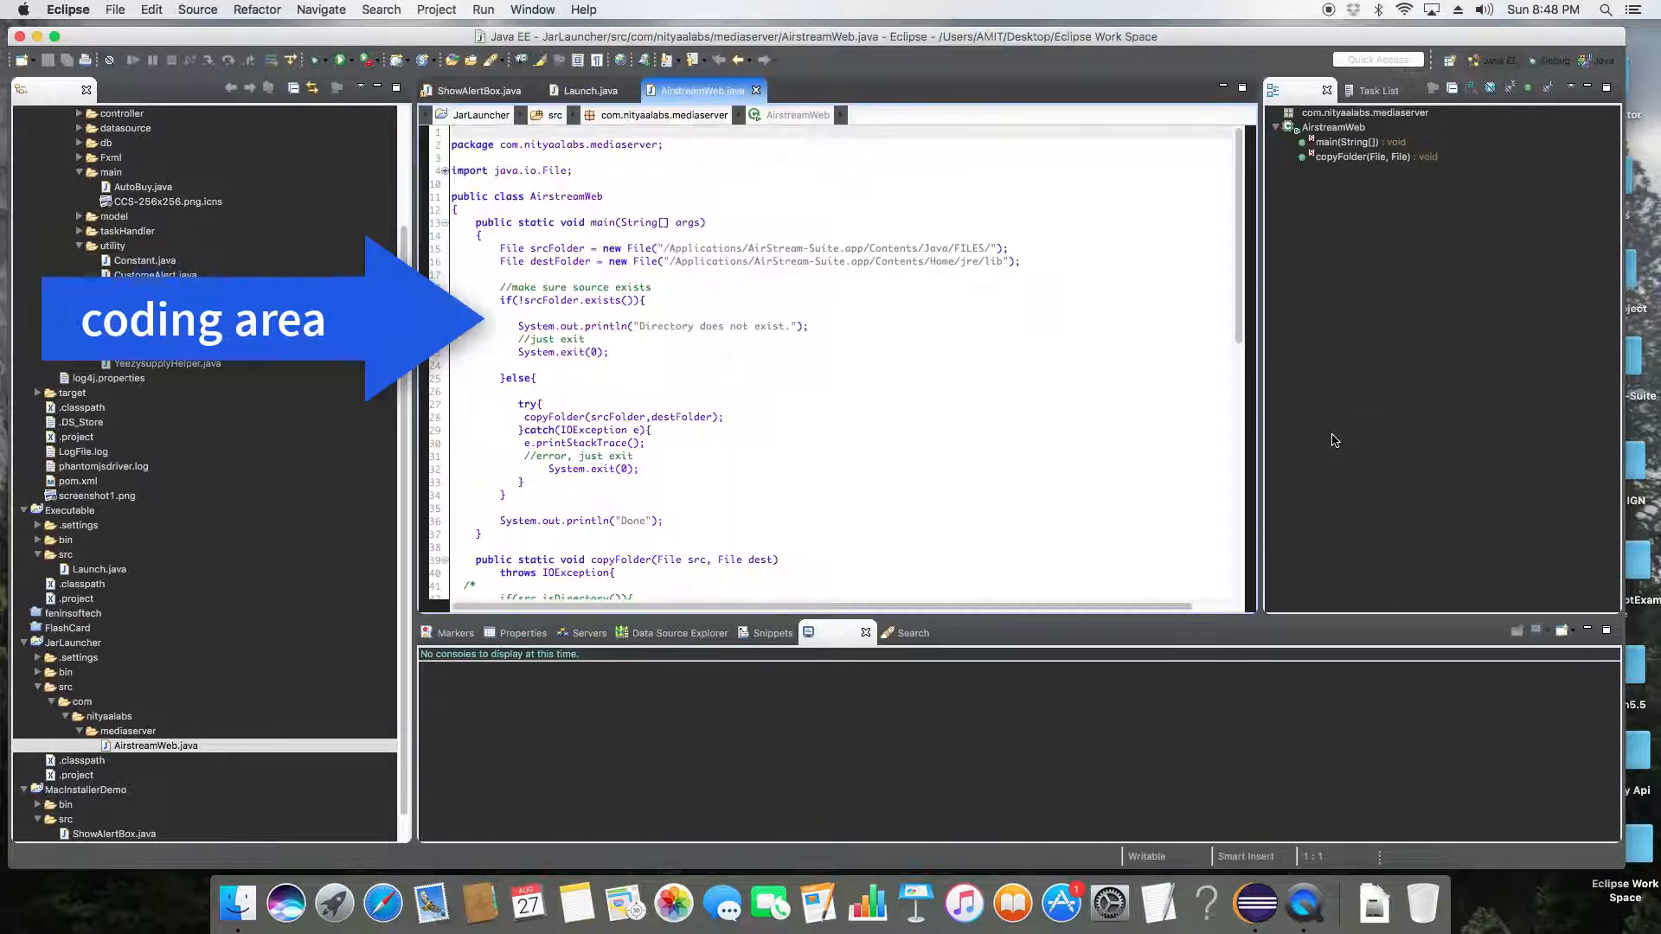